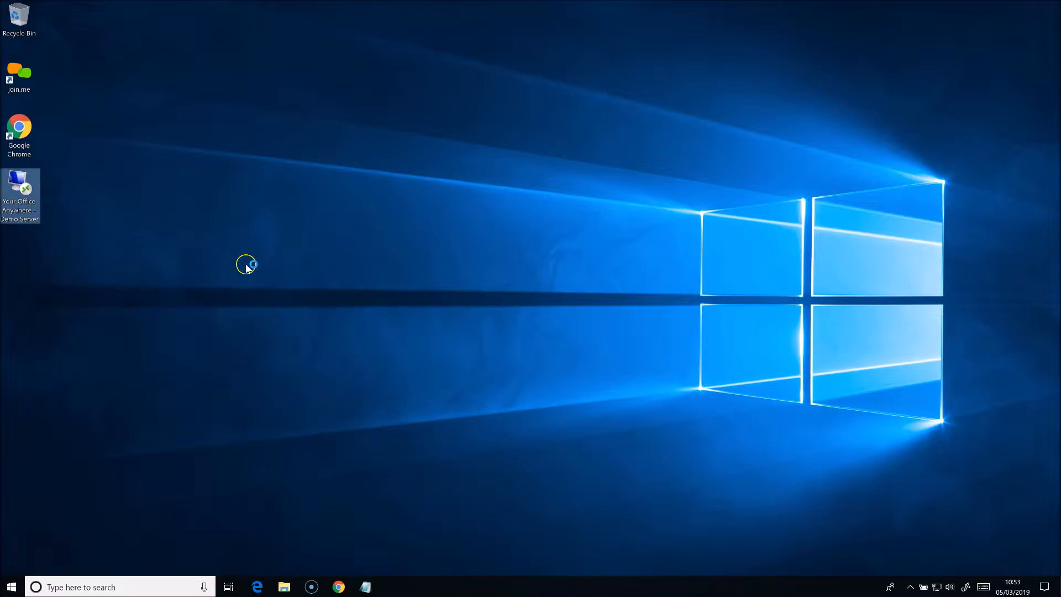
Connect to the Your Office Anywhere Demo Server from its desktop shortcut.
double_click(19, 192)
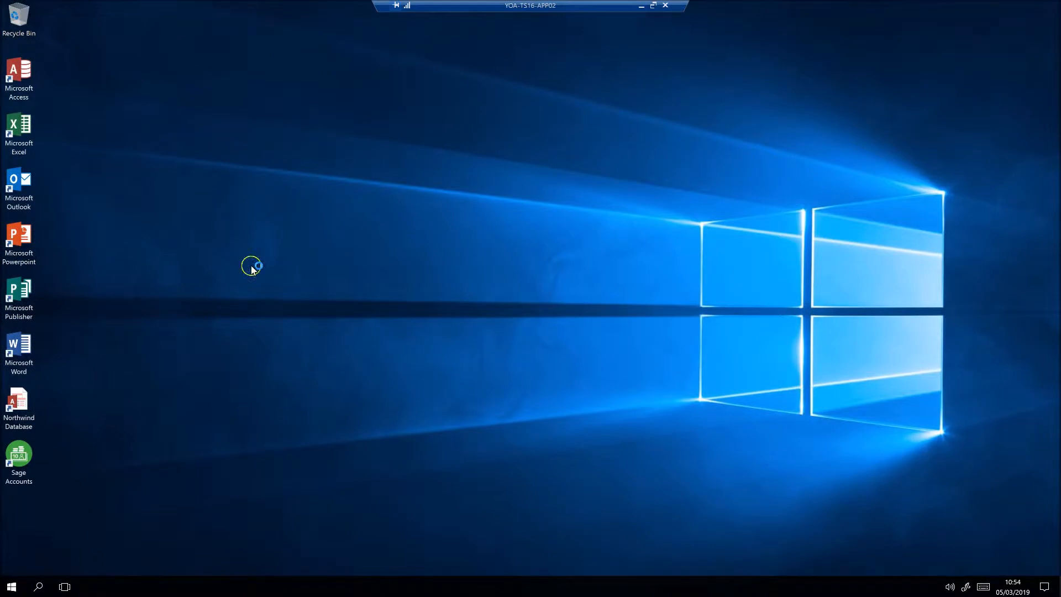
mouse_move(13, 494)
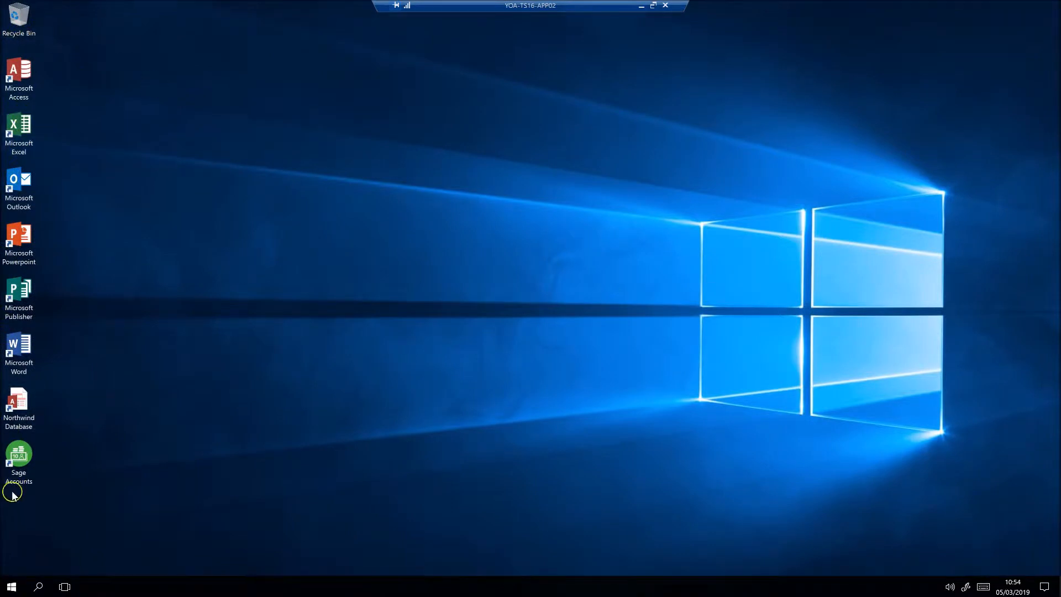
Open a blank Word document and a blank Excel workbook on the server.
double_click(18, 347)
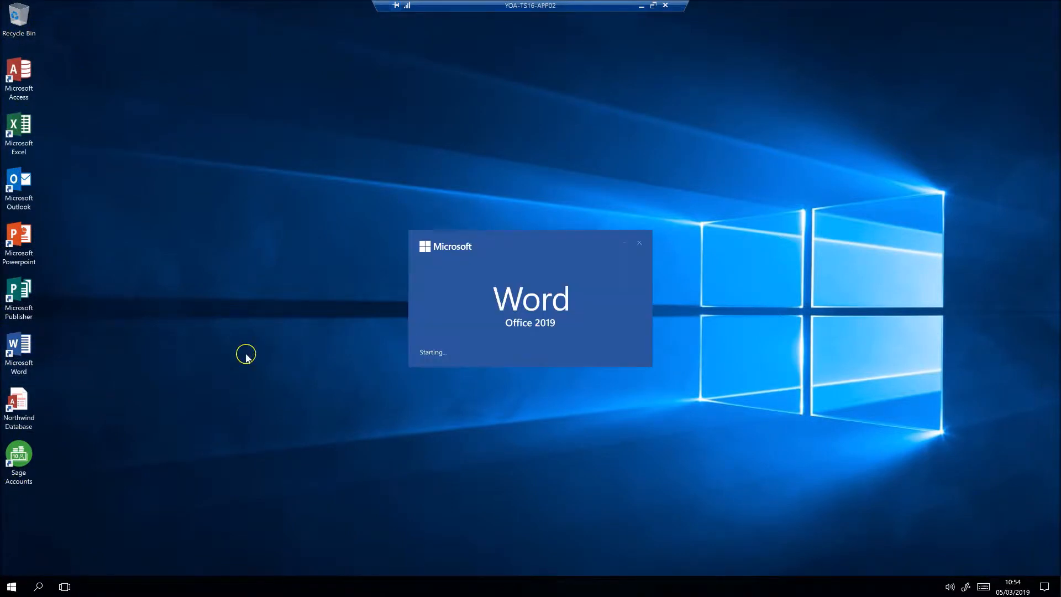
mouse_move(245, 357)
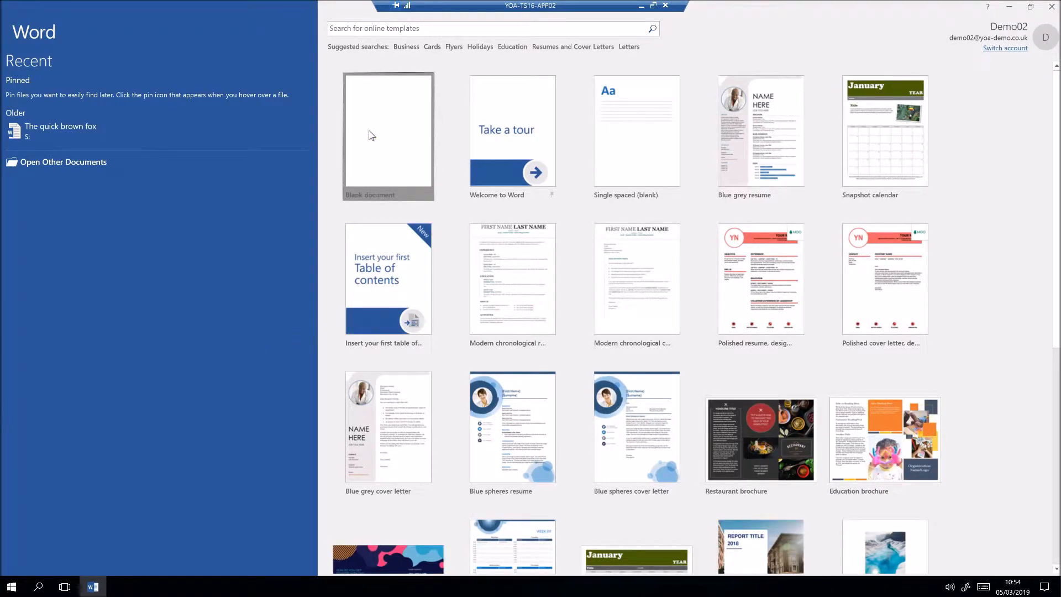
left_click(388, 135)
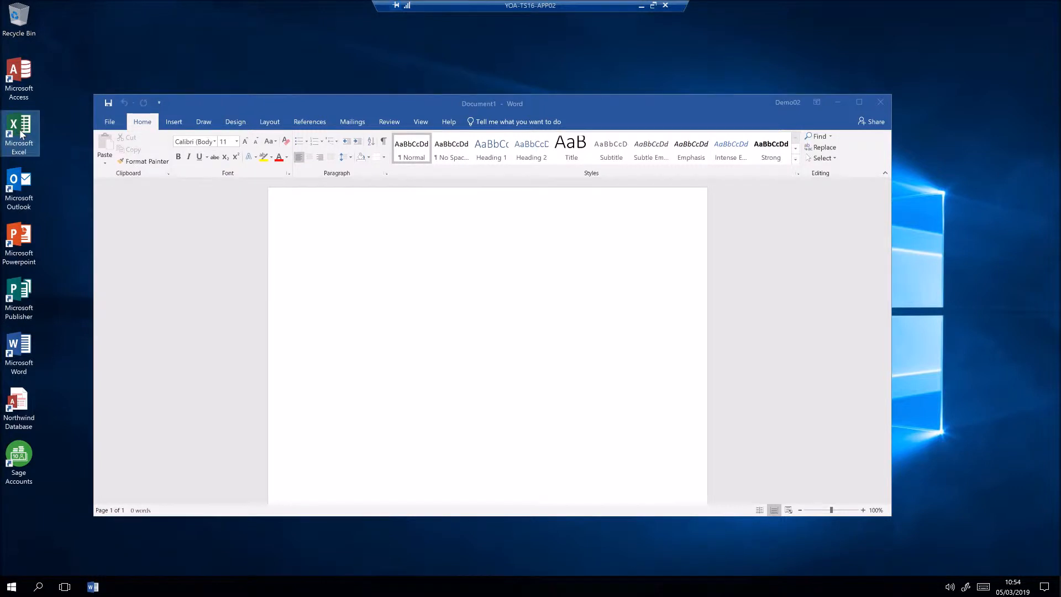
double_click(18, 127)
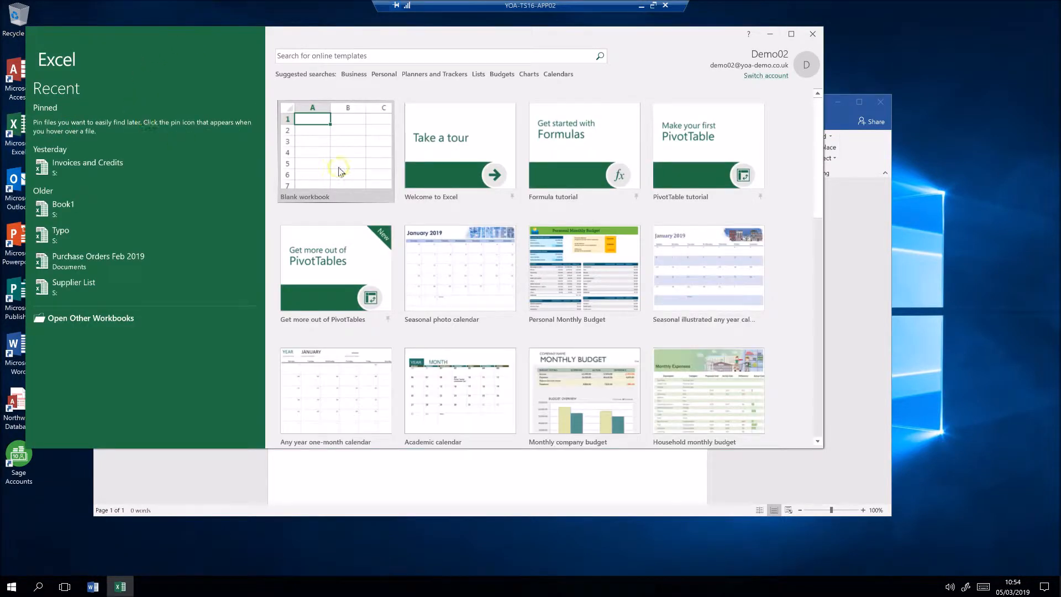
left_click(335, 149)
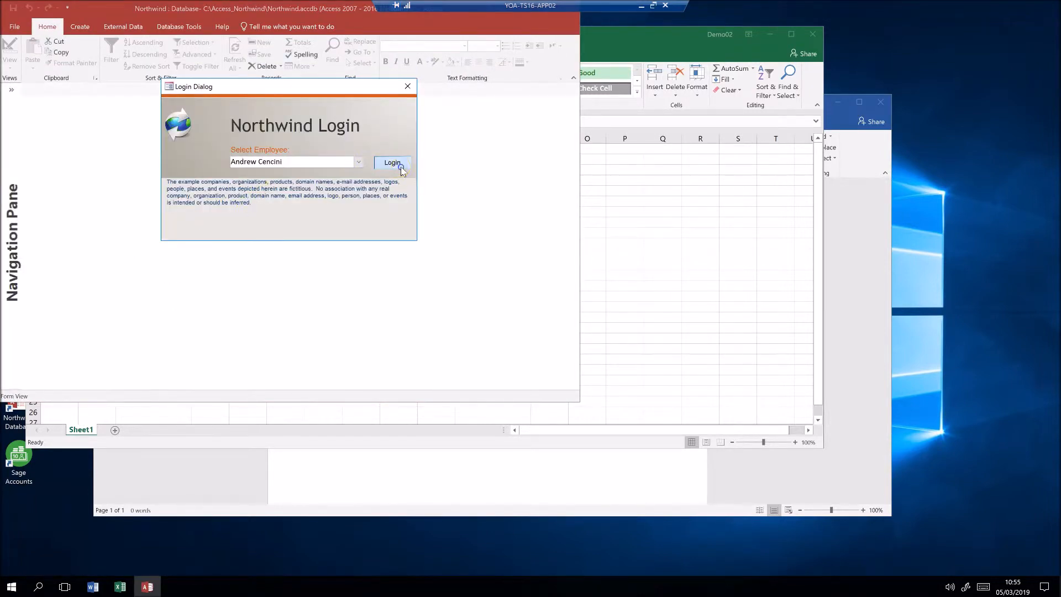
Log in to the Northwind database and open File Explorer from Start.
left_click(392, 163)
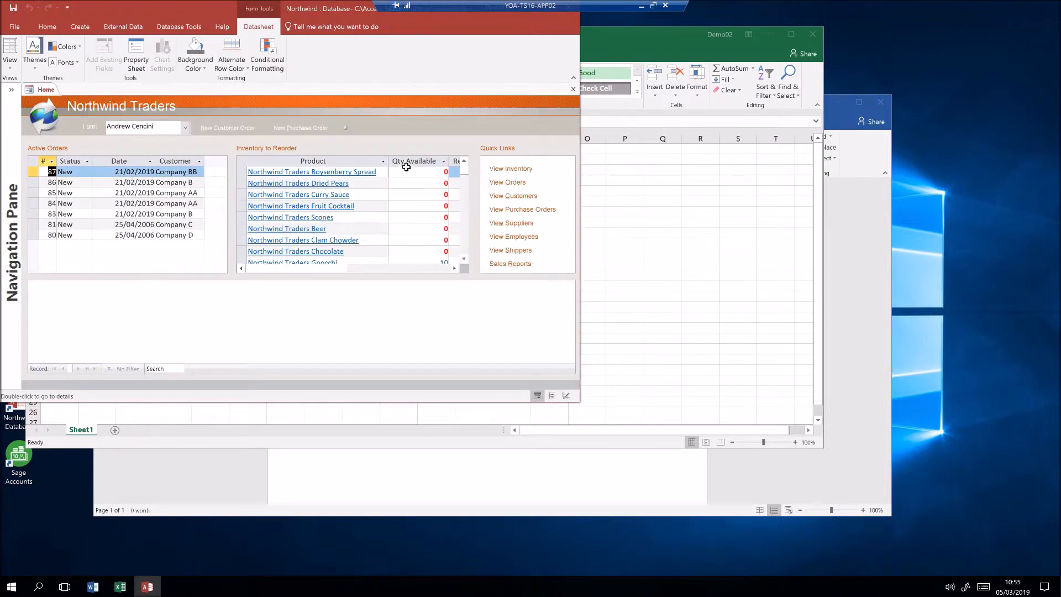
mouse_move(11, 586)
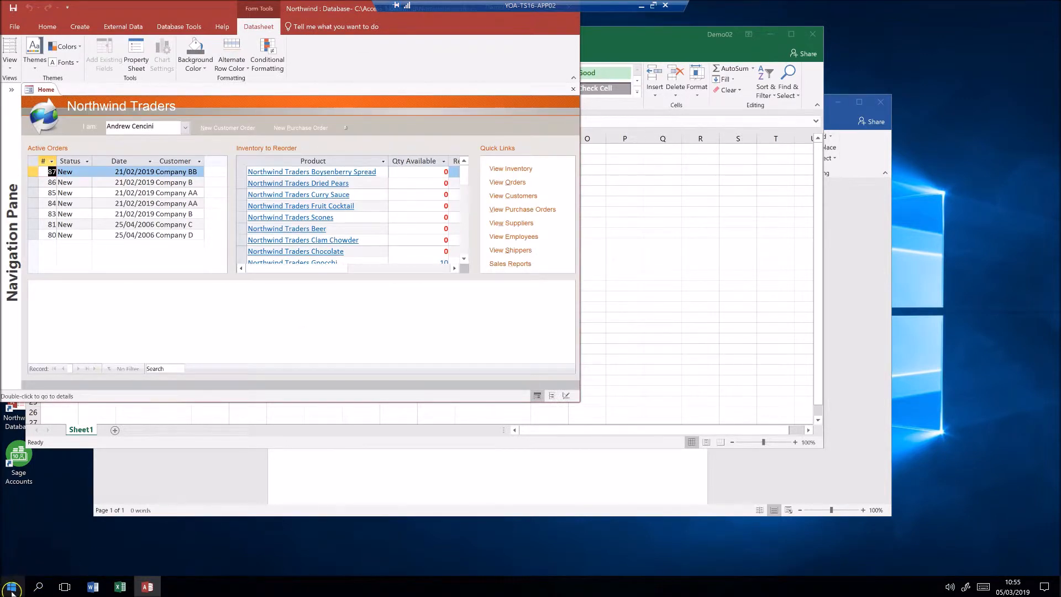
left_click(10, 585)
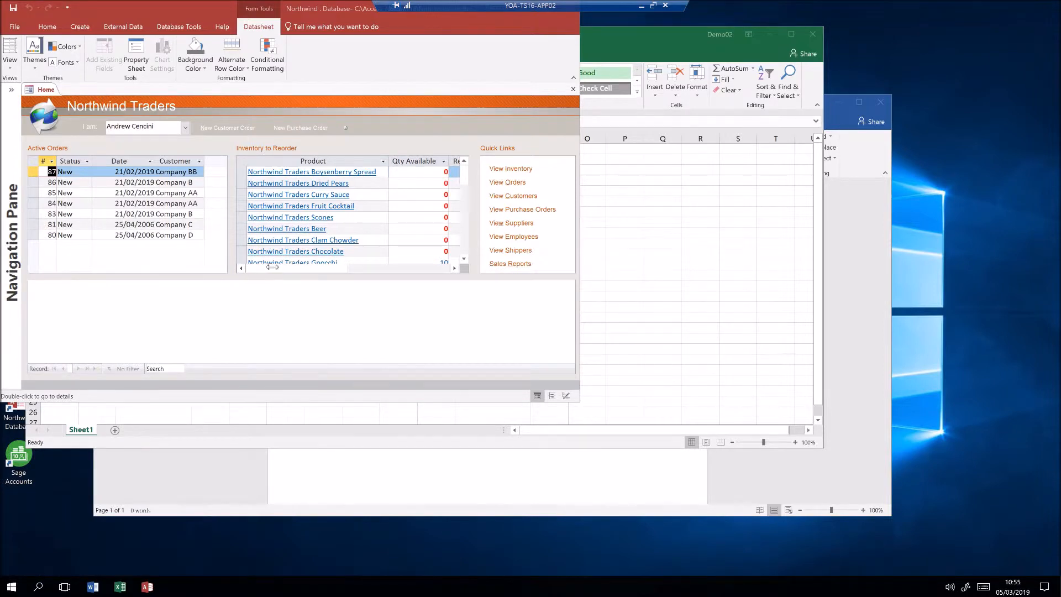
left_click(174, 586)
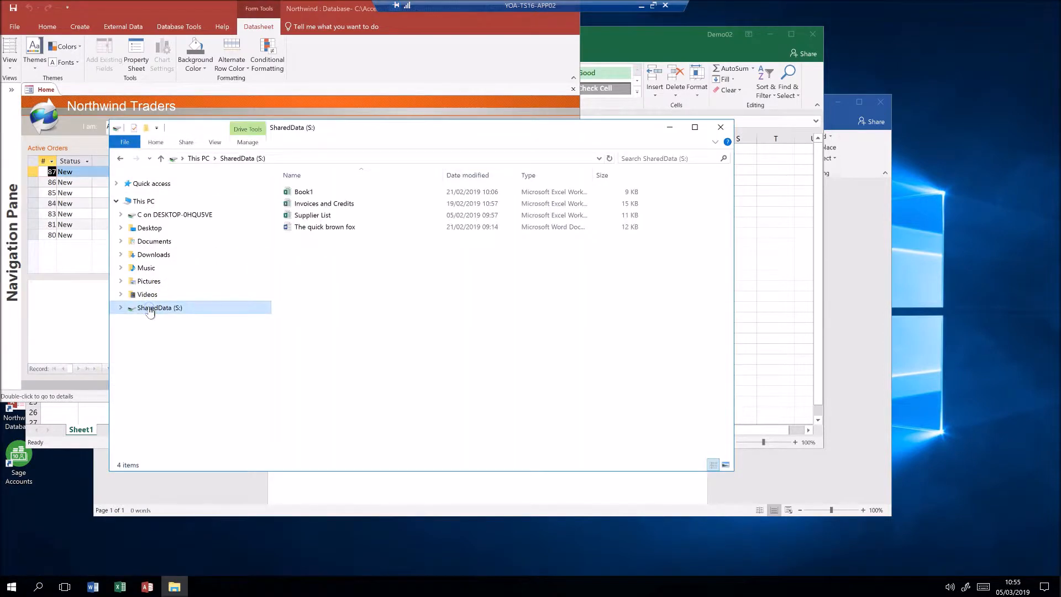
mouse_move(145, 241)
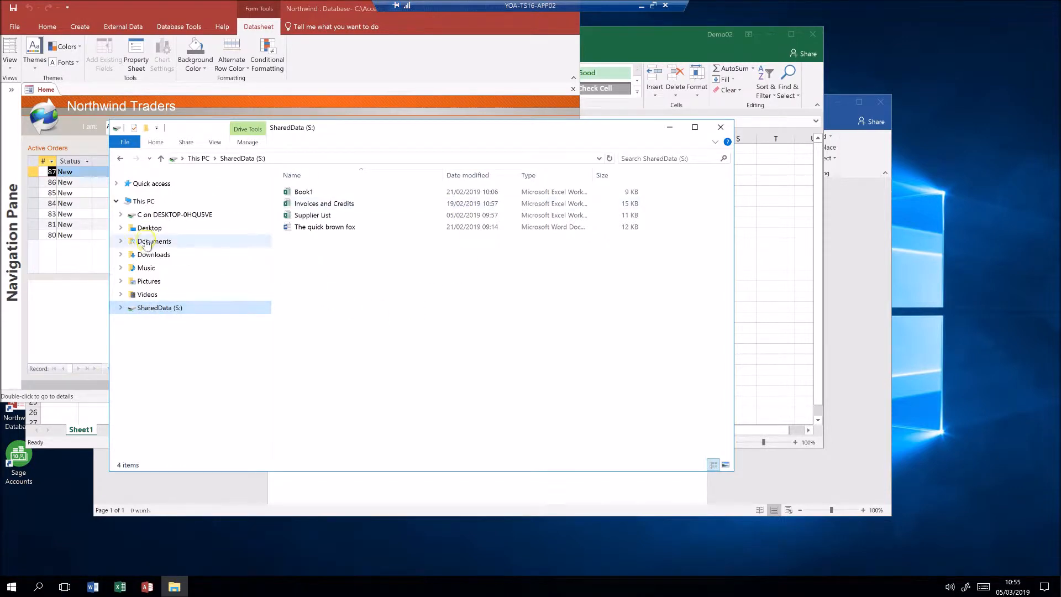
View the Documents folder, then the C drive's top-level folders.
left_click(154, 241)
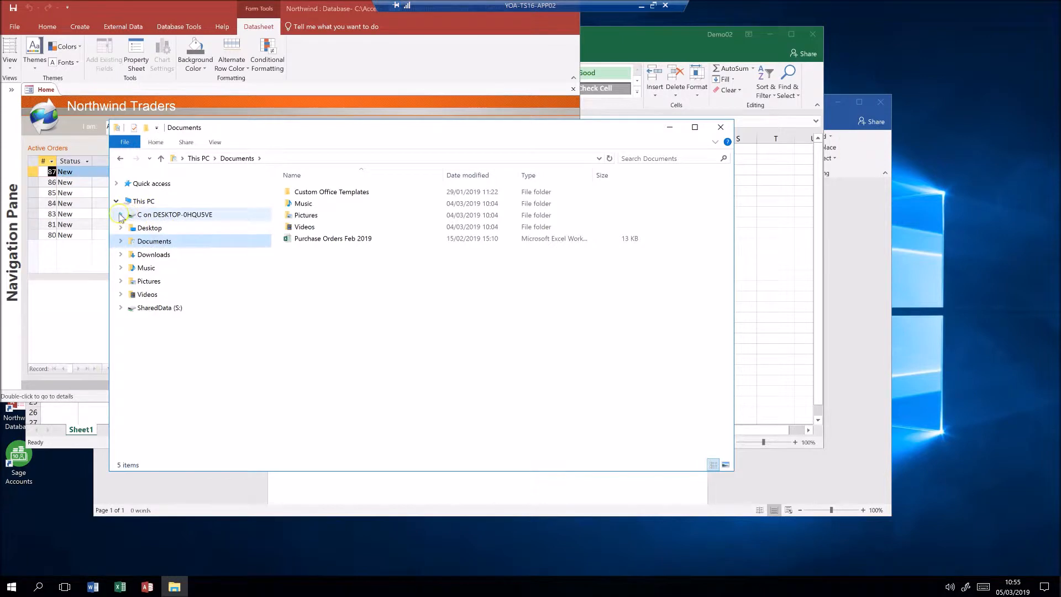
left_click(174, 215)
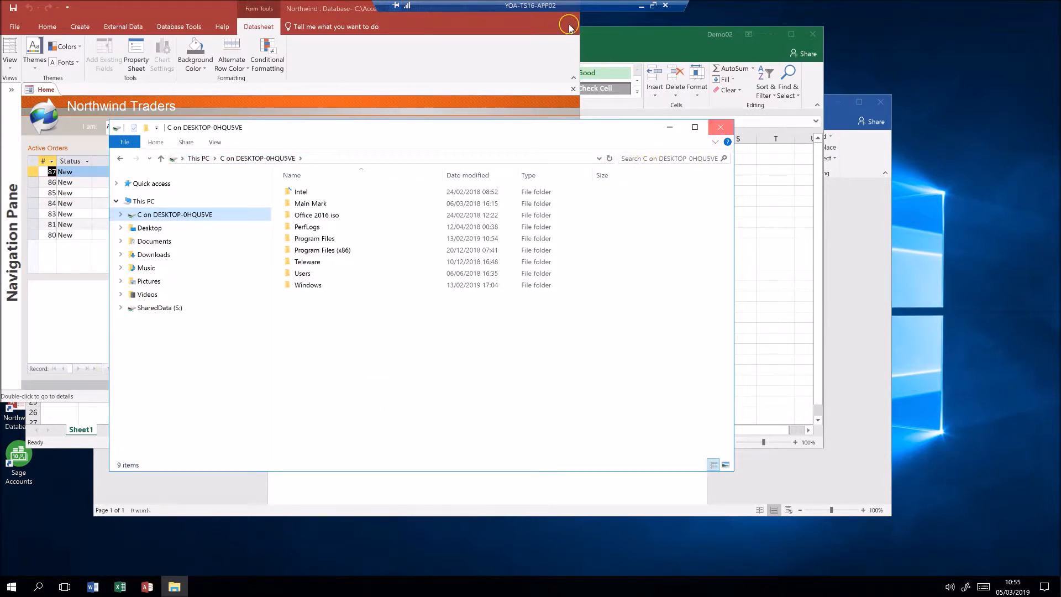
Close File Explorer and the Northwind Access database, then open the Start menu.
left_click(720, 127)
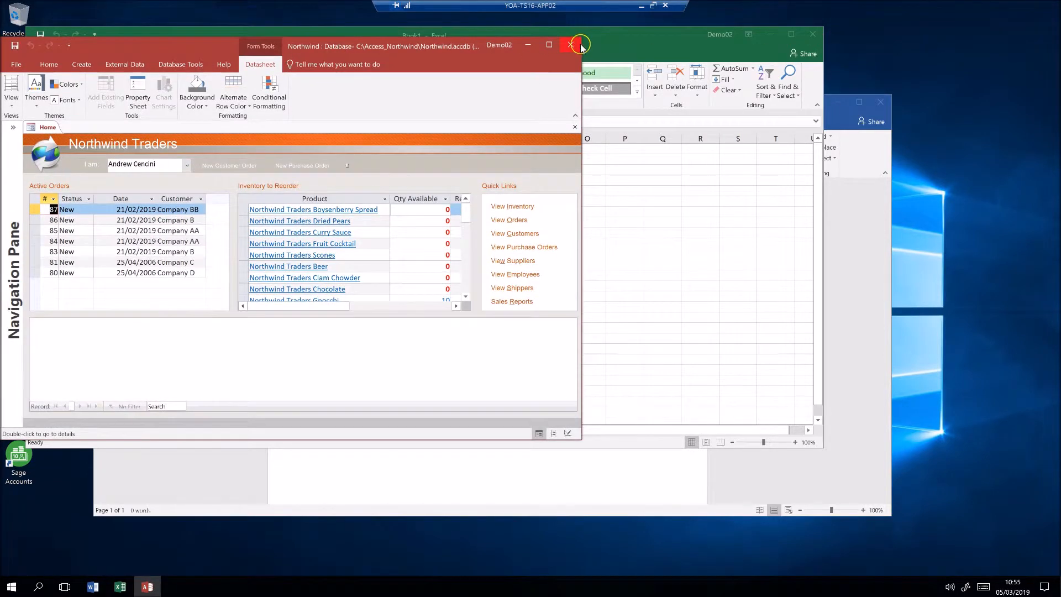
left_click(570, 44)
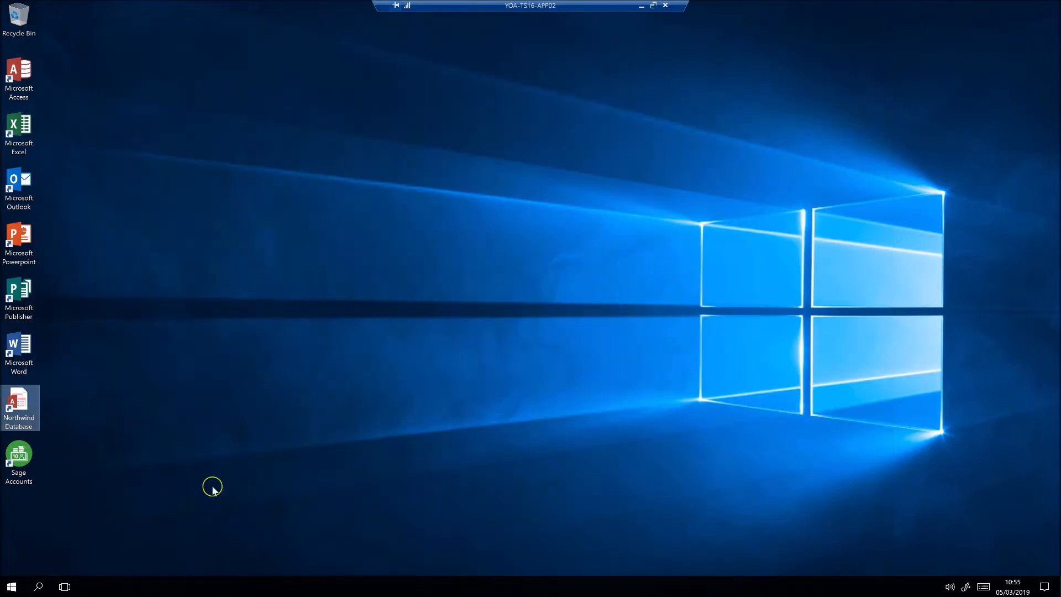
left_click(9, 586)
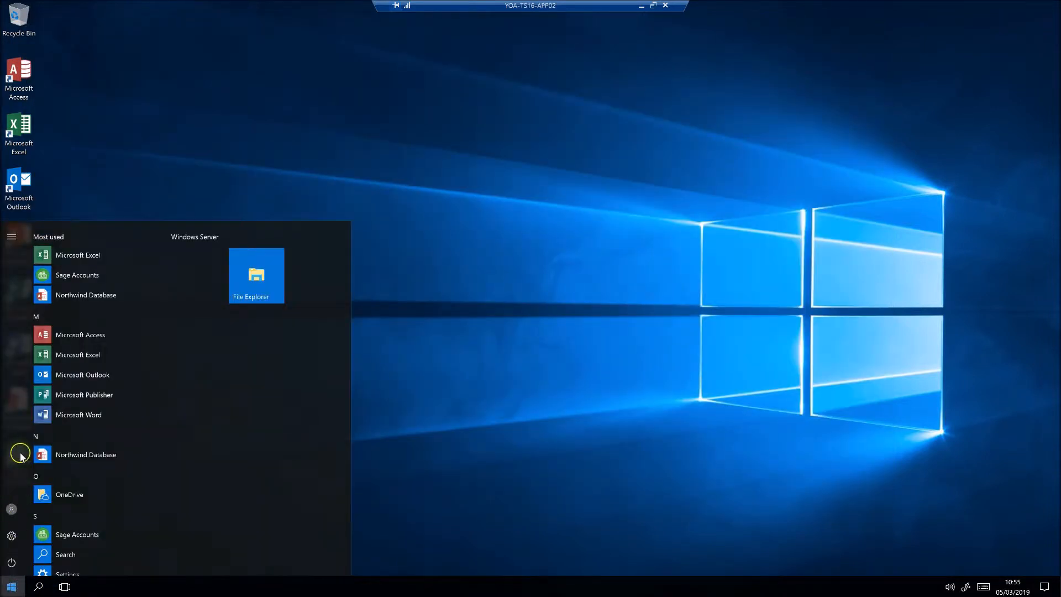
left_click(12, 508)
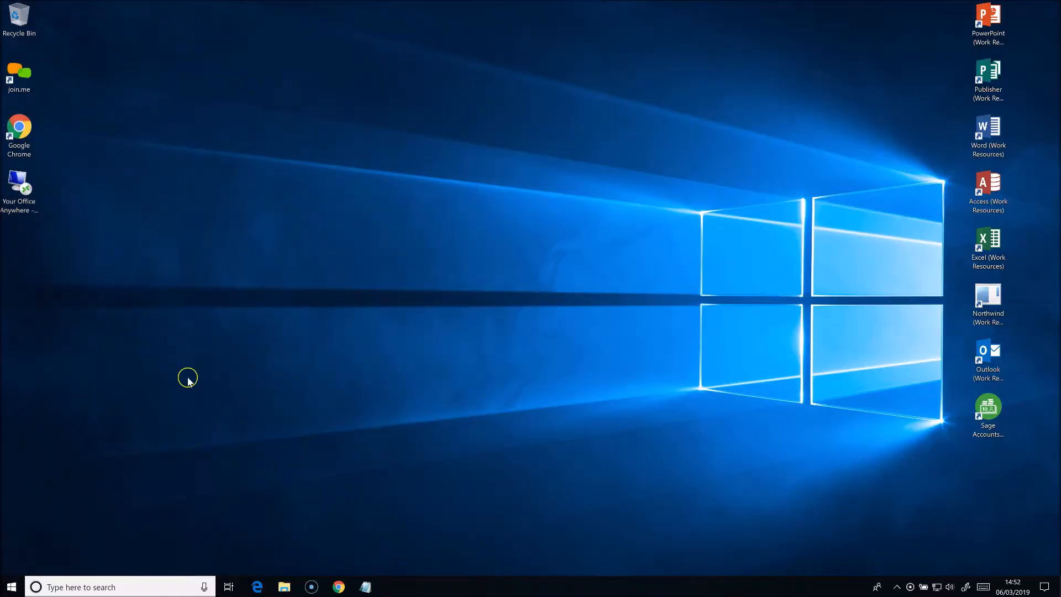
left_click(9, 587)
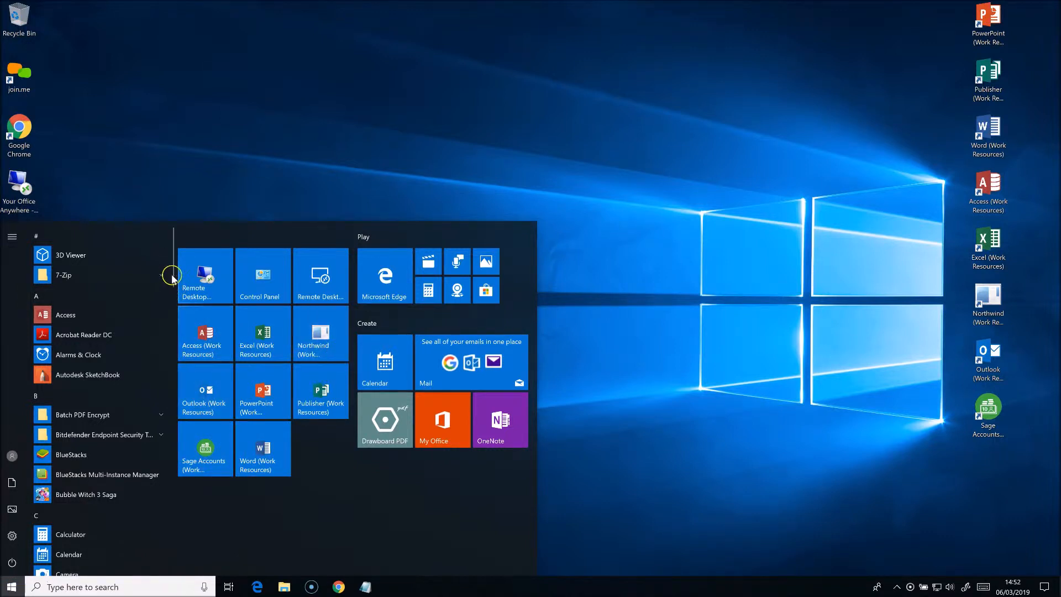
scroll("down", 3)
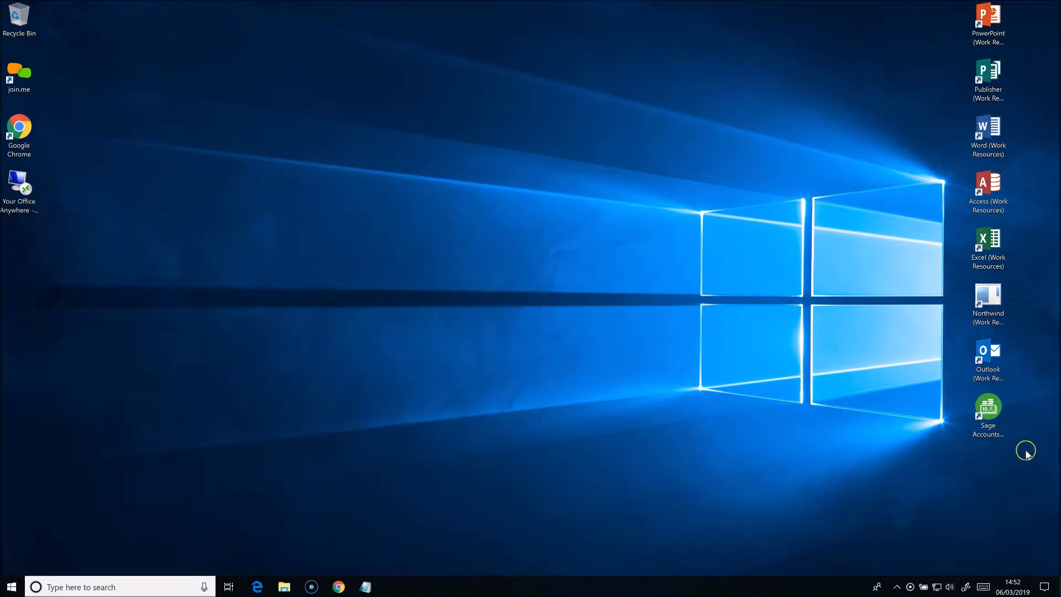
mouse_move(994, 31)
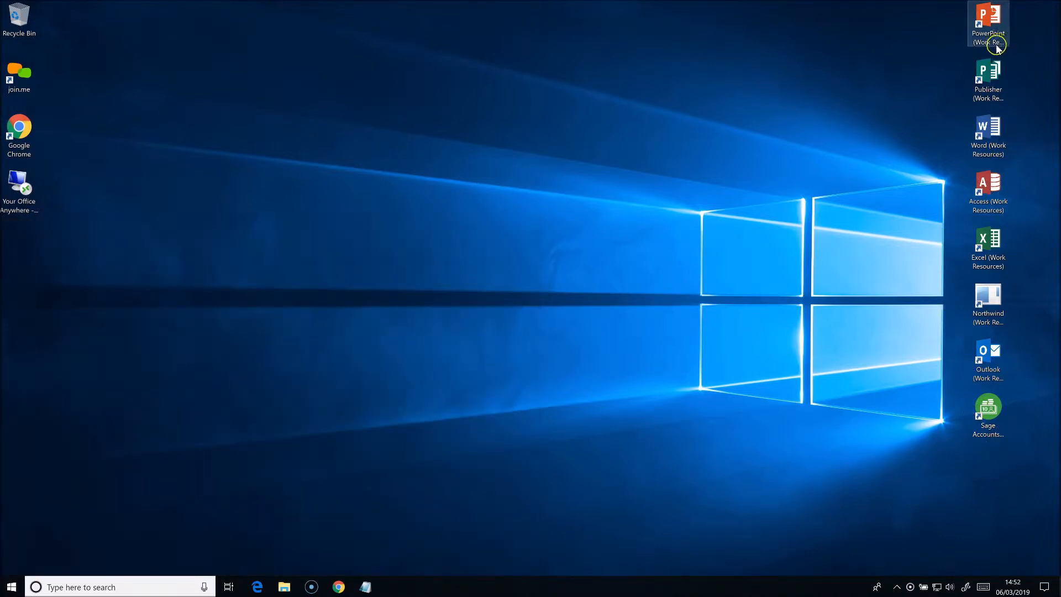
mouse_move(987, 129)
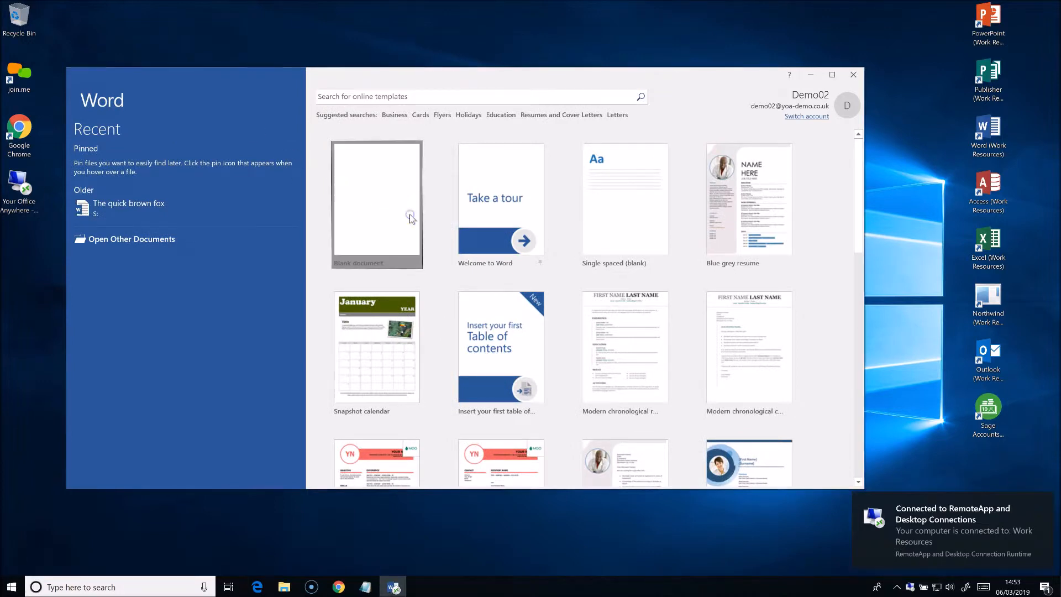
Create a blank Word document and a blank PowerPoint presentation.
left_click(376, 205)
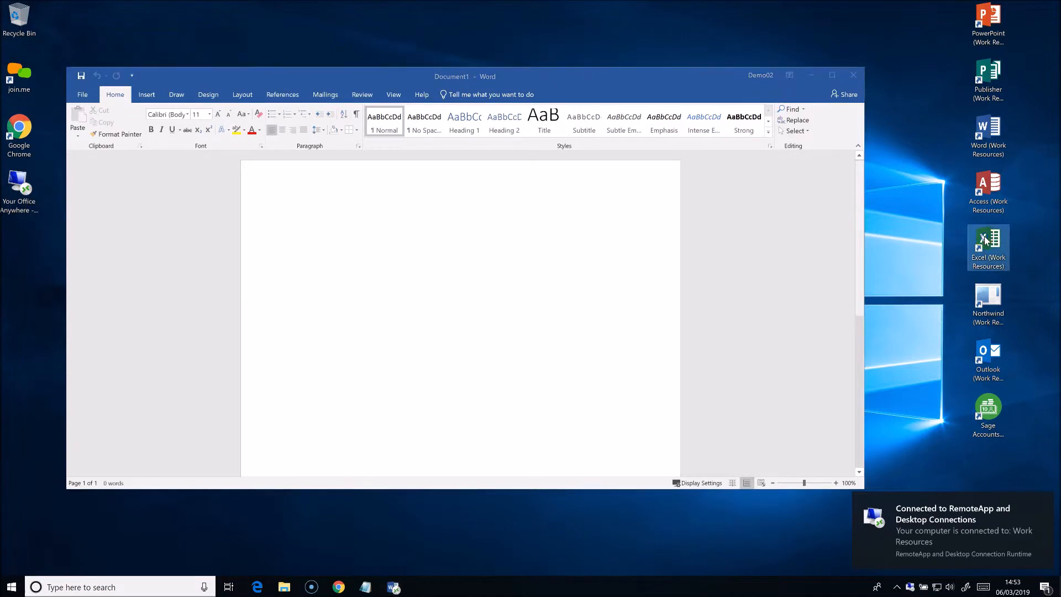
mouse_move(987, 243)
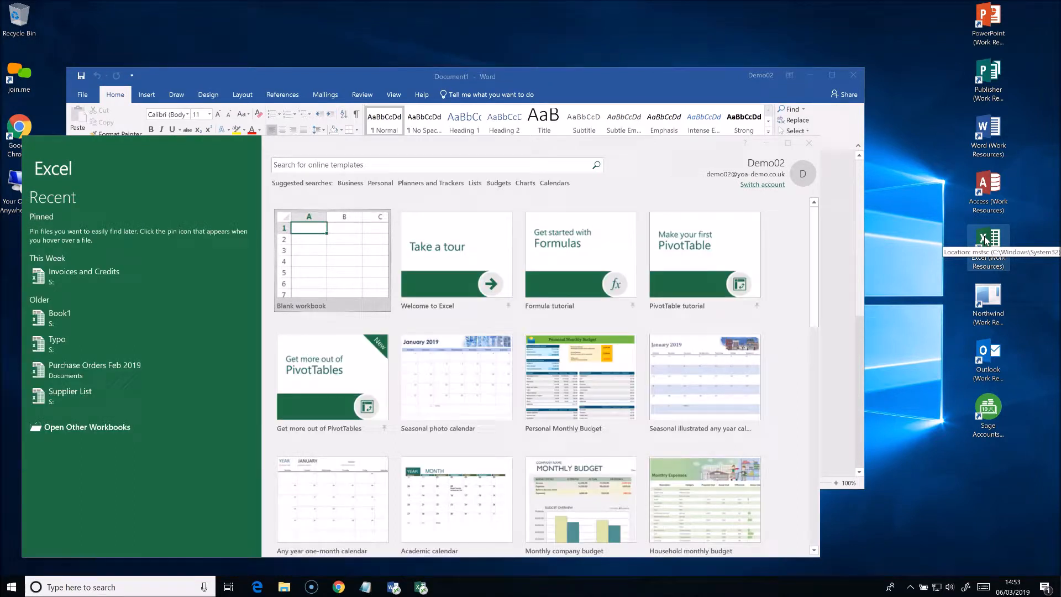
mouse_move(988, 23)
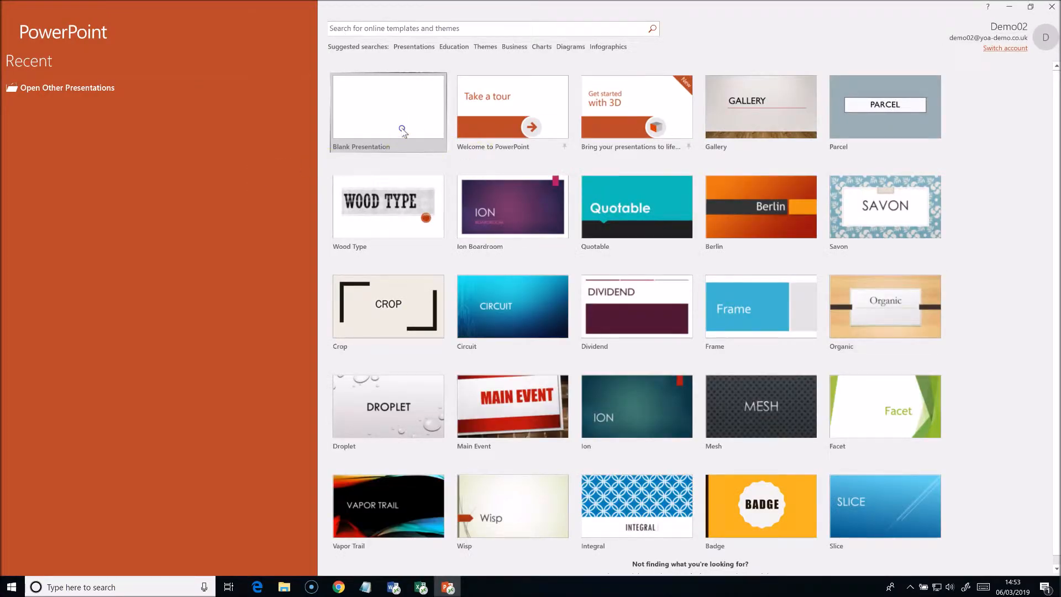
left_click(388, 108)
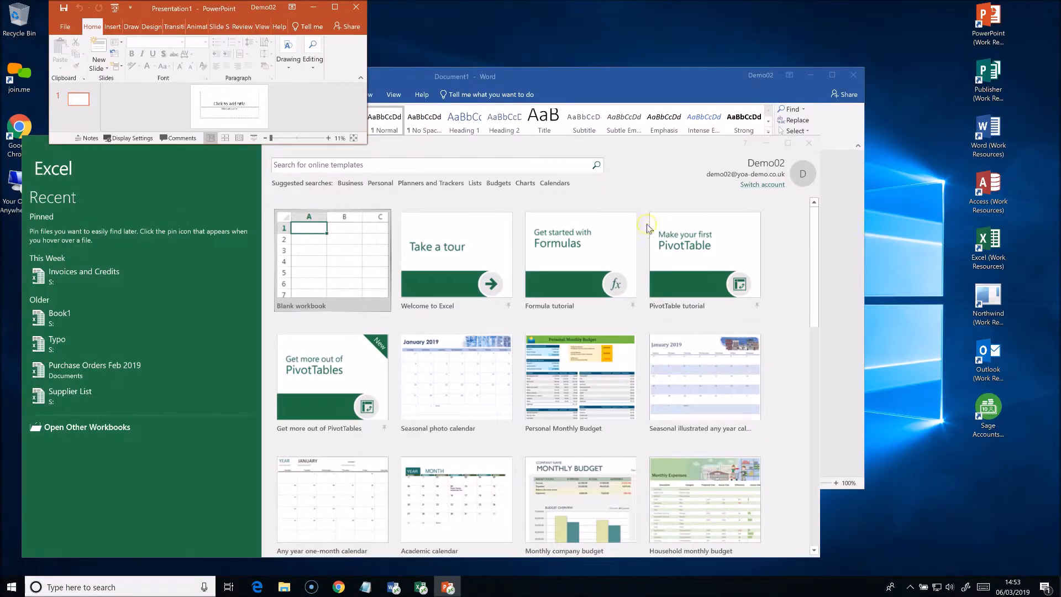
mouse_move(365, 141)
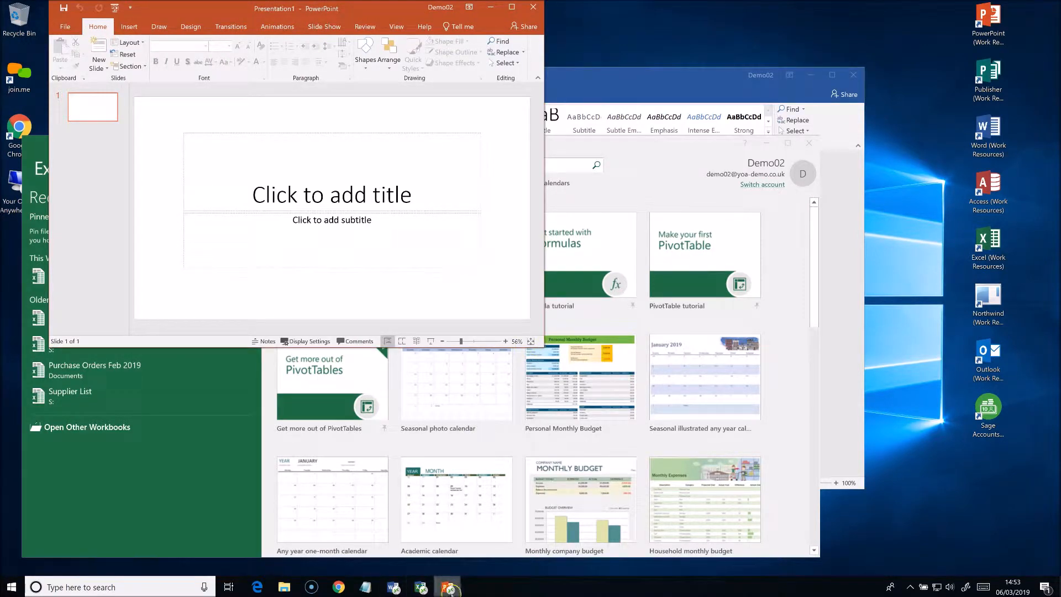
mouse_move(393, 587)
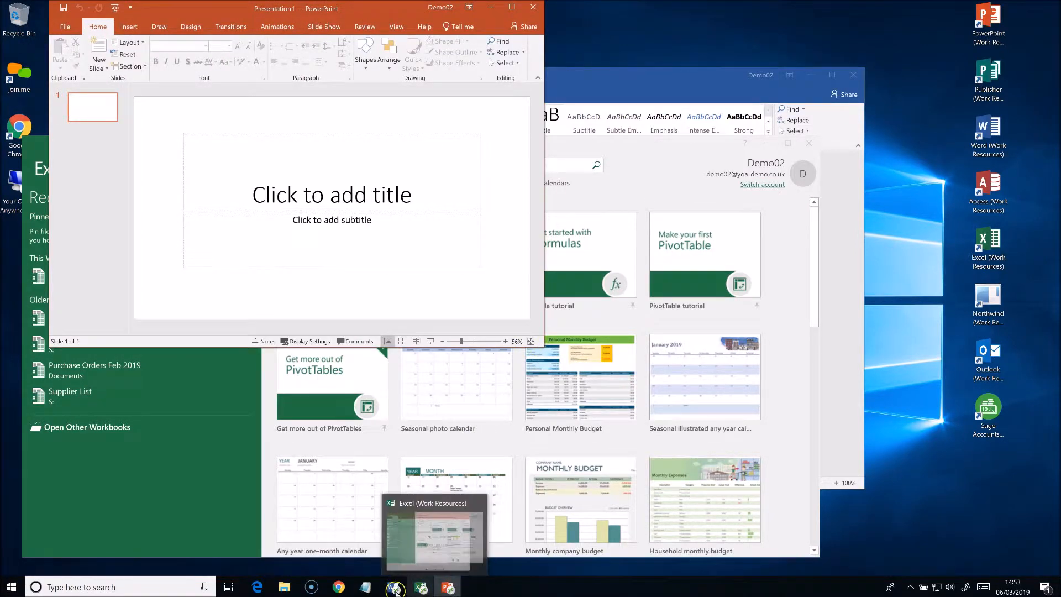
mouse_move(391, 586)
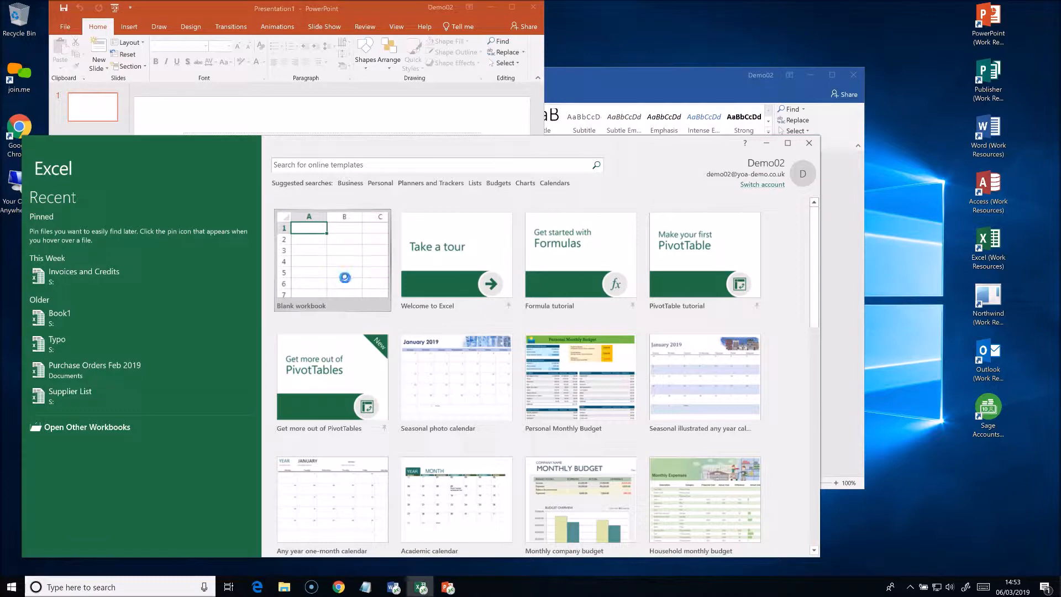
Browse Excel's Save As locations and C drive, cancel, and close the unsaved workbook.
left_click(332, 259)
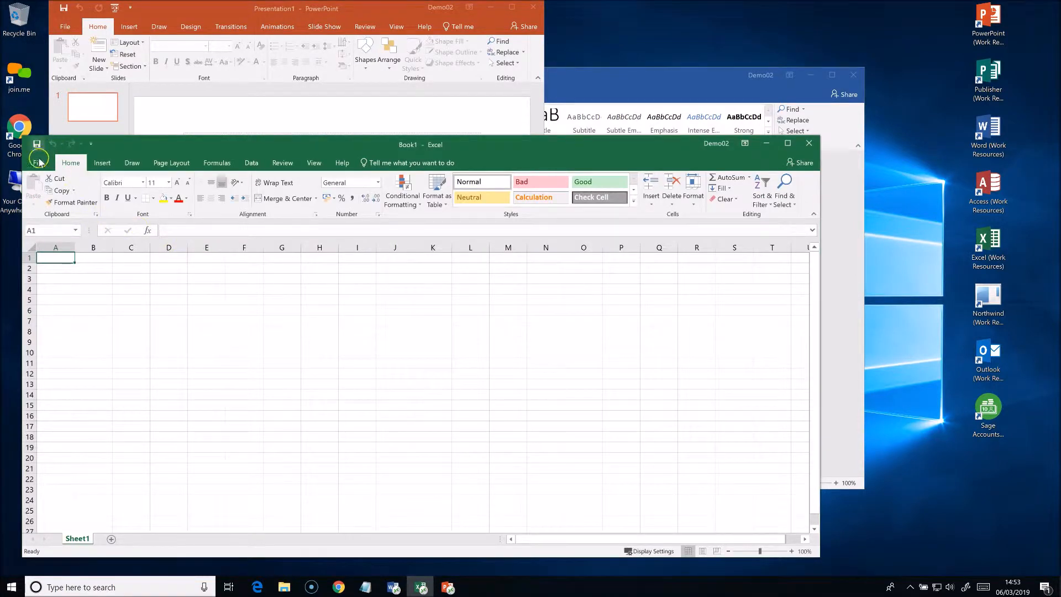
left_click(39, 157)
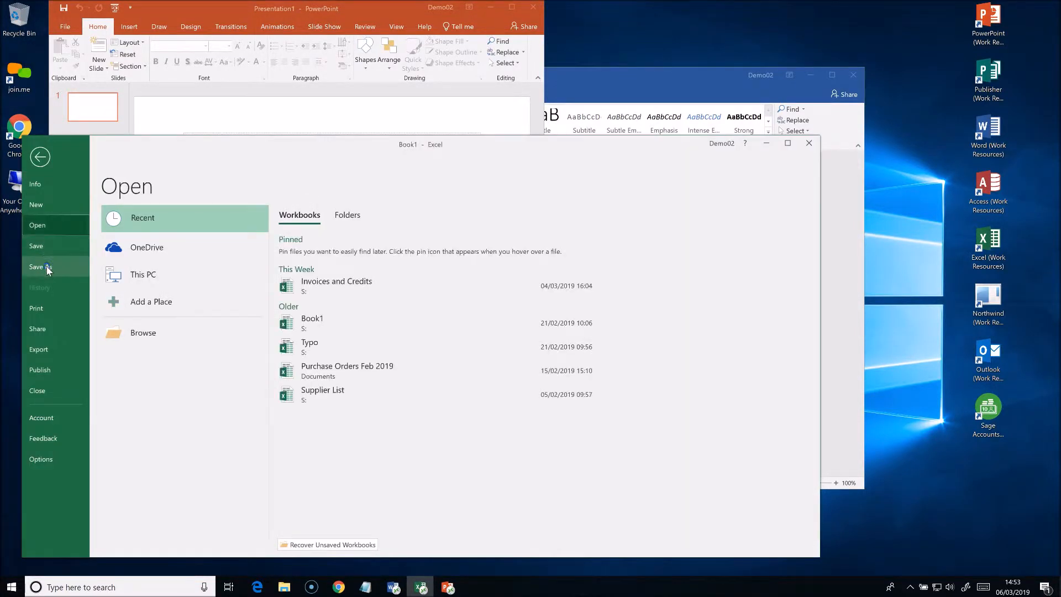
left_click(36, 265)
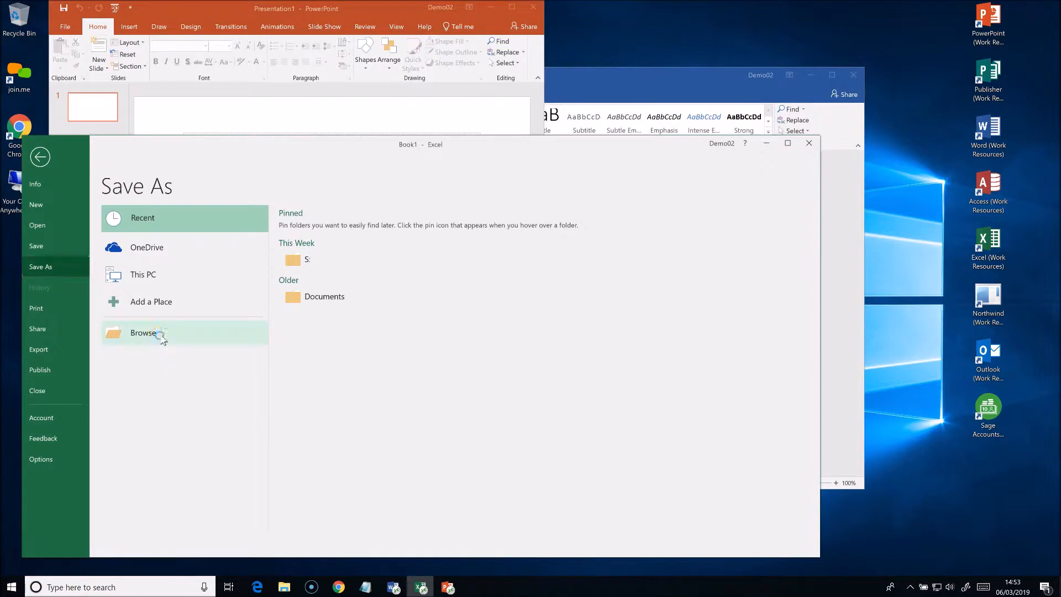
left_click(143, 332)
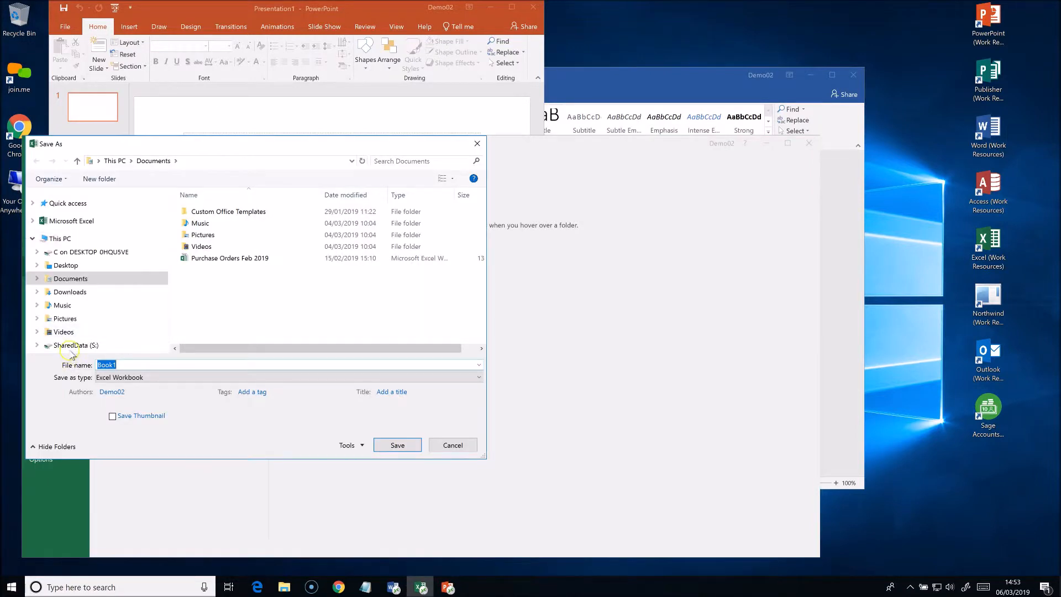
left_click(75, 345)
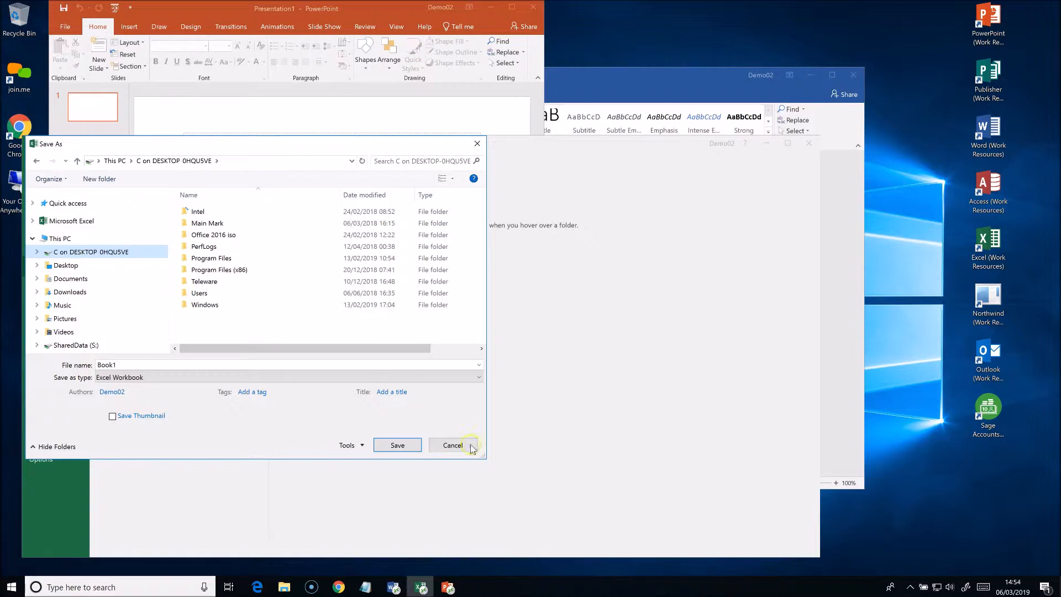
left_click(453, 446)
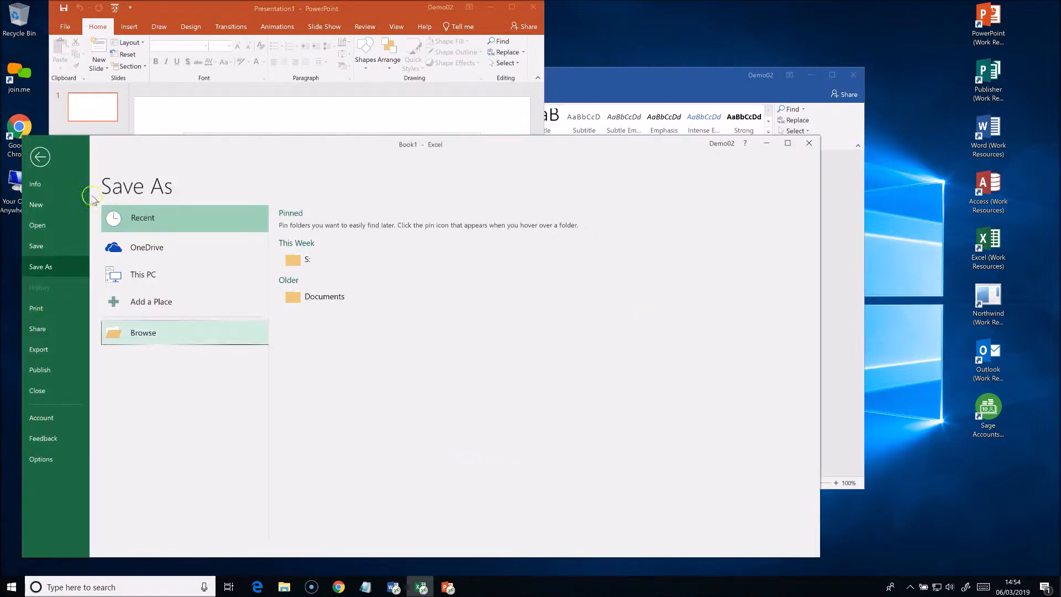
left_click(39, 156)
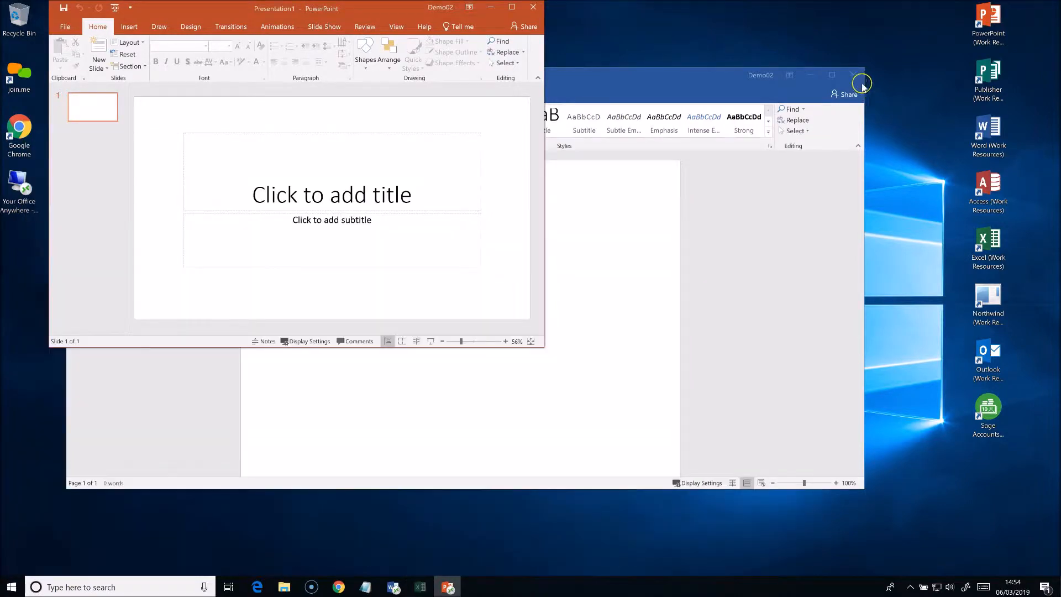
Close the Word and PowerPoint windows, then open the Start menu.
left_click(862, 82)
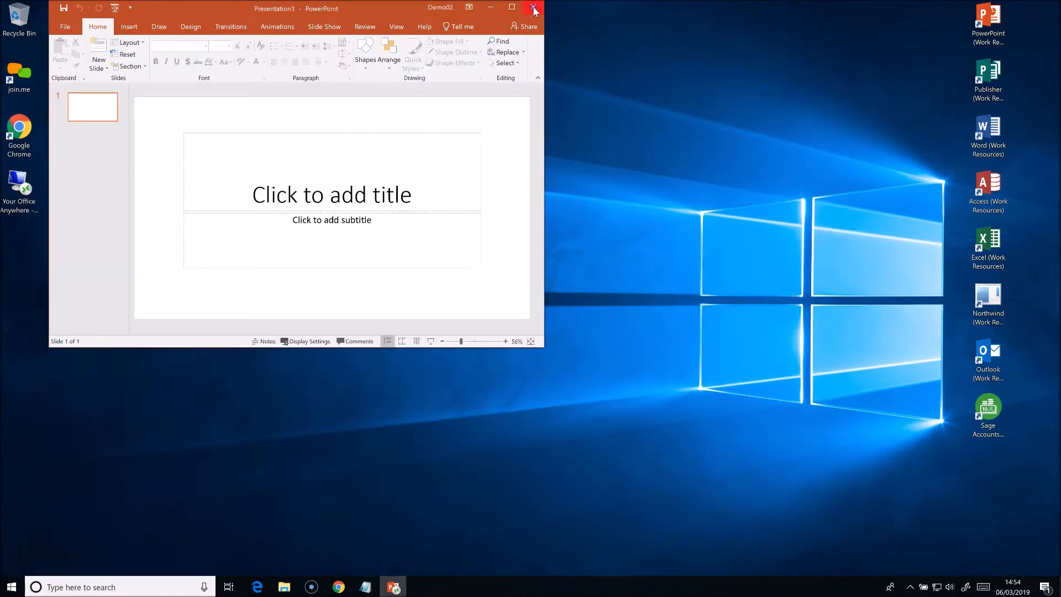
left_click(534, 8)
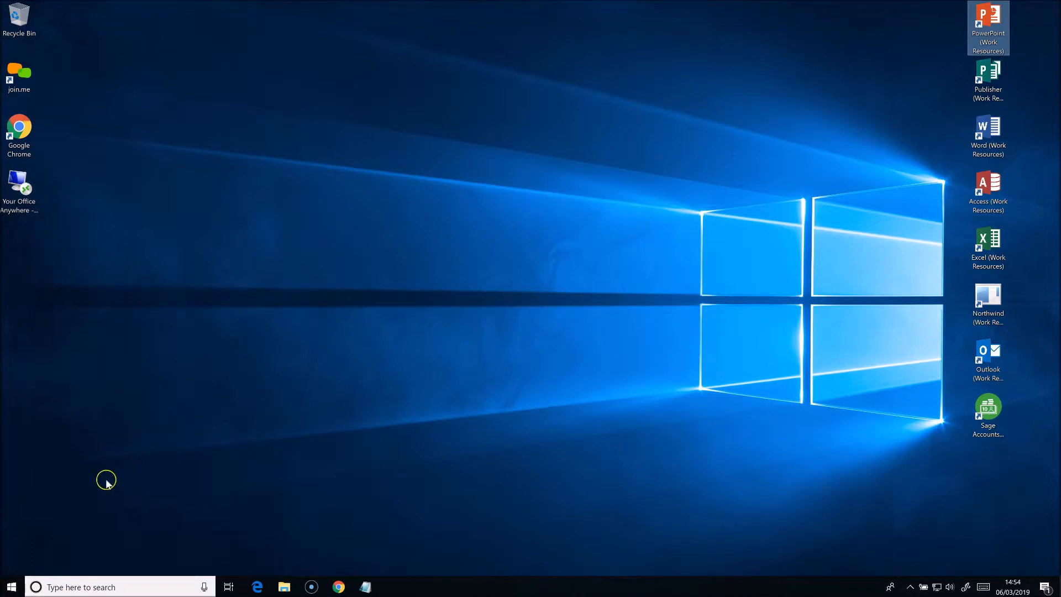
left_click(10, 587)
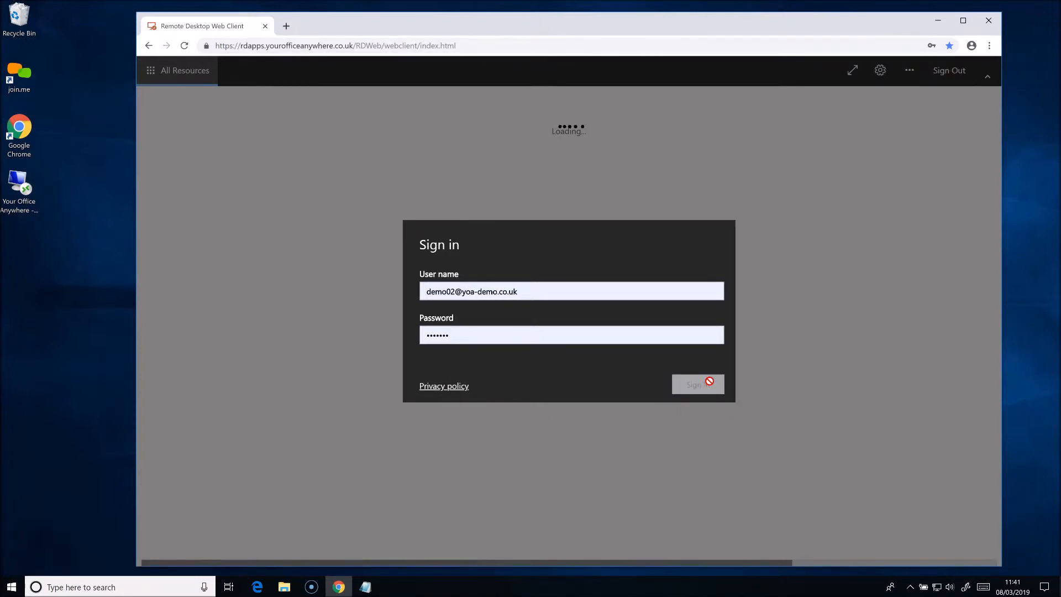
Sign in to the web client and launch the Sage Accounts work resource.
left_click(697, 384)
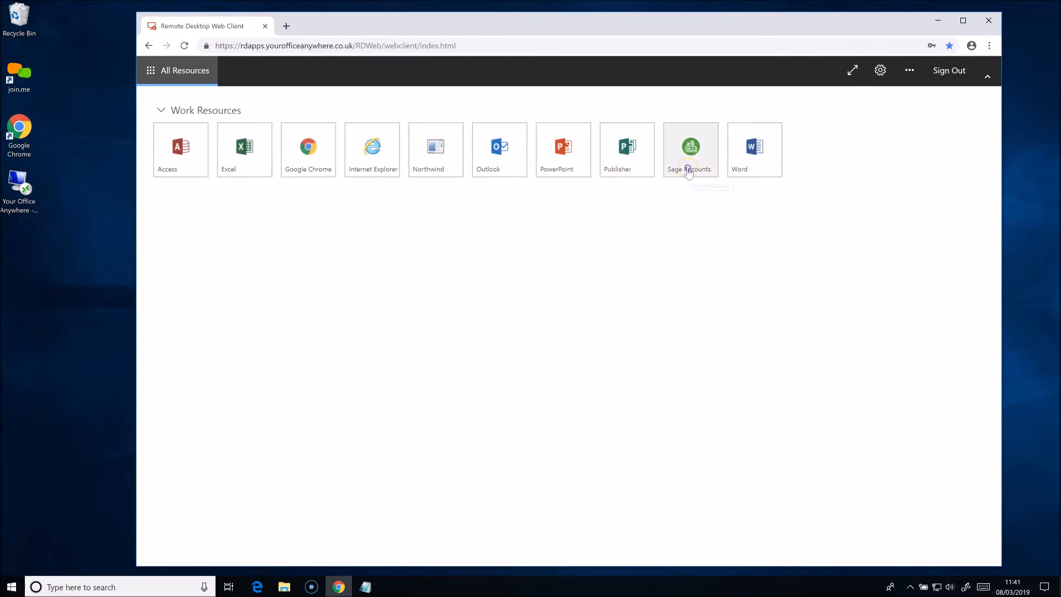
left_click(690, 149)
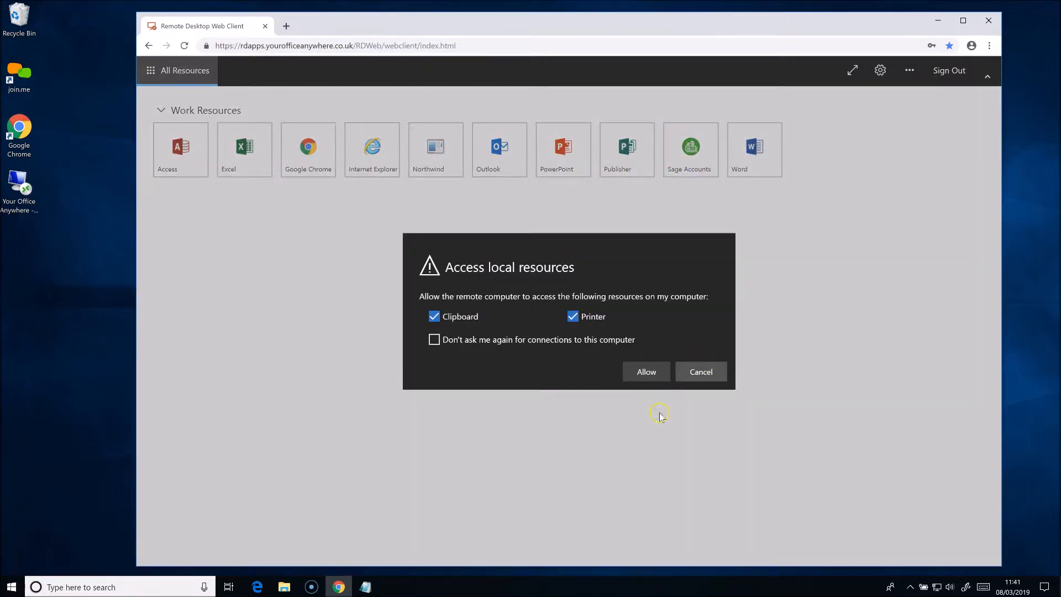
mouse_move(646, 371)
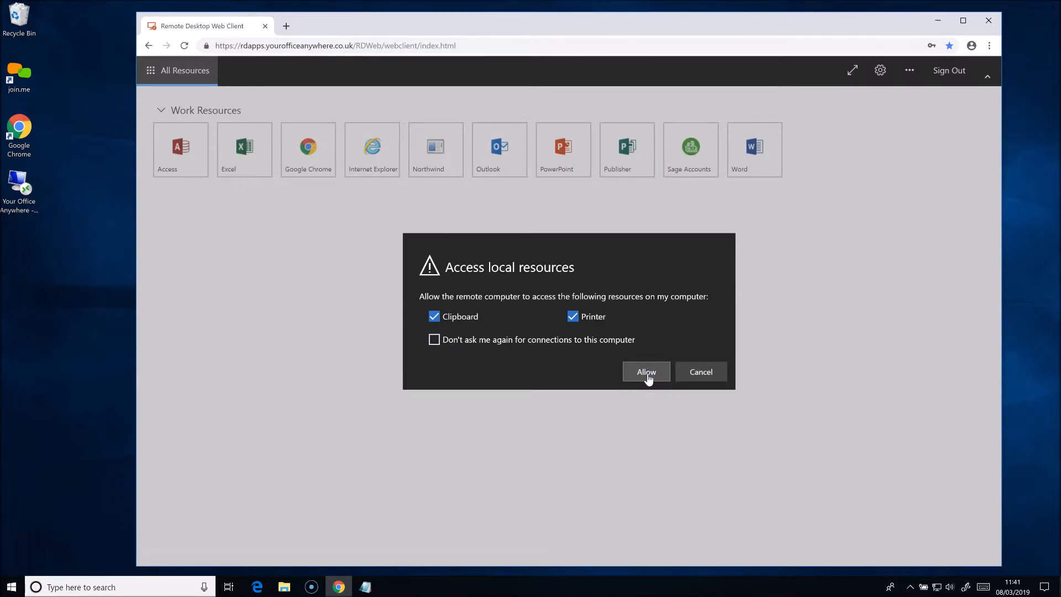
Allow clipboard and printer access, then select the Demonstration data company.
left_click(646, 372)
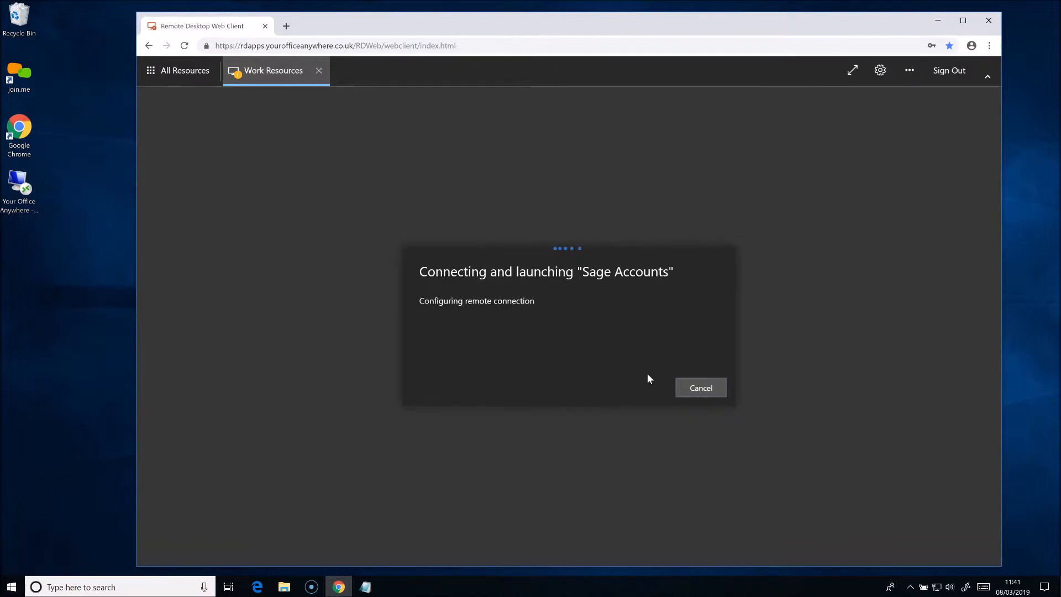
left_click(700, 388)
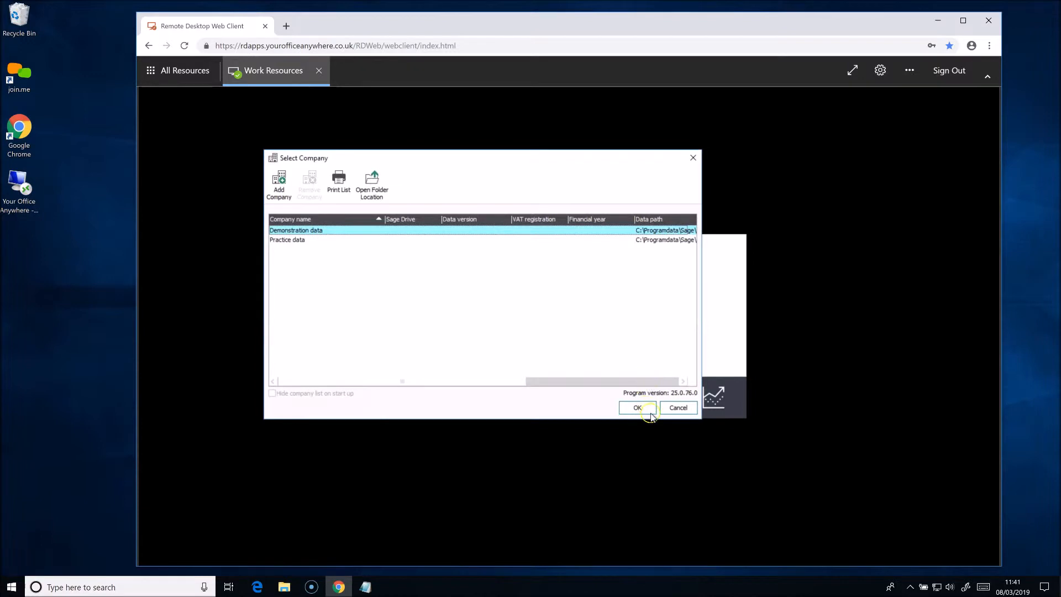
left_click(635, 407)
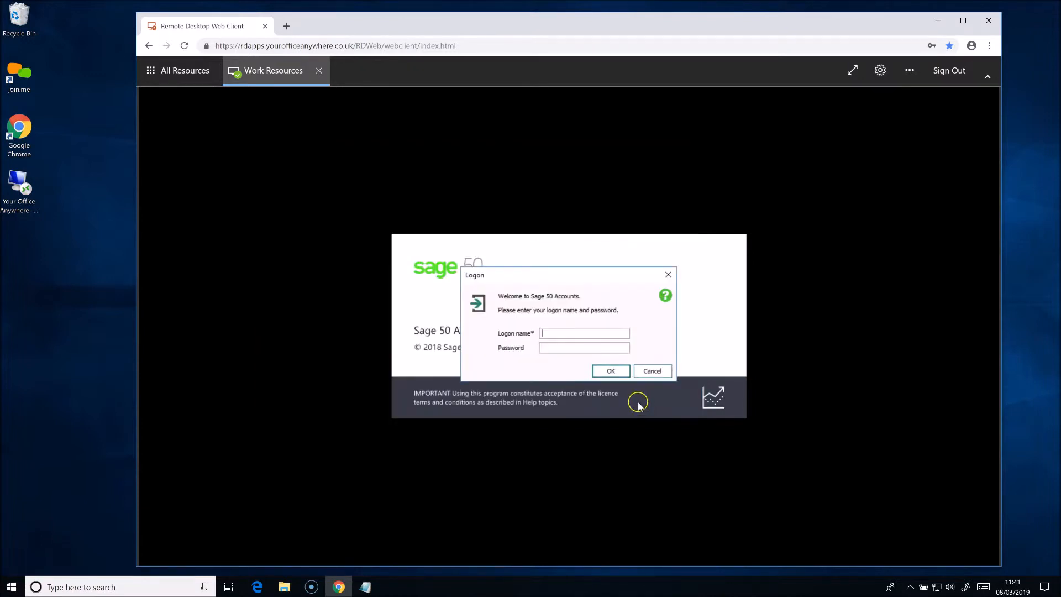
Log on as demo1 and send the Invoices and credits list to Excel.
type("demo1")
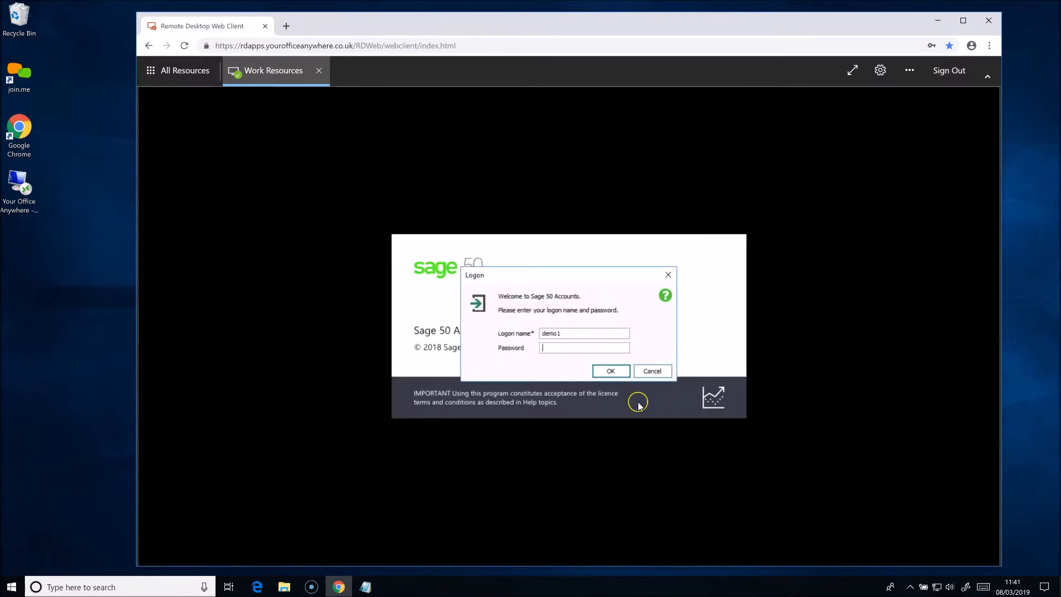
left_click(608, 371)
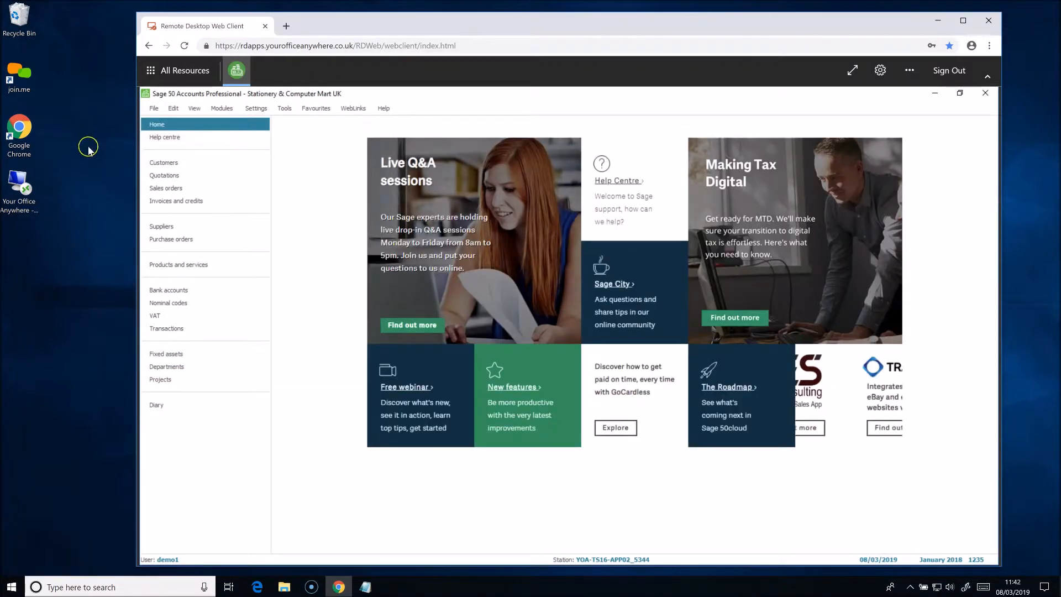
left_click(175, 200)
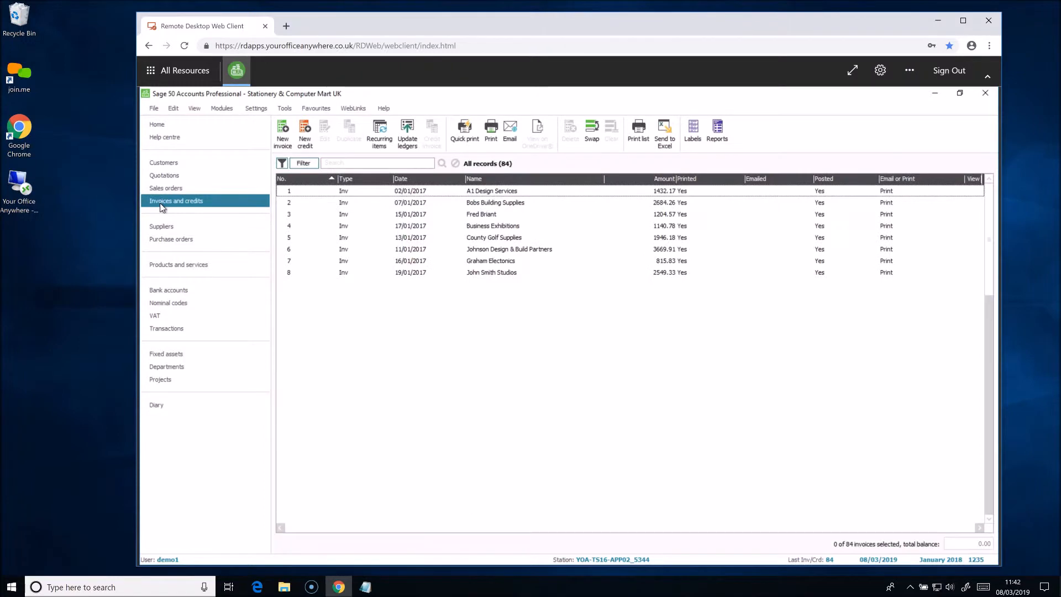
scroll("down", 3)
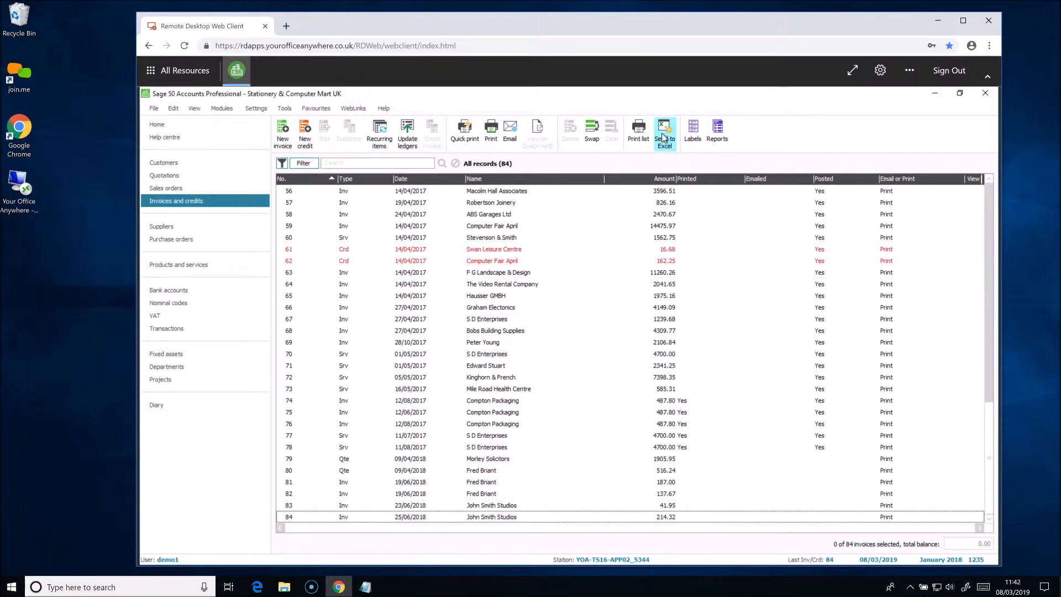
left_click(663, 132)
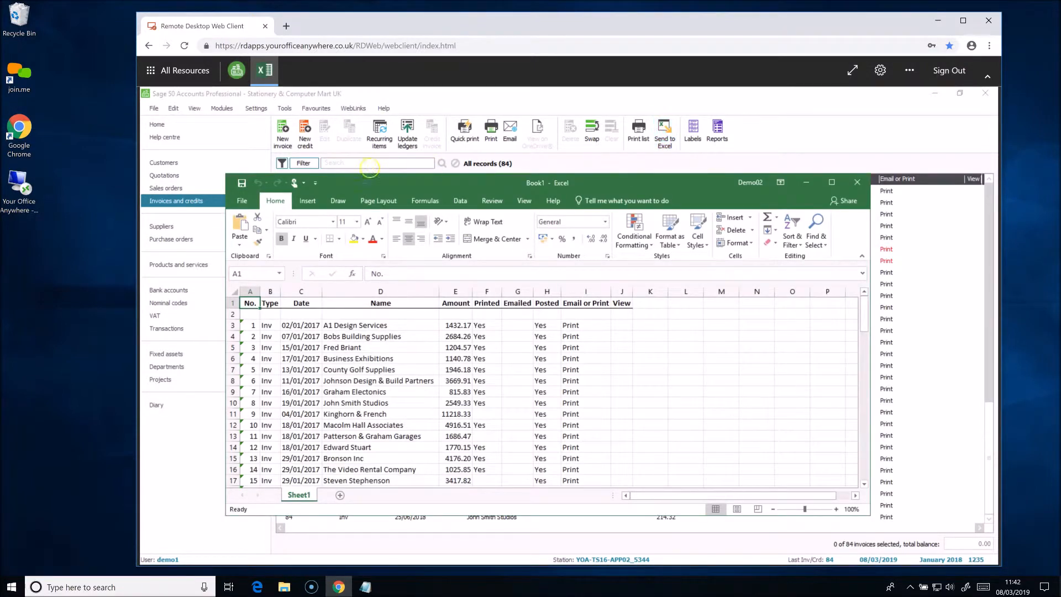
left_click(242, 200)
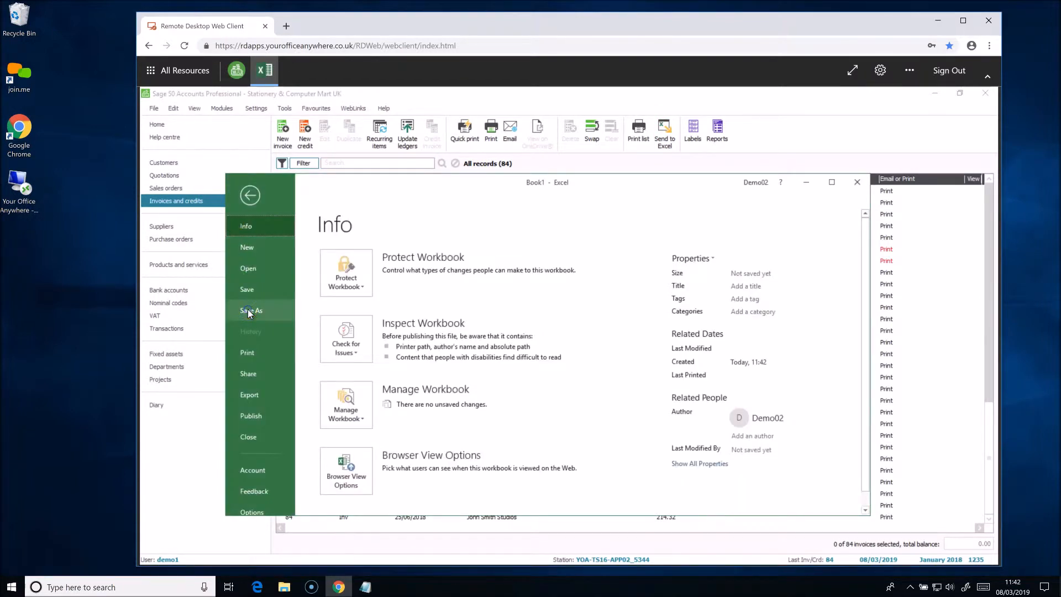
Save the workbook as 'Invoices and Credits March 2019', then go back to All Resources.
left_click(251, 310)
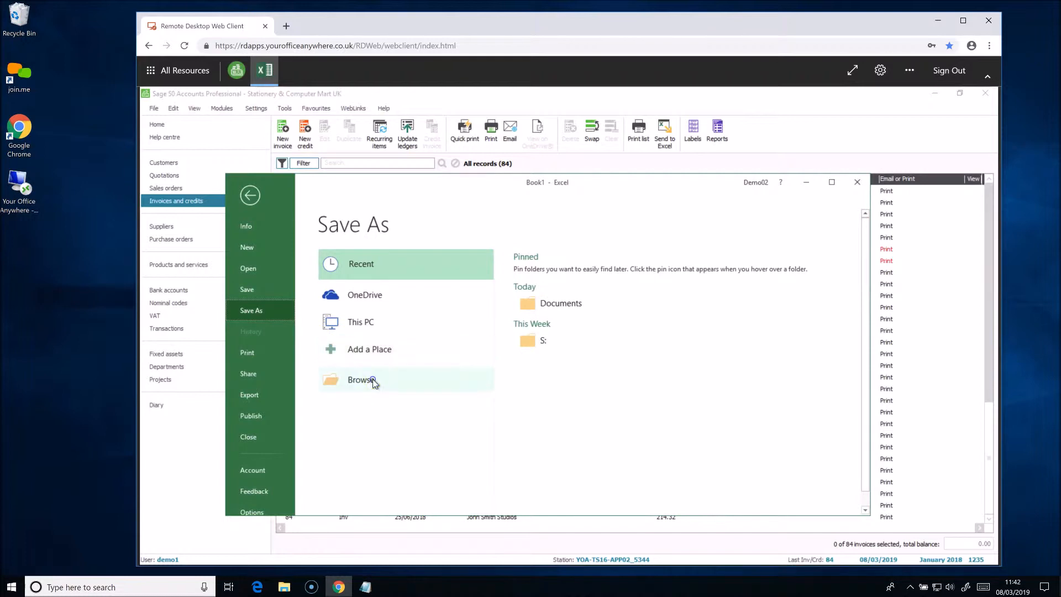
left_click(361, 379)
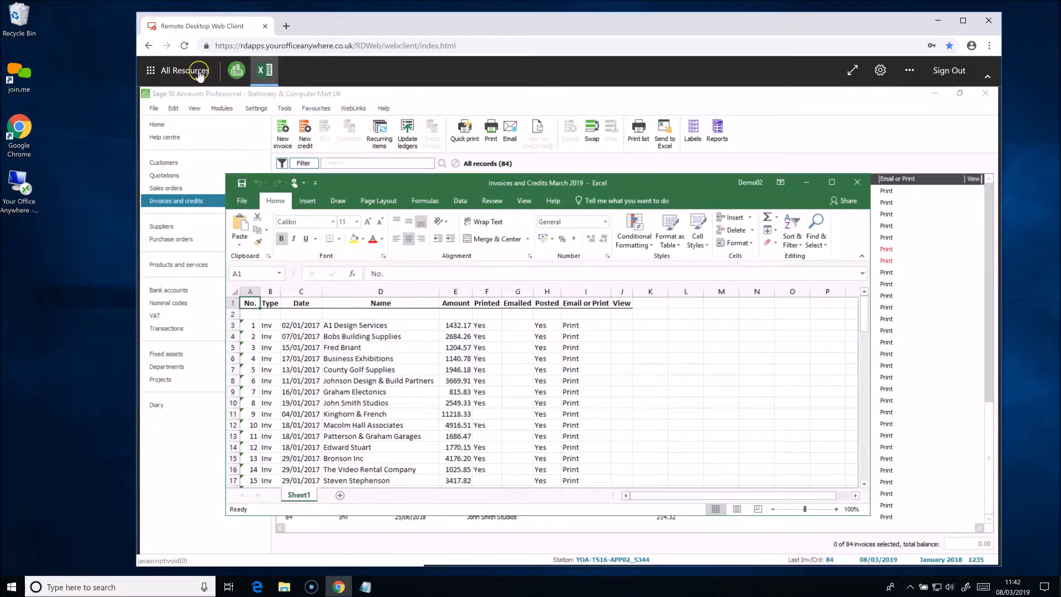
left_click(184, 70)
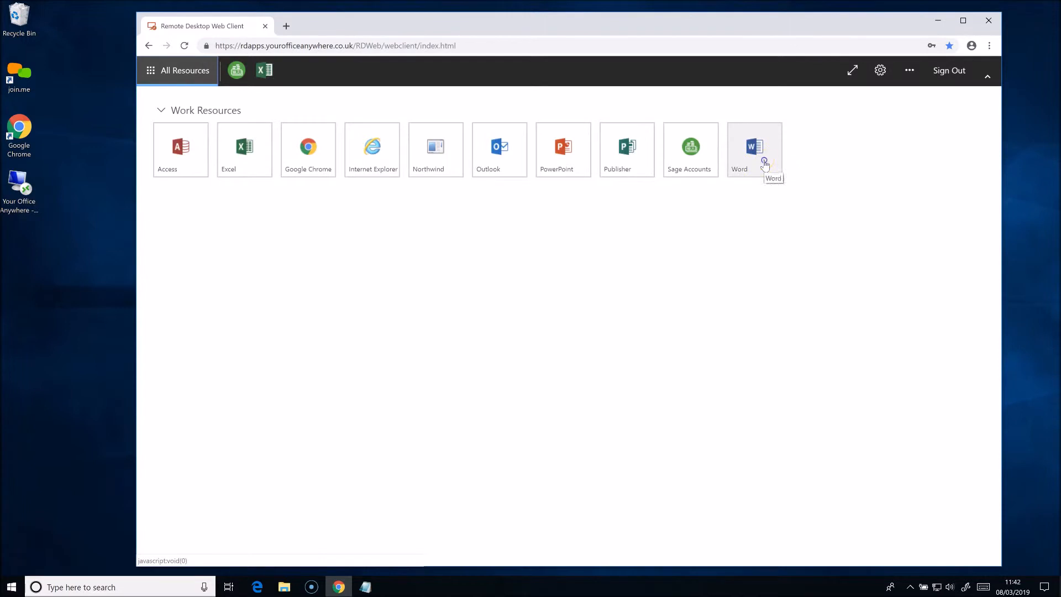
Launch Word from Work Resources and create a blank document.
left_click(754, 146)
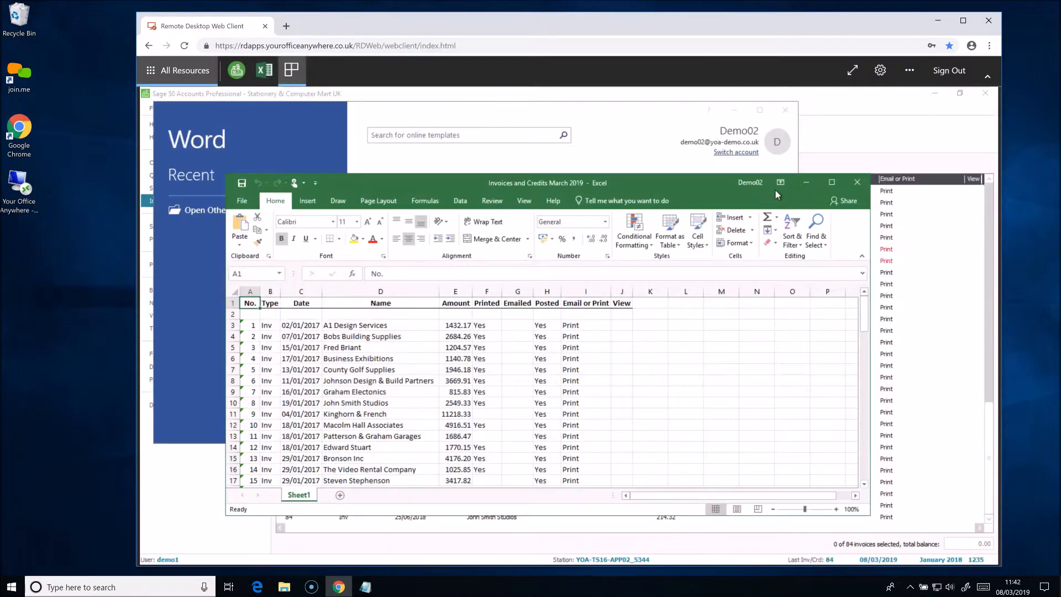
left_click(291, 69)
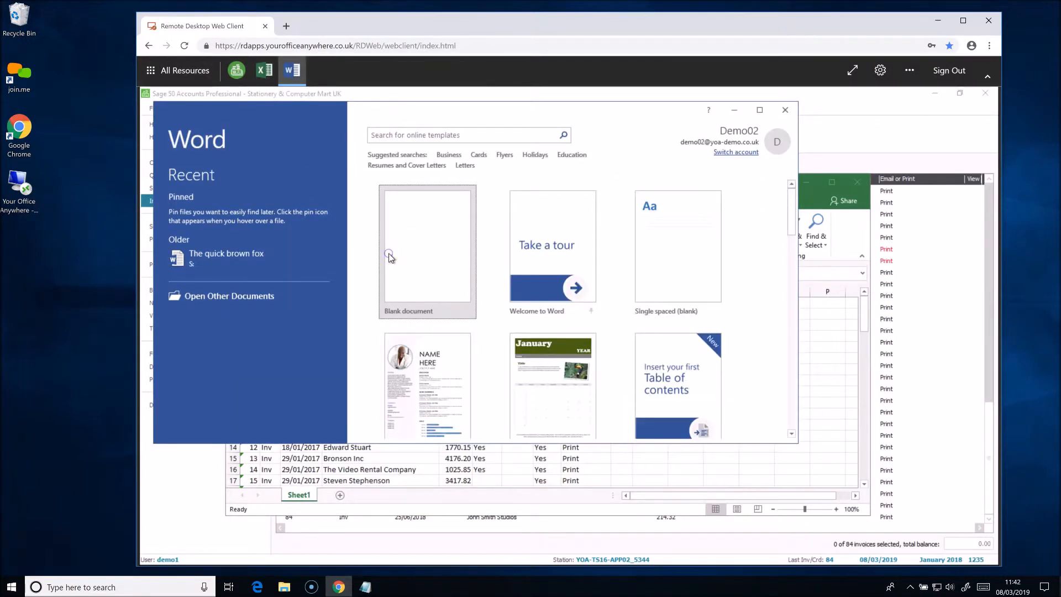
left_click(427, 250)
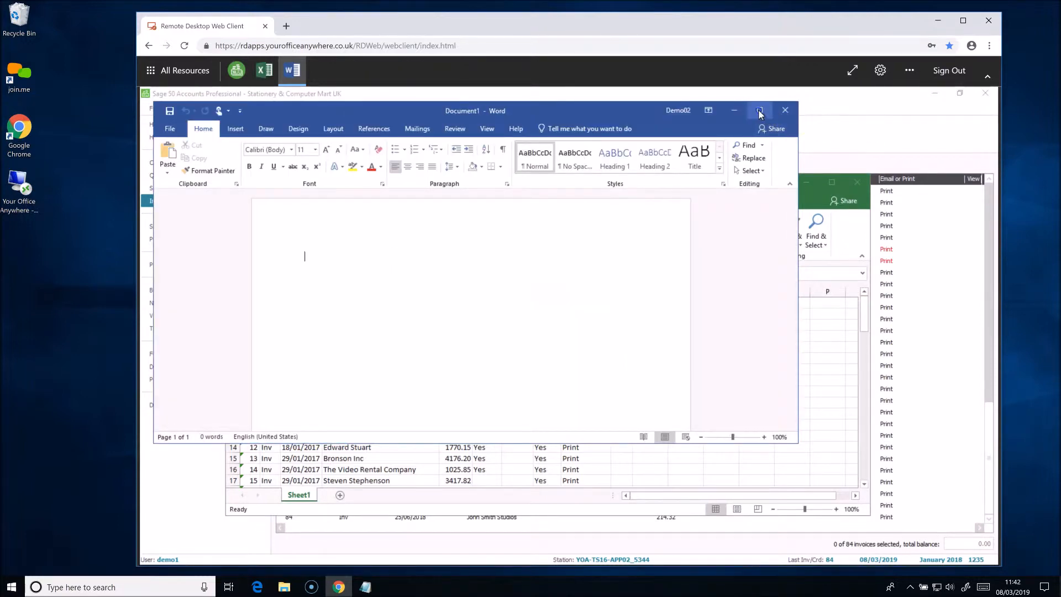
Maximize the Word window, switch the session to full screen, then close the document.
left_click(759, 110)
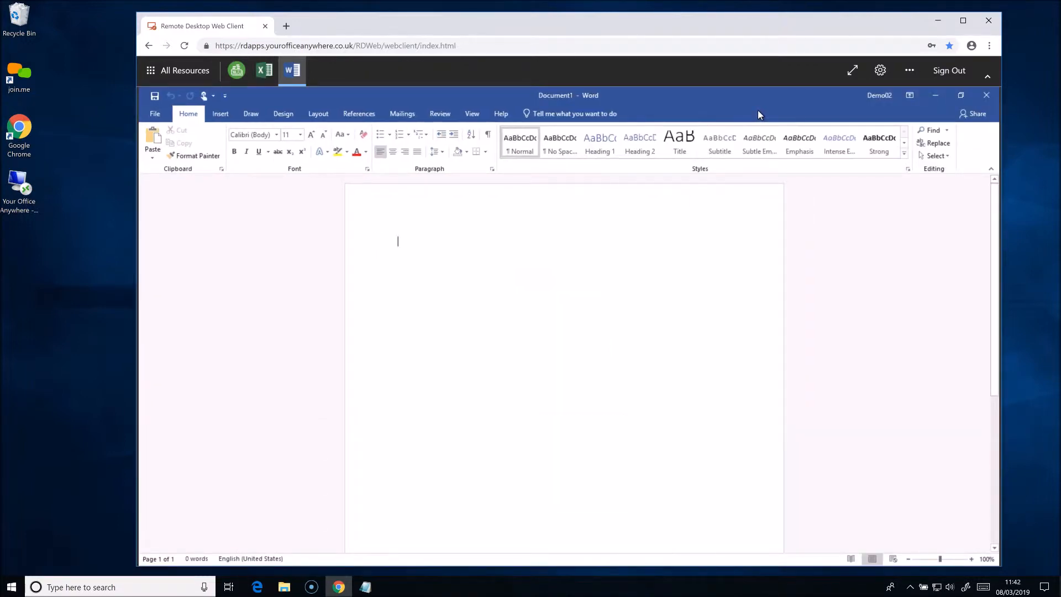
left_click(961, 20)
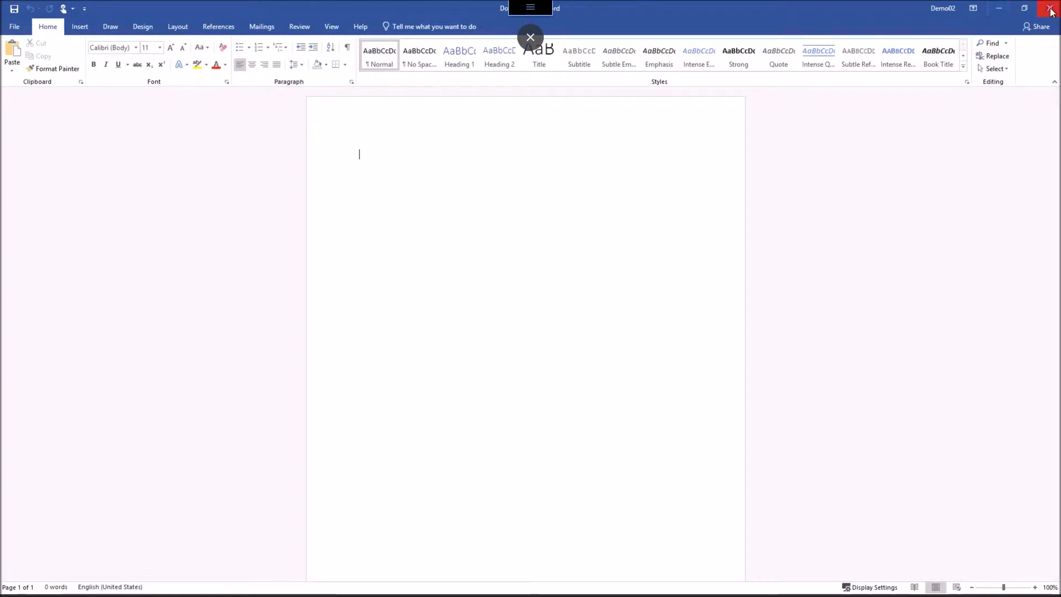
left_click(1050, 8)
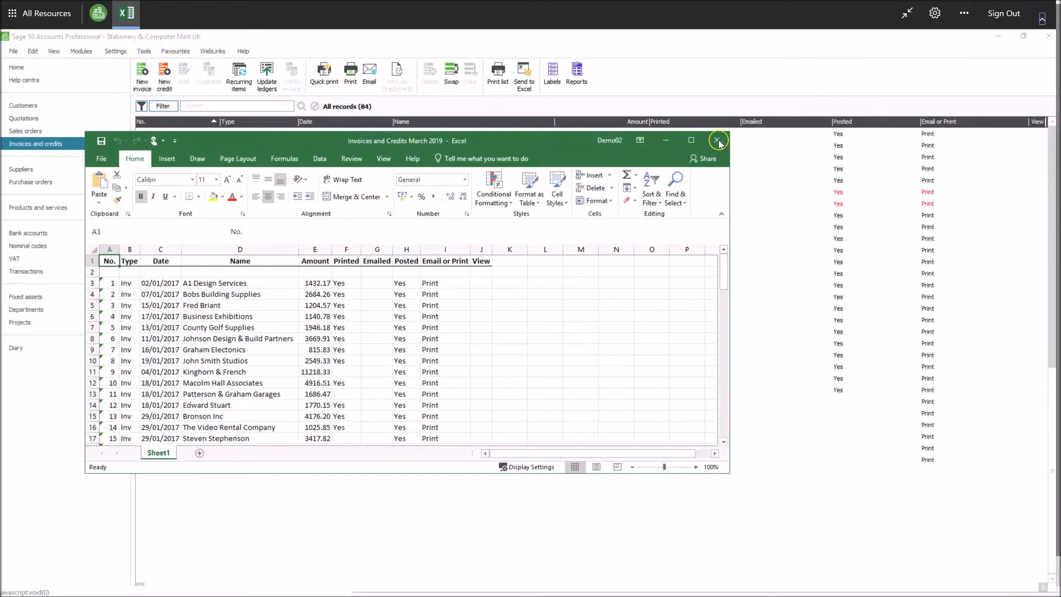
Close the Invoices and Credits March 2019 workbook and exit full-screen mode.
left_click(718, 140)
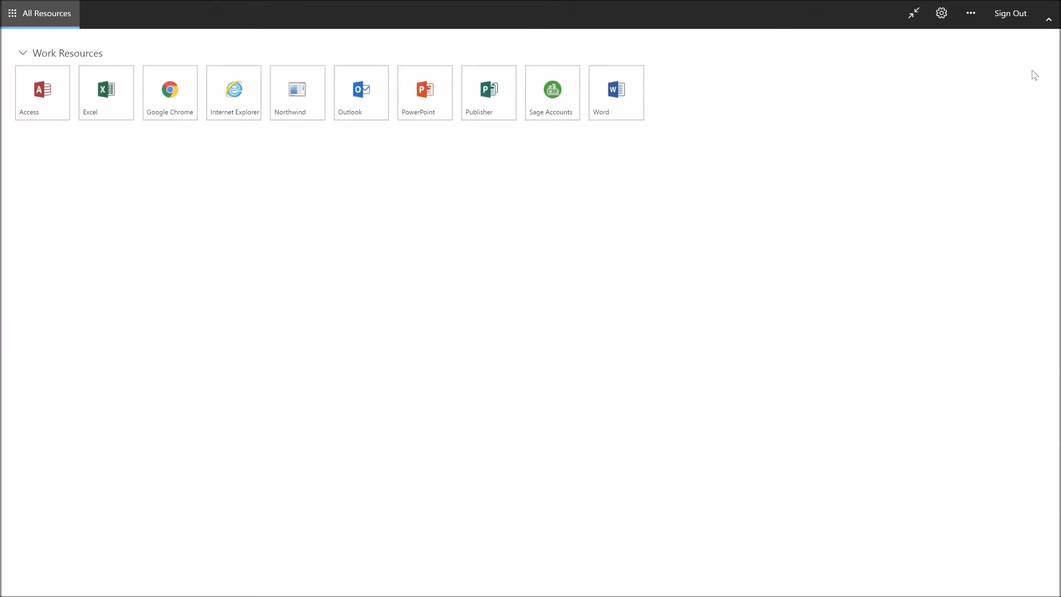
left_click(912, 12)
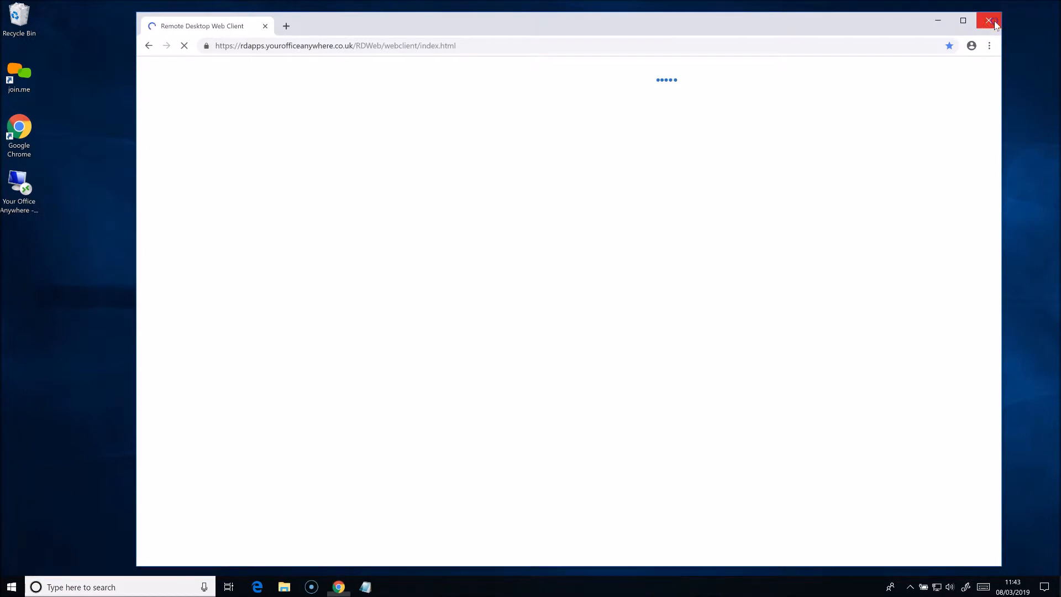
Close the web client window, reopen the browser, and sign in to RD Web Access.
left_click(988, 20)
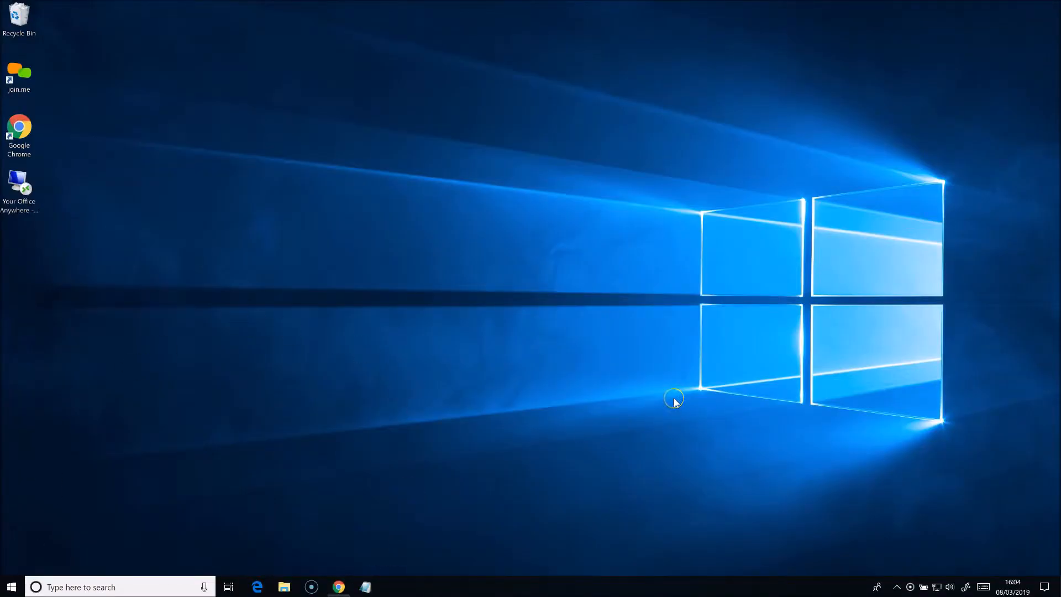
left_click(338, 587)
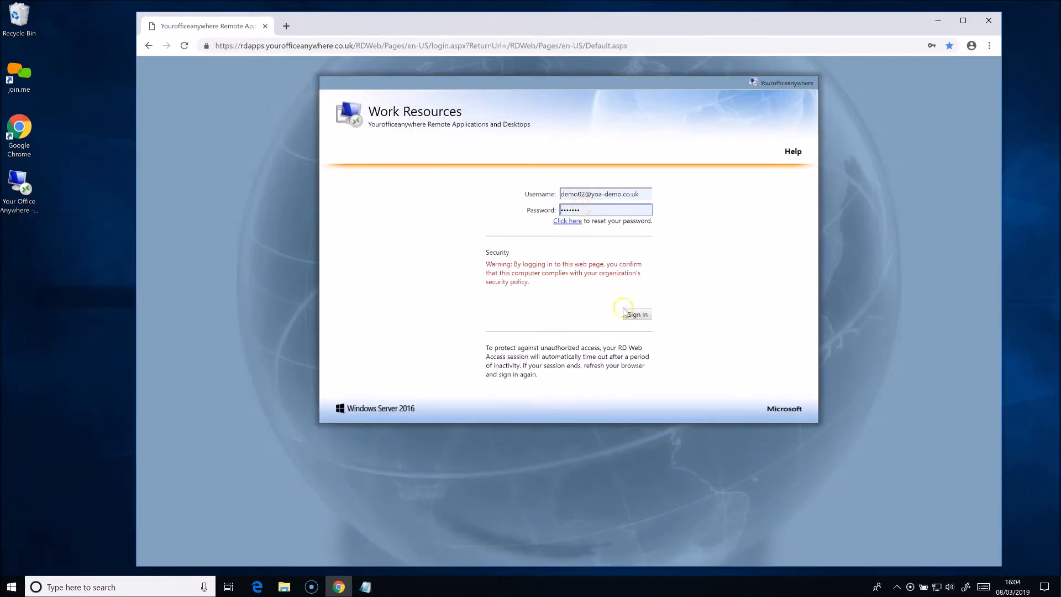
left_click(635, 314)
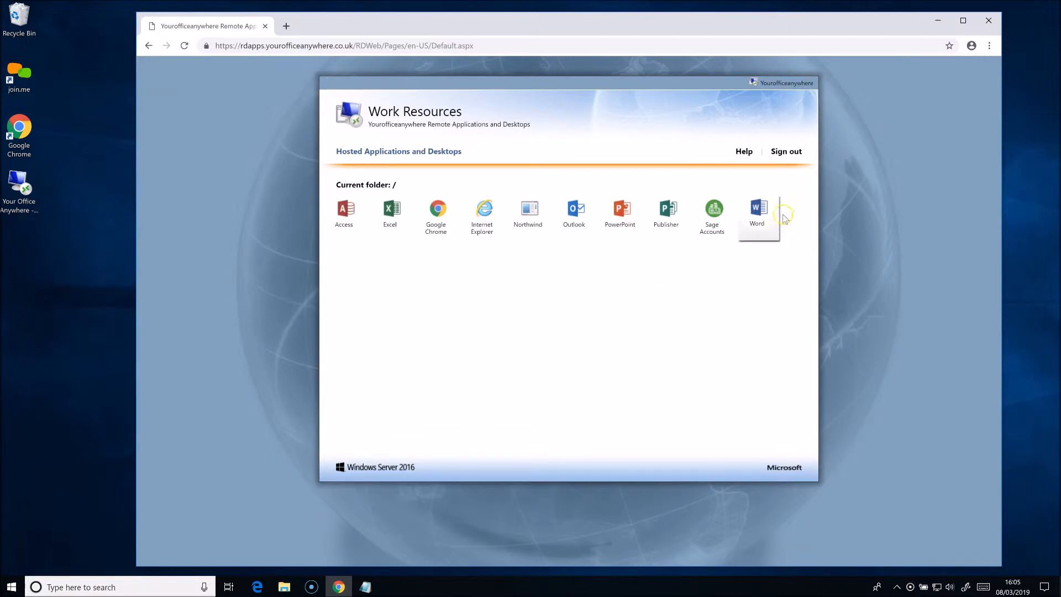
Launch Word from Work Resources, create a blank document, and restore down its window.
left_click(757, 212)
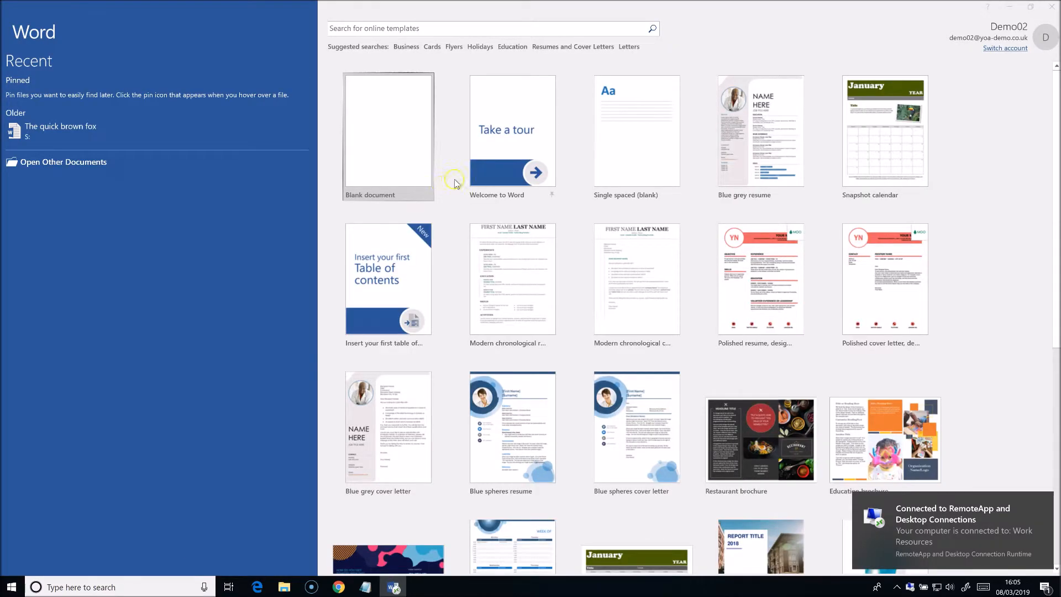
left_click(388, 132)
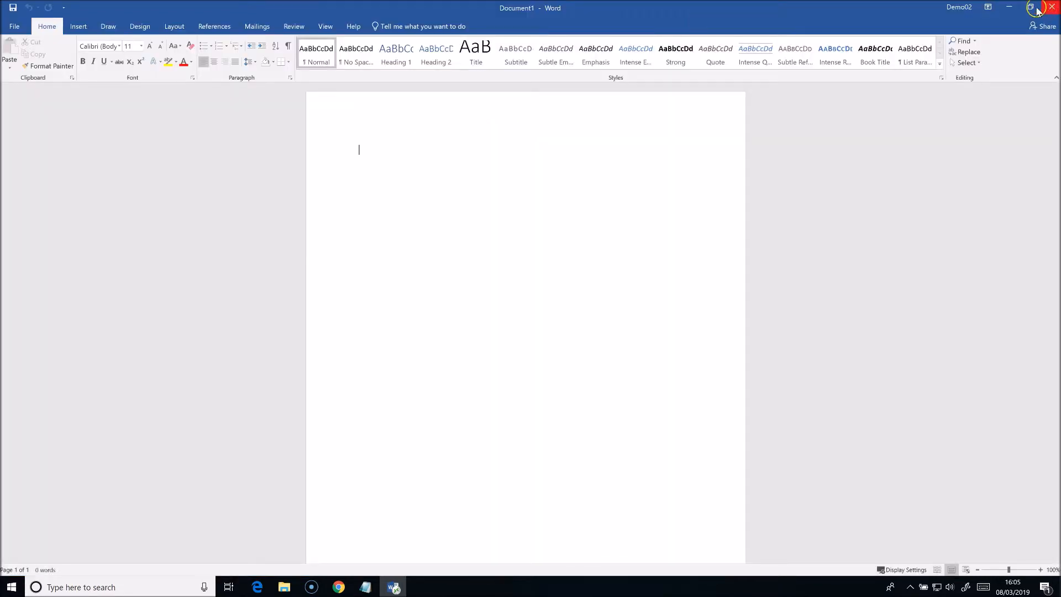
left_click(1033, 7)
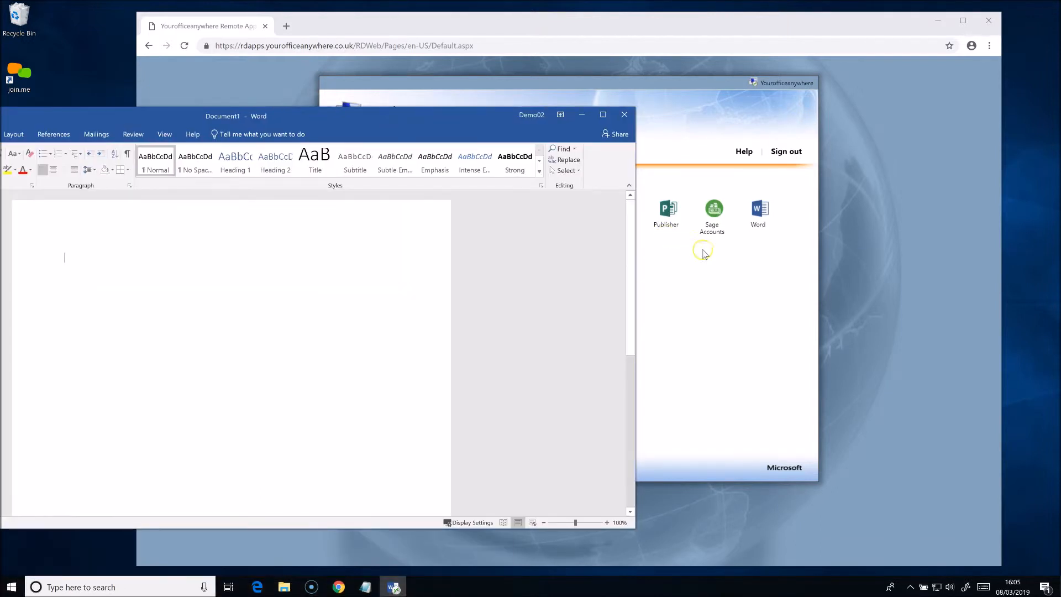
mouse_move(666, 213)
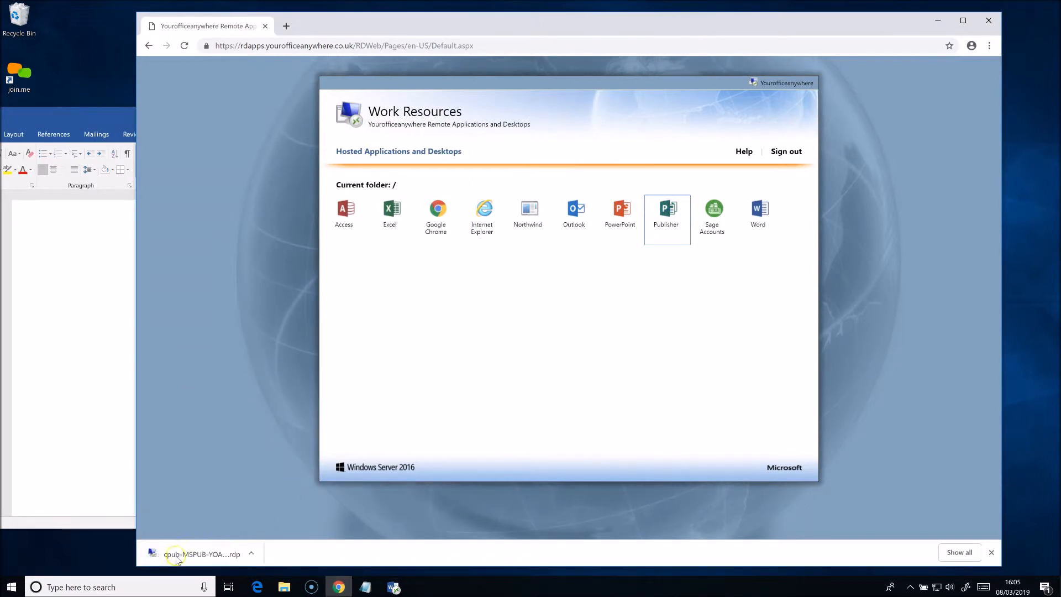
Launch Publisher from the downloaded .rdp file, pick Blank A4 (Portrait), and restore down.
left_click(201, 553)
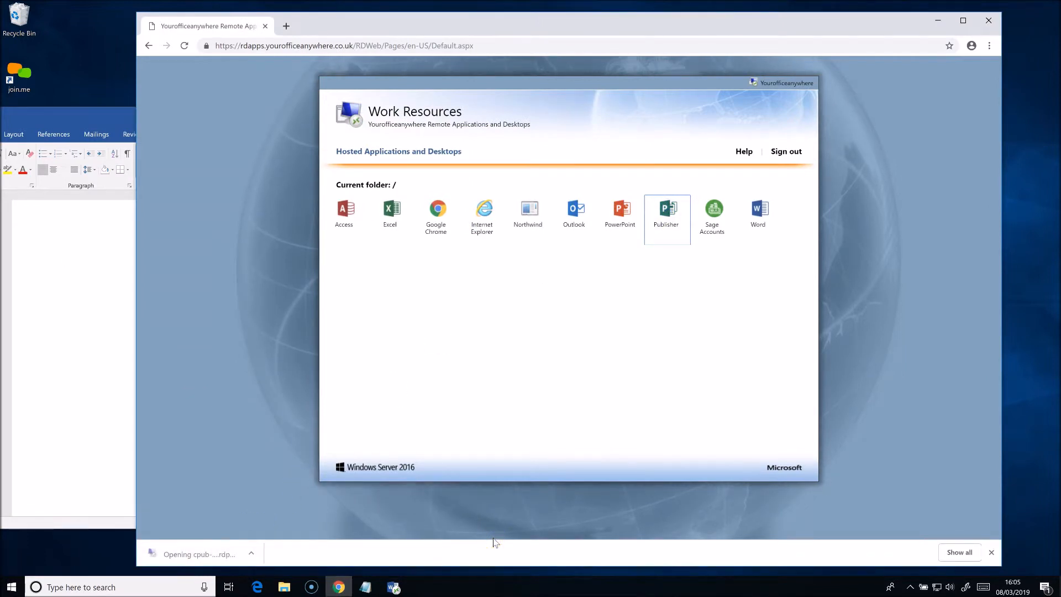
left_click(666, 210)
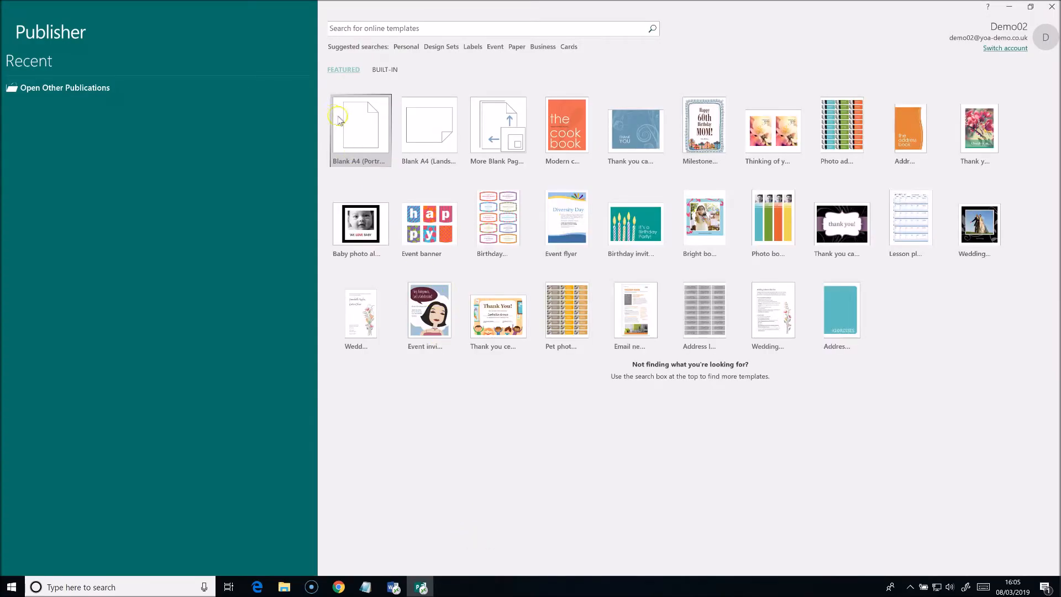
left_click(360, 129)
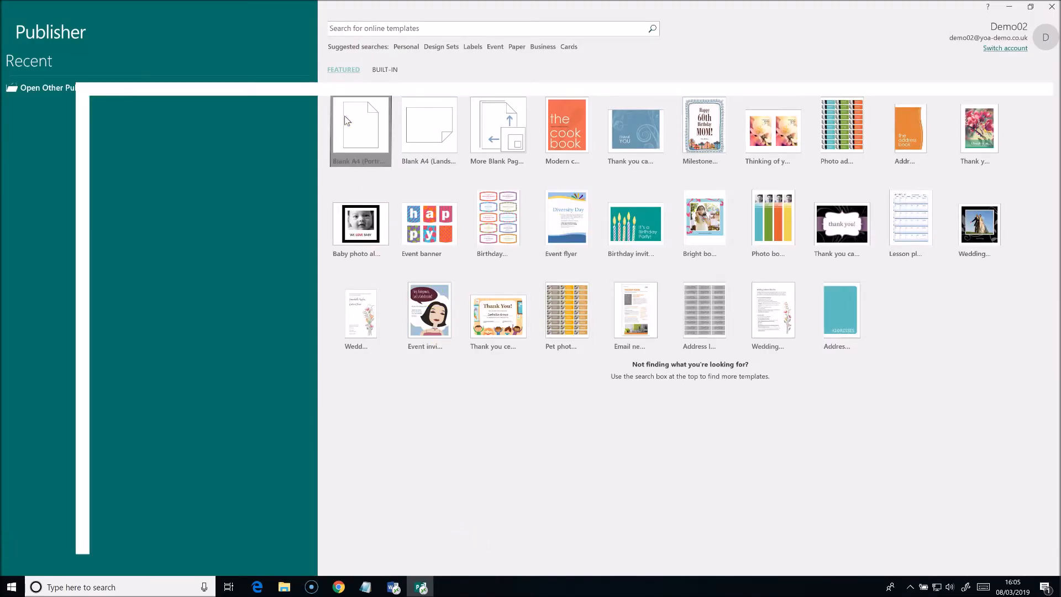
left_click(360, 130)
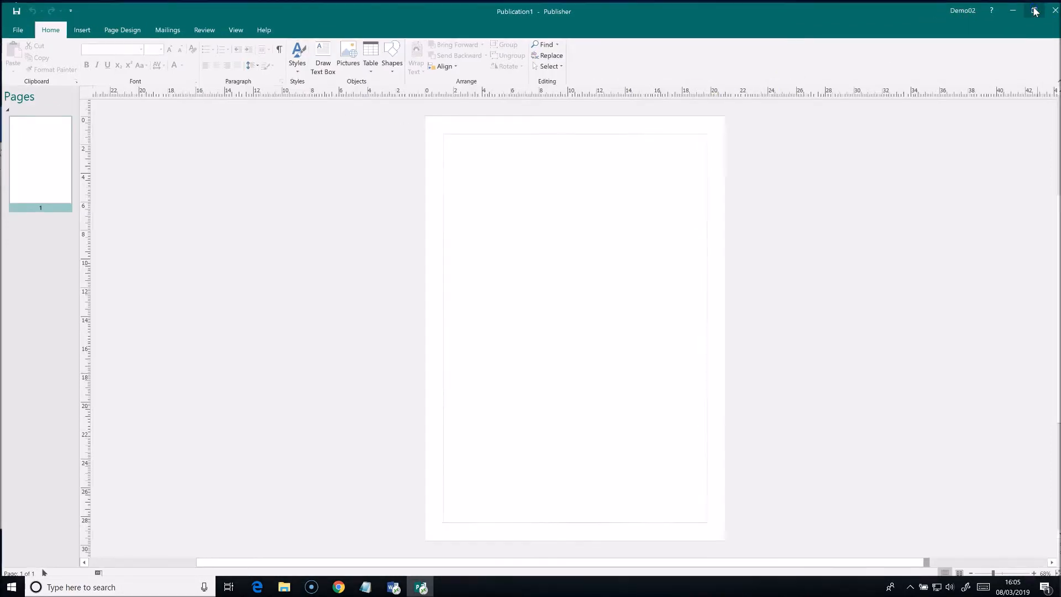
left_click(1035, 12)
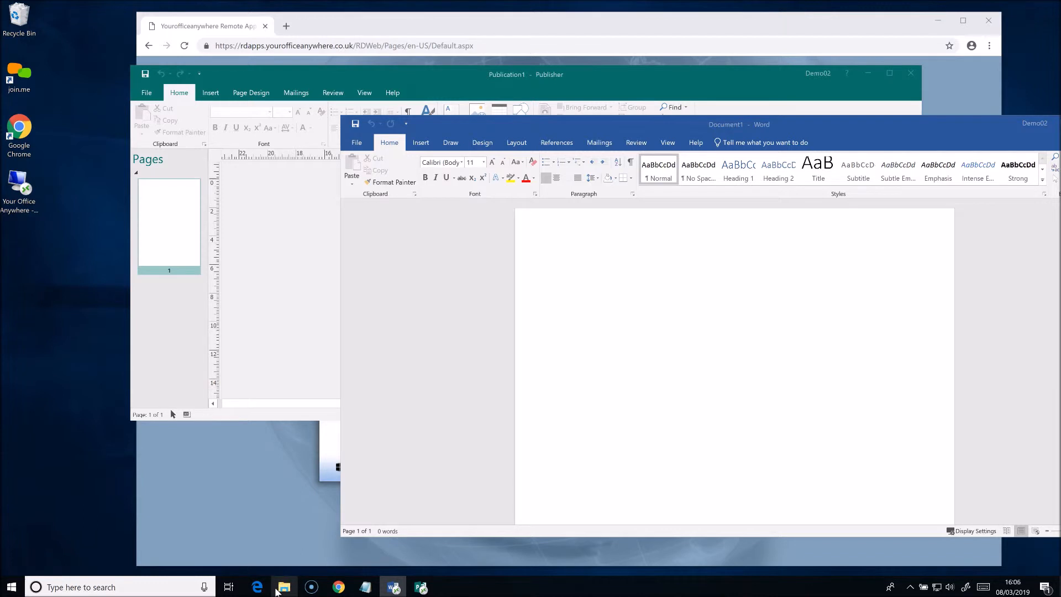
Send the MSPUB .rdp file in Downloads to the desktop as a shortcut.
left_click(284, 587)
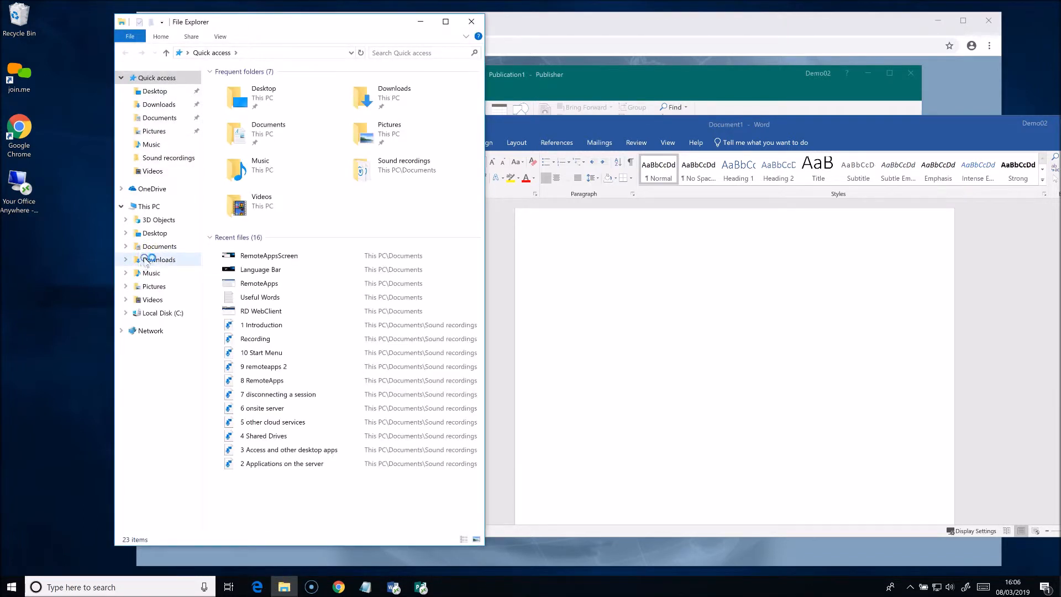
left_click(160, 259)
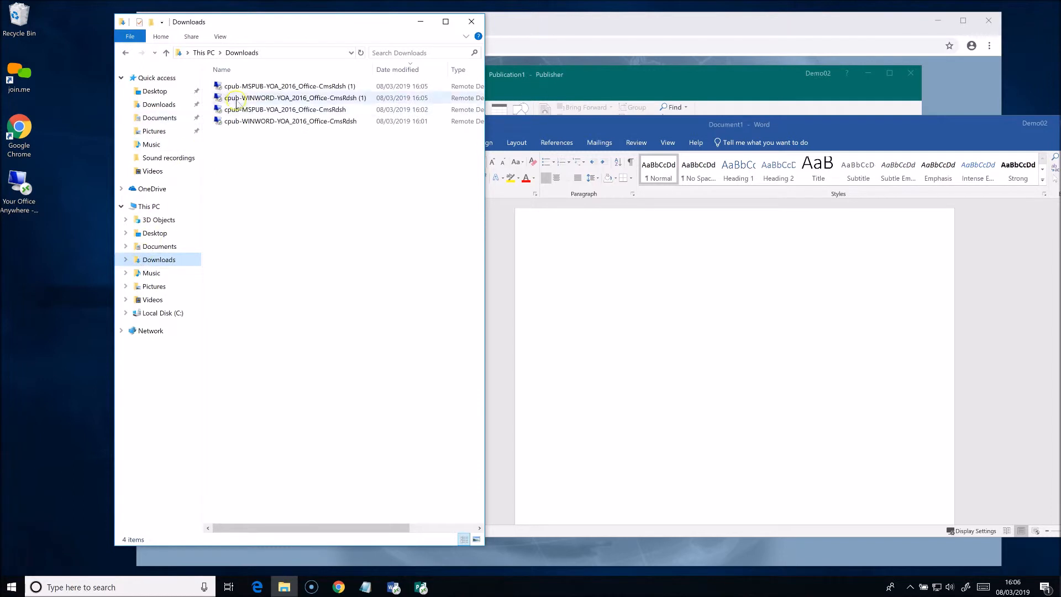
mouse_move(257, 86)
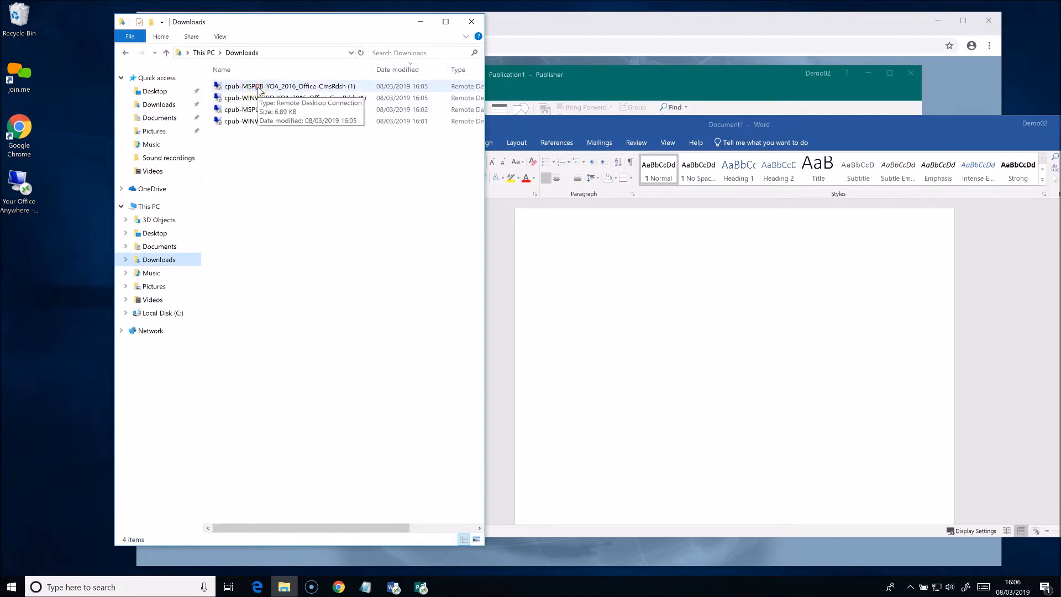
right_click(287, 86)
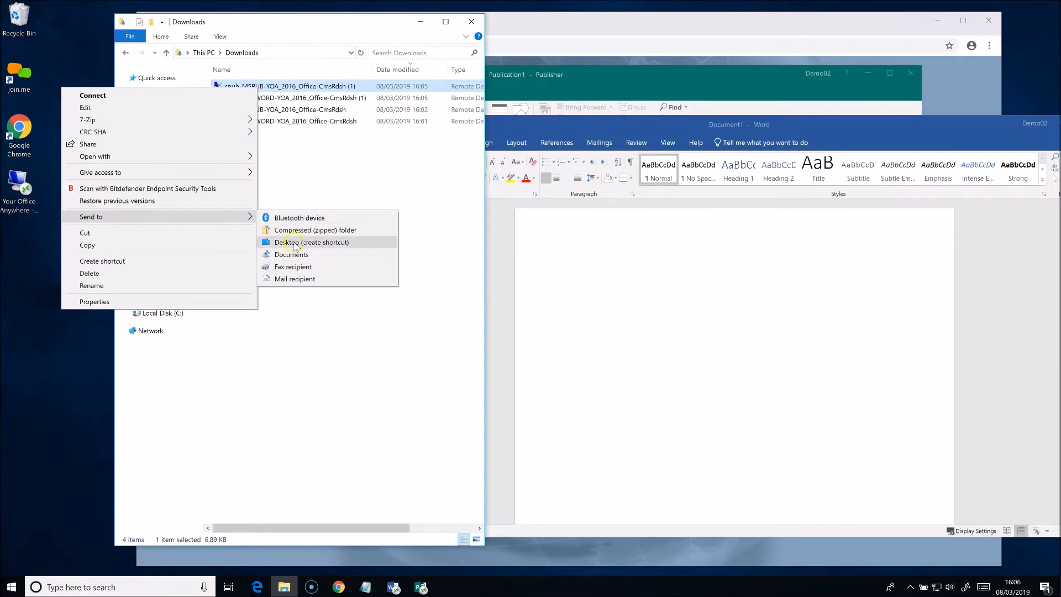
left_click(311, 242)
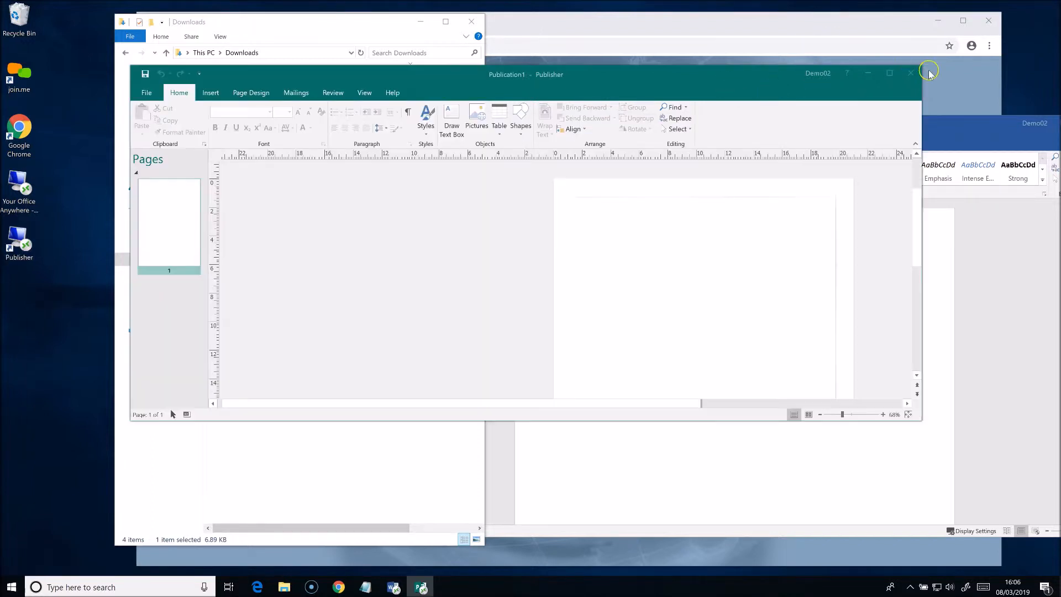
Close Publisher, relaunch it from the desktop shortcut, and pick Blank A4 (Portrait).
left_click(910, 72)
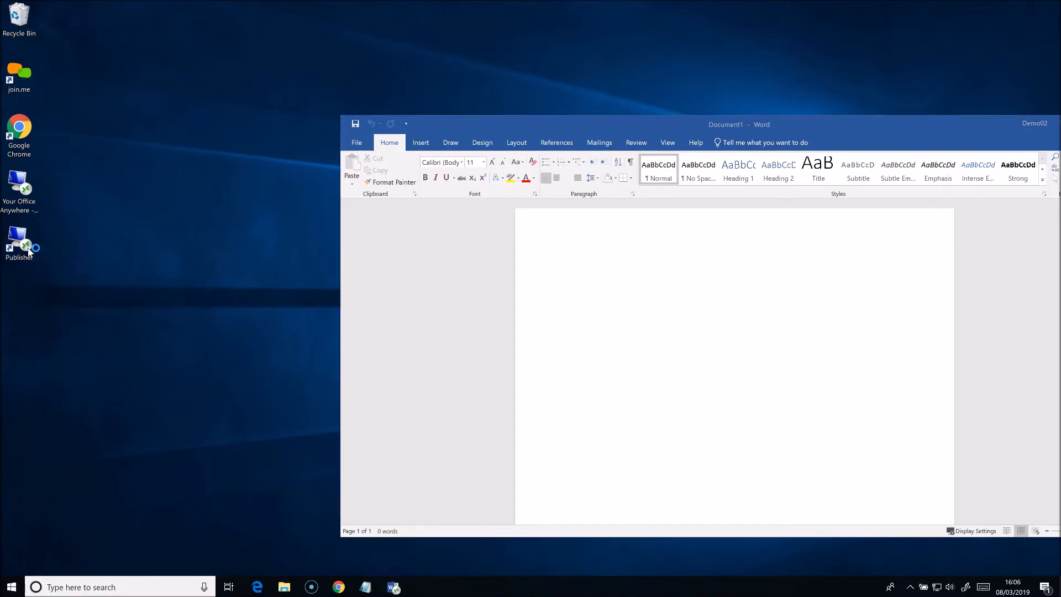
left_click(567, 265)
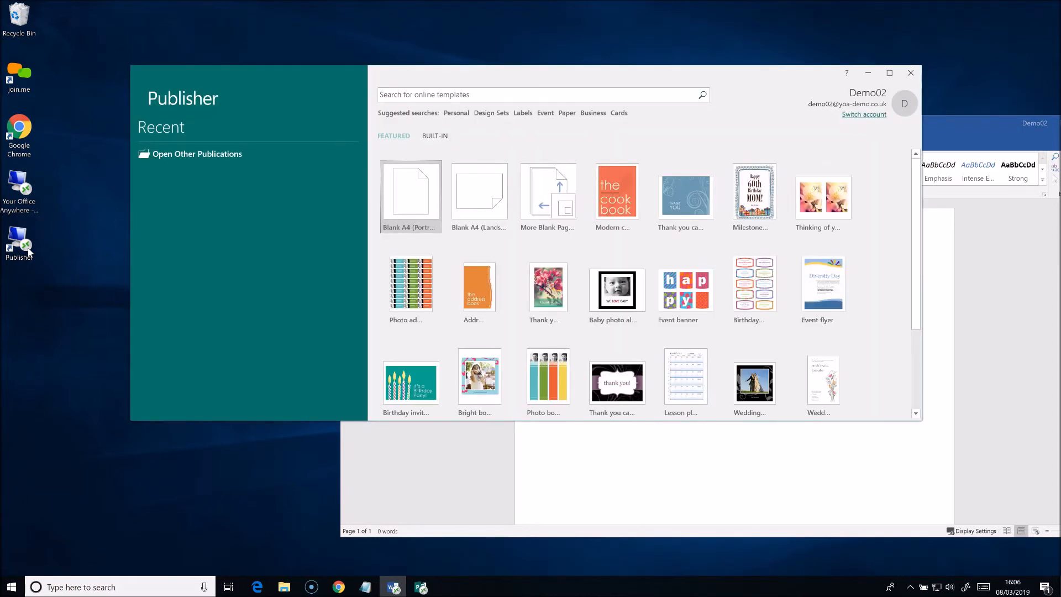
mouse_move(399, 194)
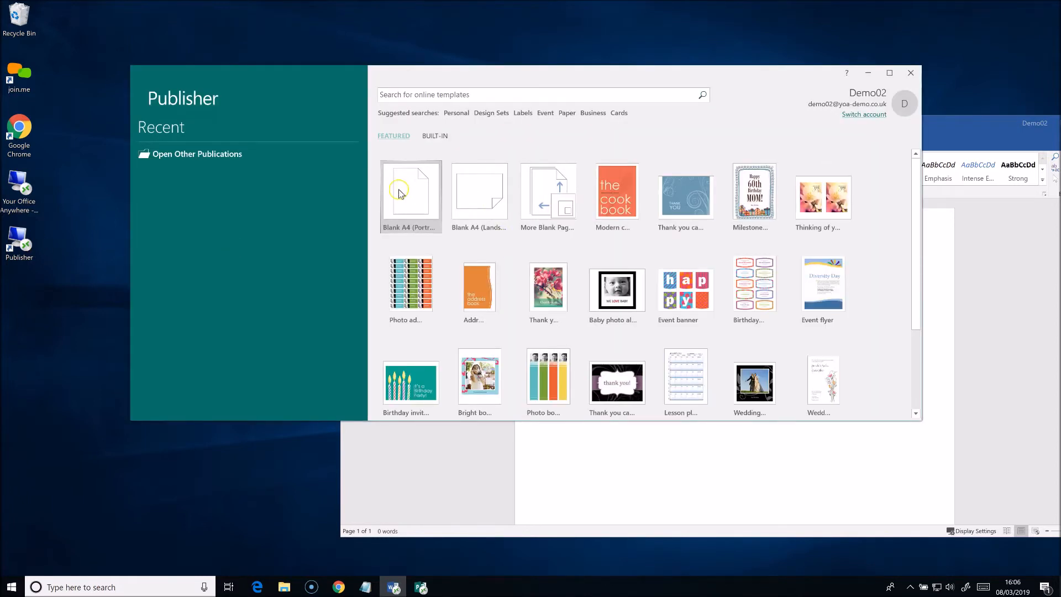
left_click(410, 192)
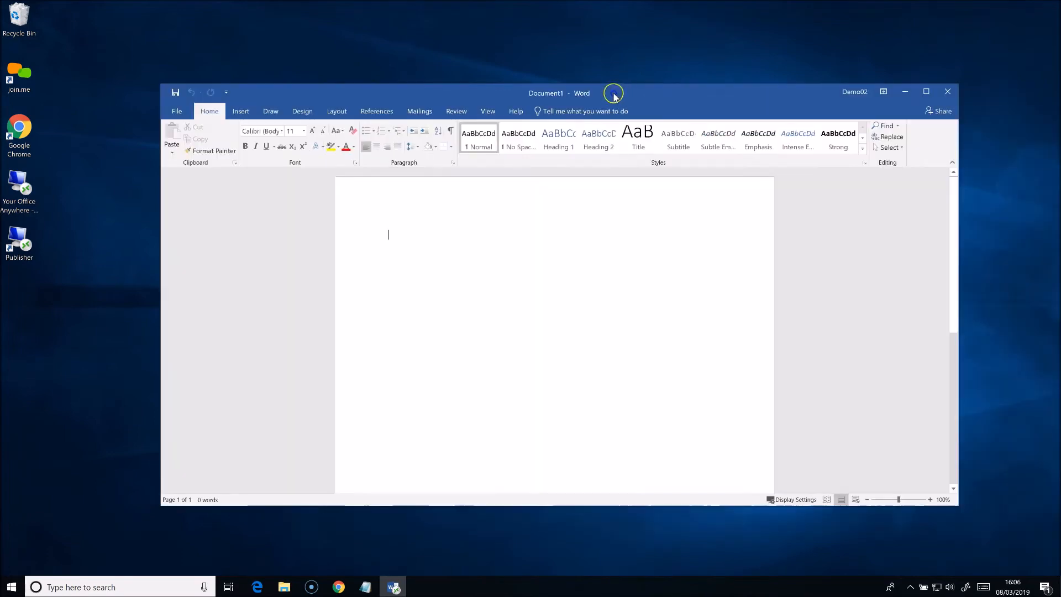
Browse Word's Save As folders on the remote C drive, cancel, and close Word.
left_click(177, 111)
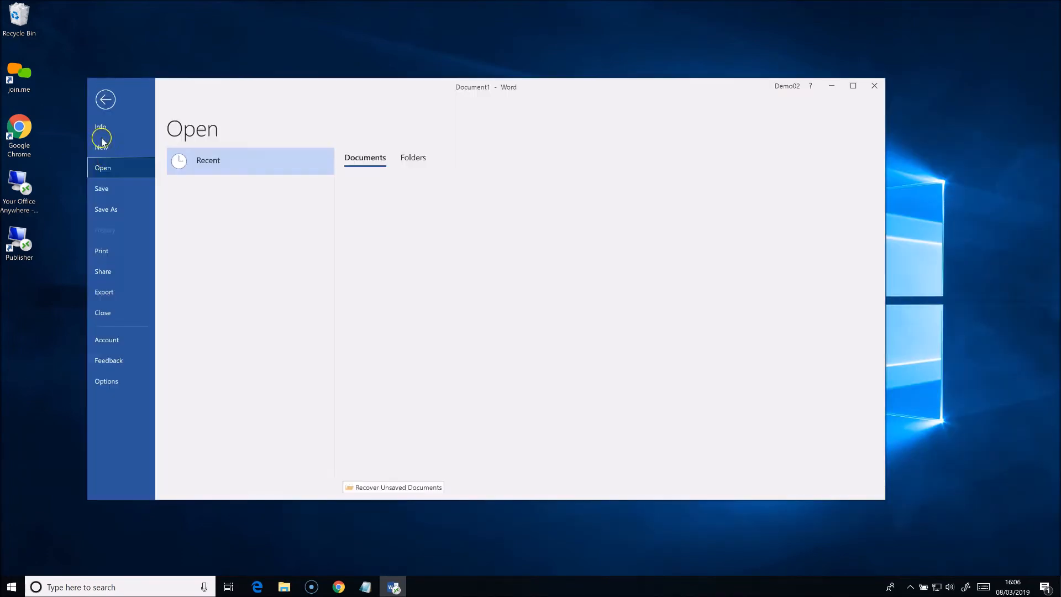
left_click(105, 209)
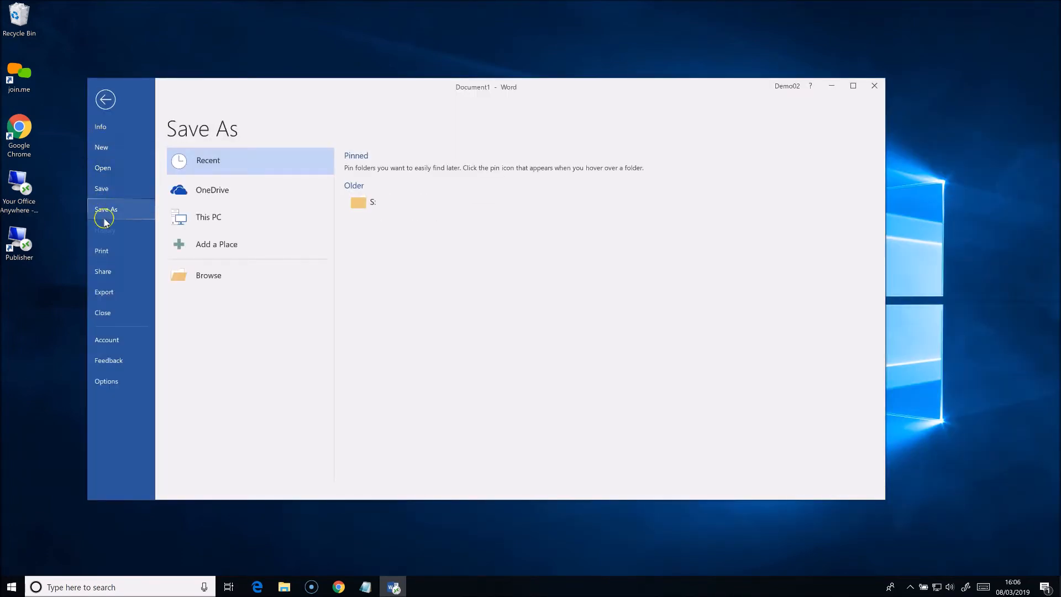
left_click(208, 275)
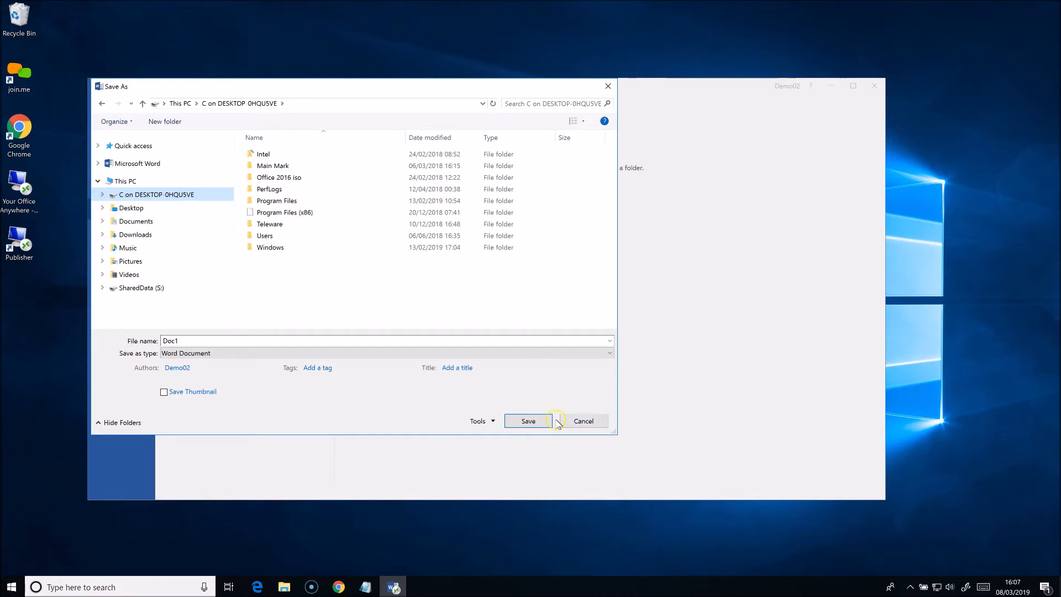
left_click(582, 420)
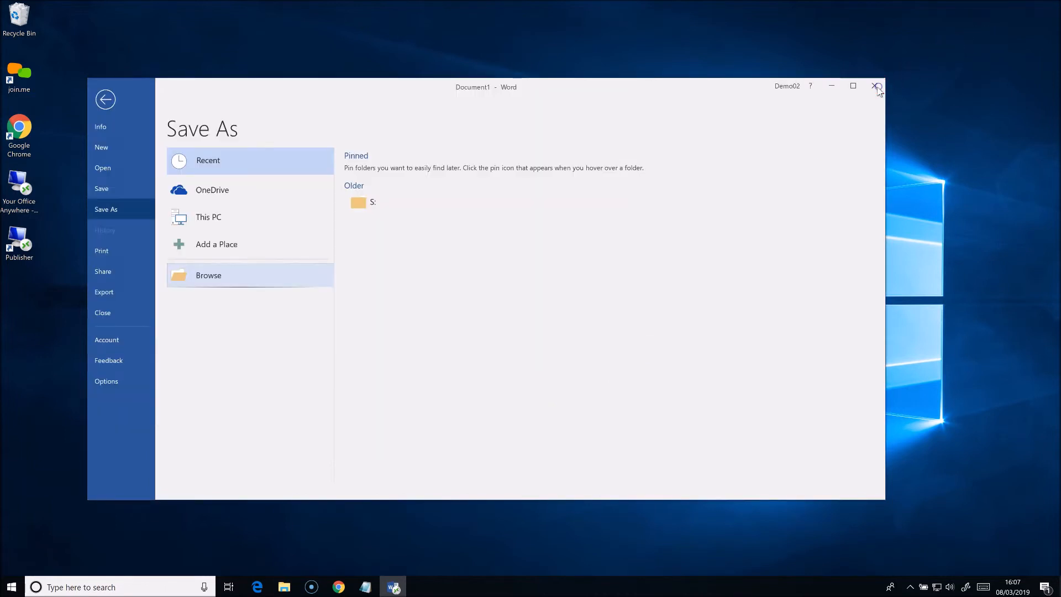
left_click(877, 87)
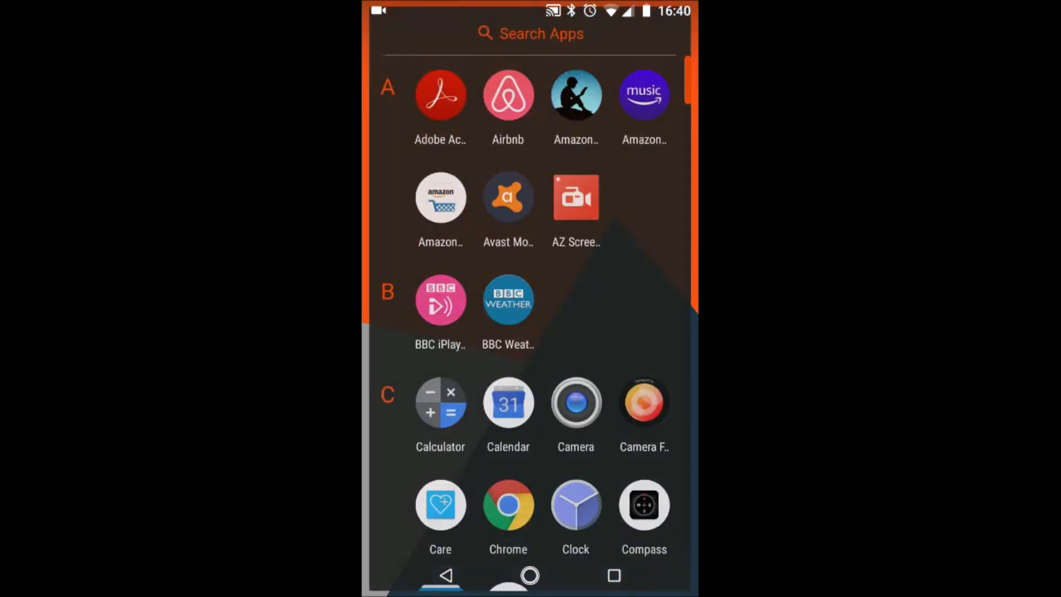
Search the Android launcher for 'Rd' and open the RD Client app.
left_click(529, 33)
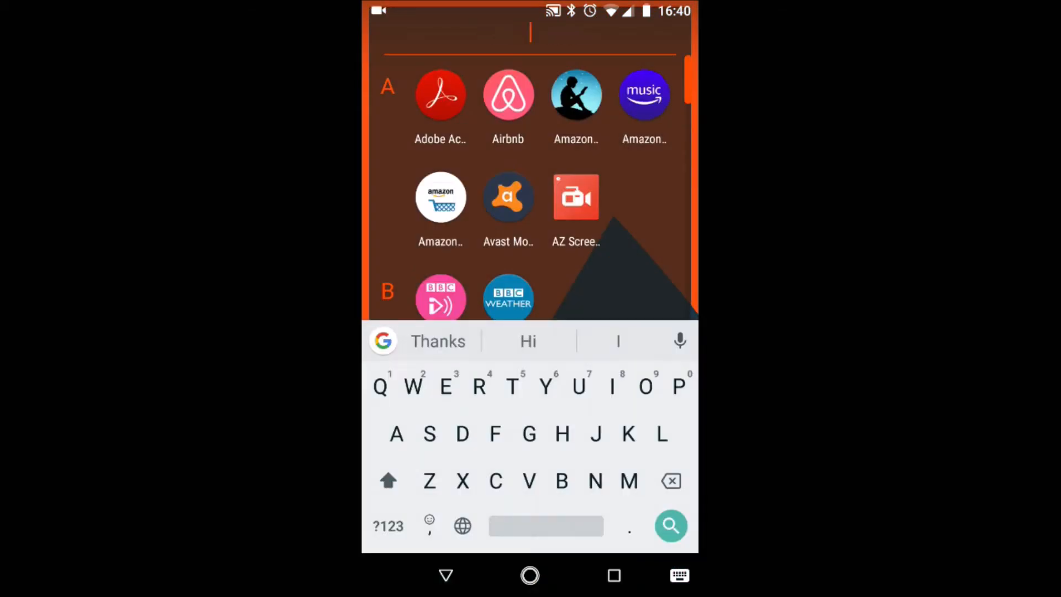
type("Rd")
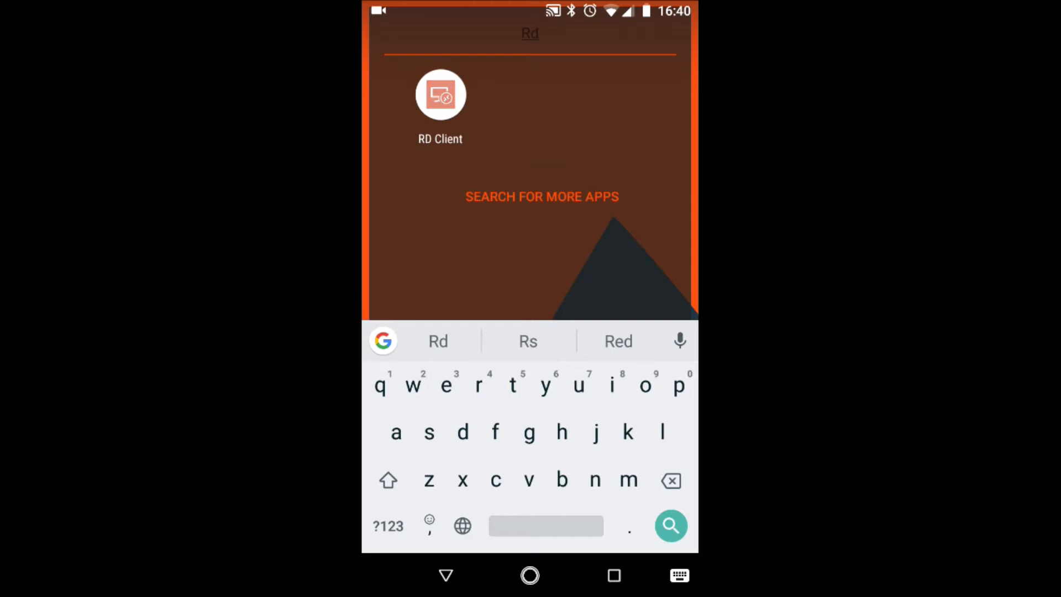
left_click(439, 94)
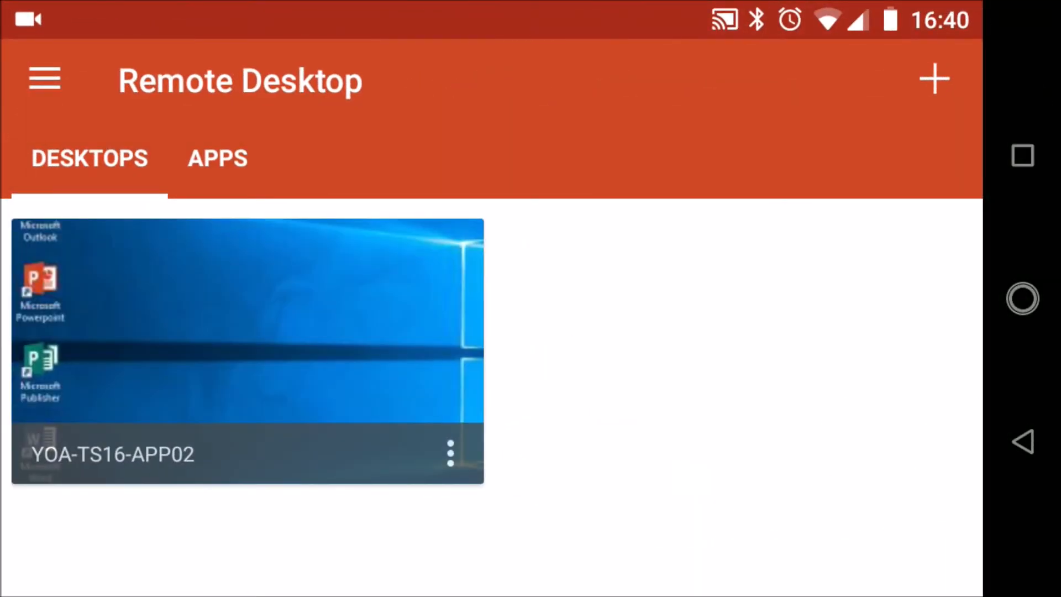
Connect to YOA-TS16-APP02, create a blank Word document and type 'Hello world'.
left_click(217, 158)
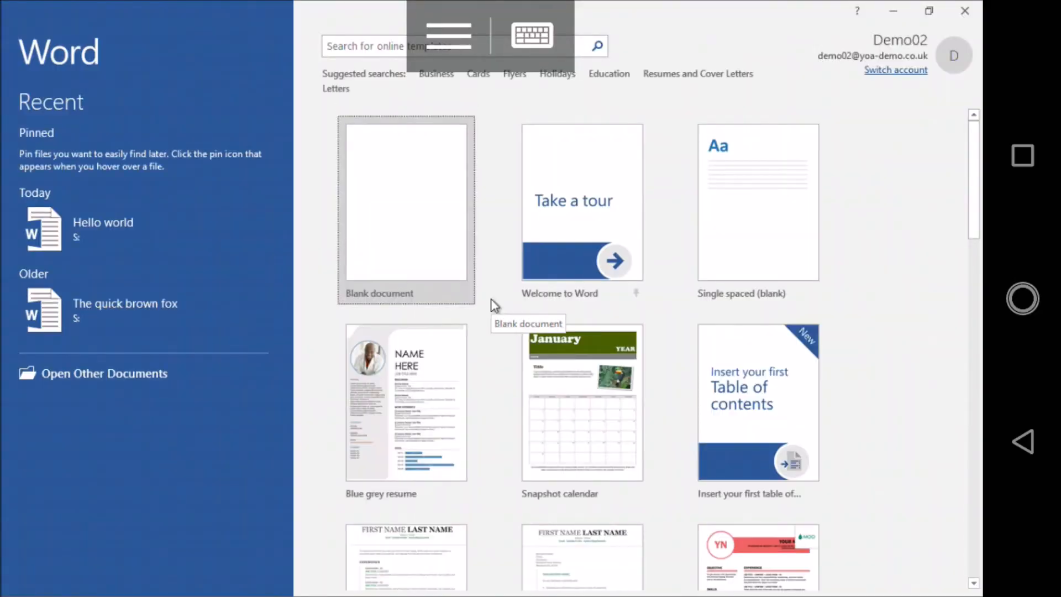
left_click(406, 203)
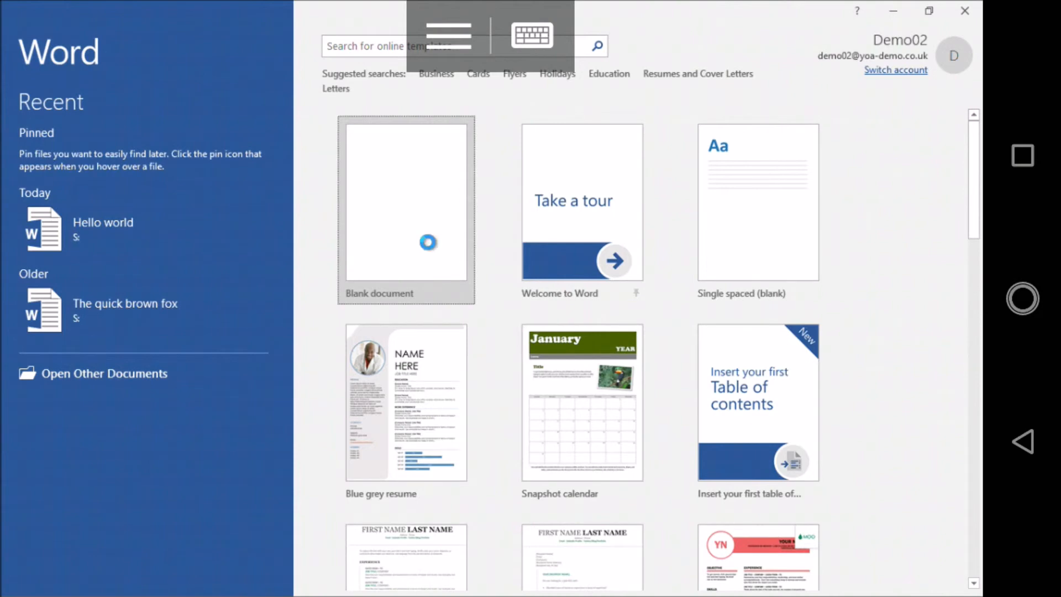
left_click(406, 203)
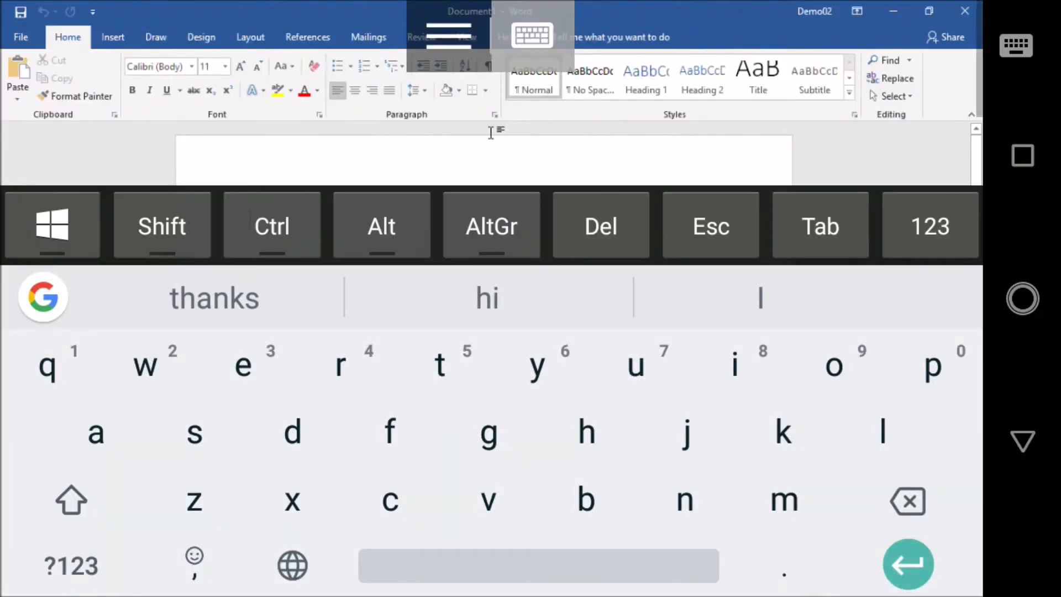
type("he")
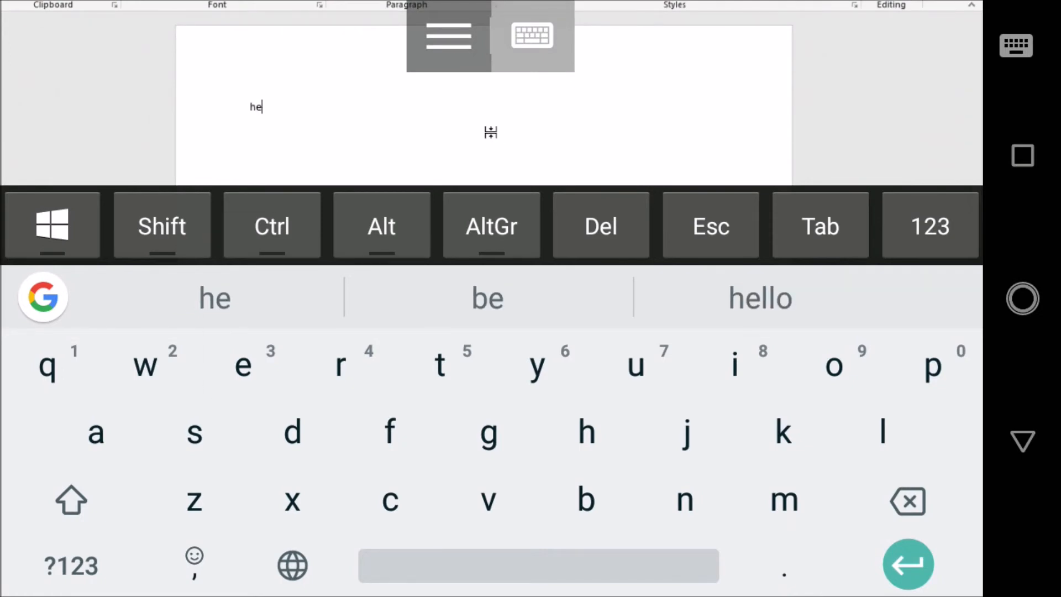
left_click(759, 298)
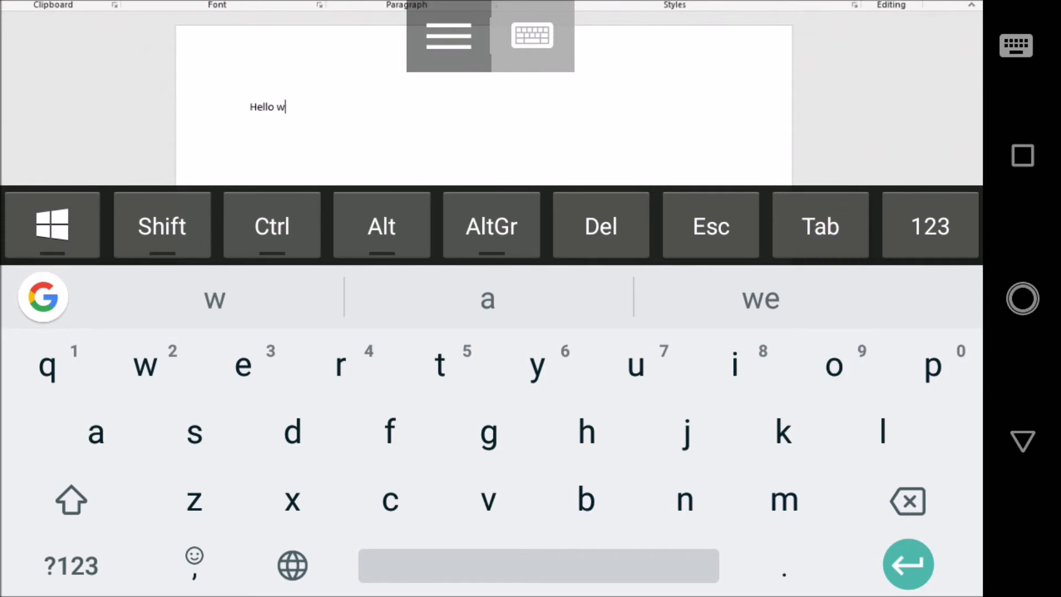
type("or")
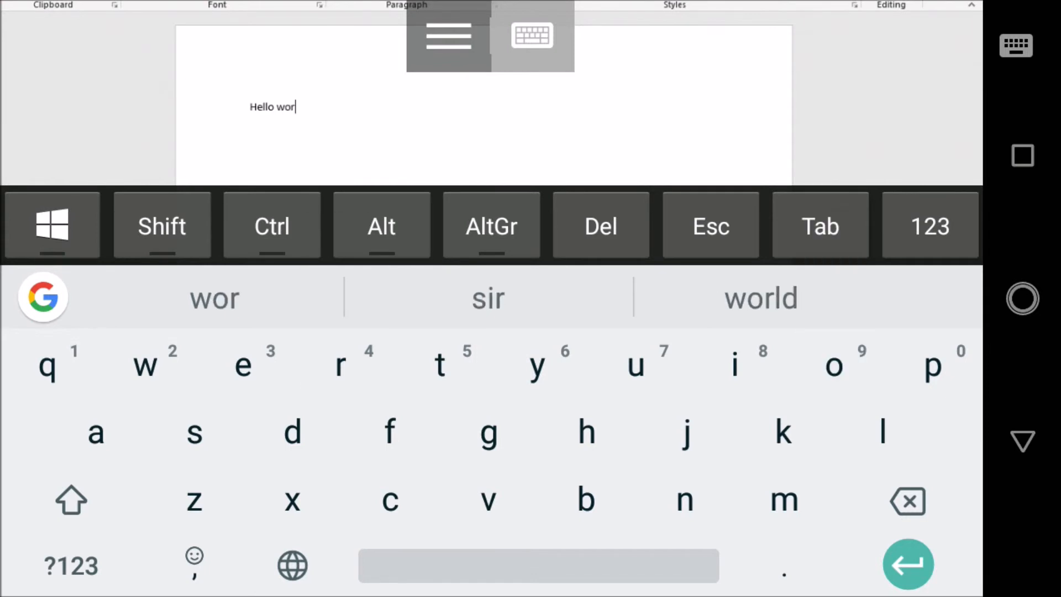
left_click(759, 298)
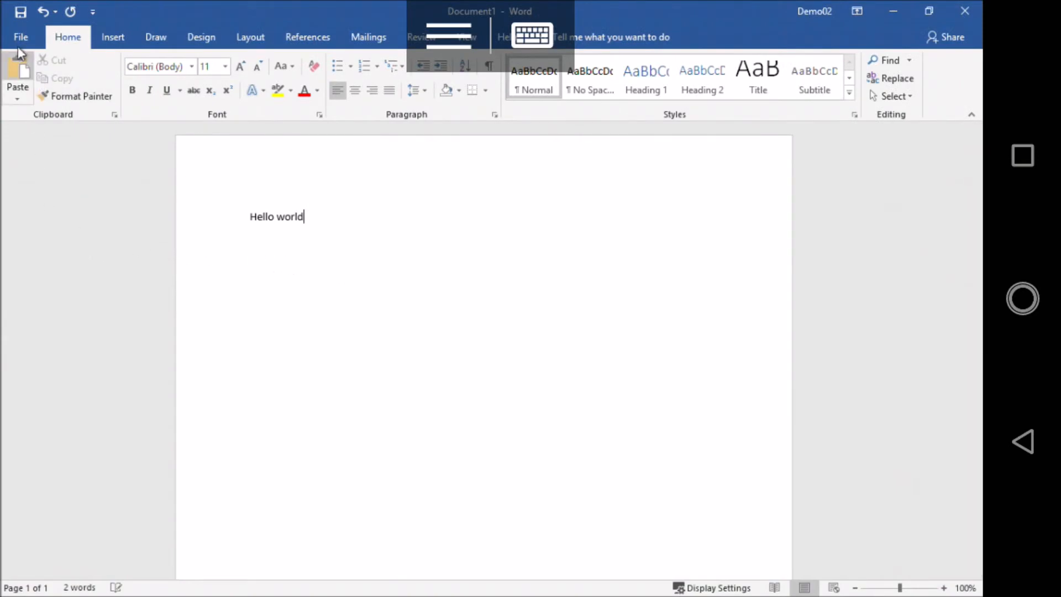
Save the document as 'Hello world' on SharedData (S:), replacing the existing file.
left_click(21, 36)
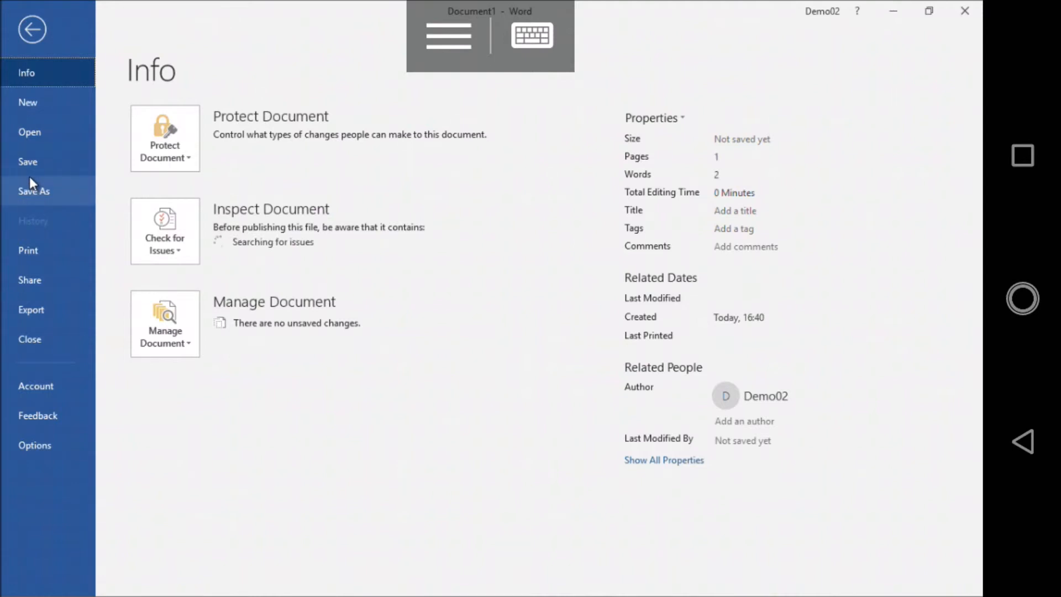
left_click(33, 190)
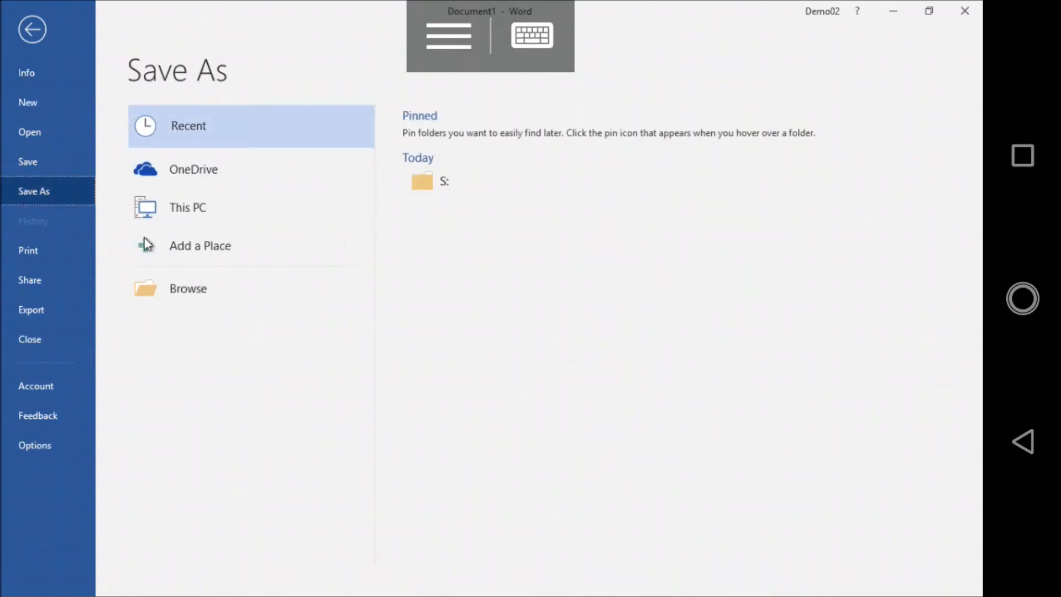
mouse_move(187, 287)
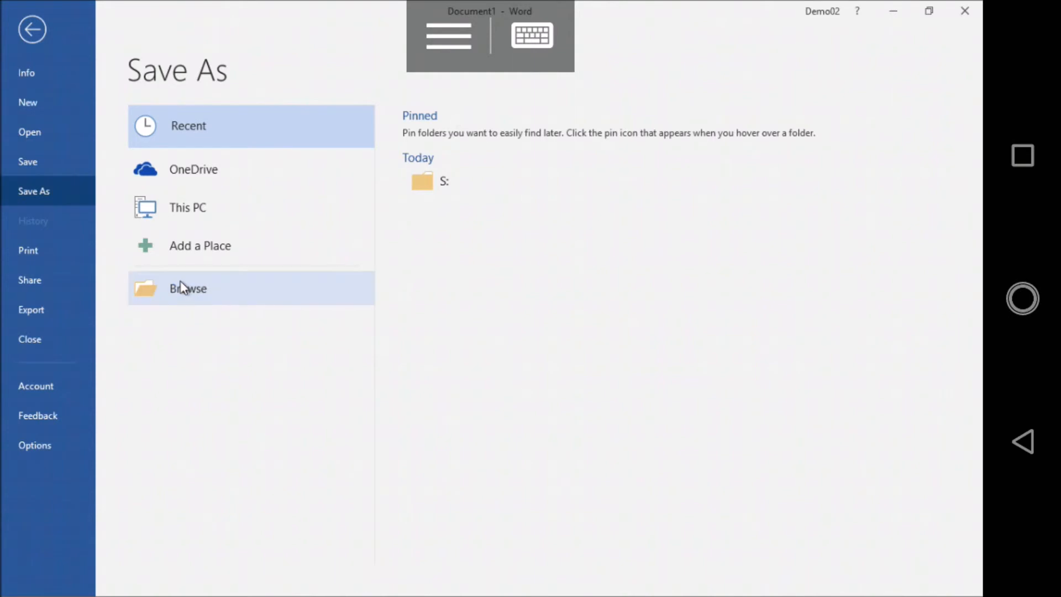
left_click(187, 287)
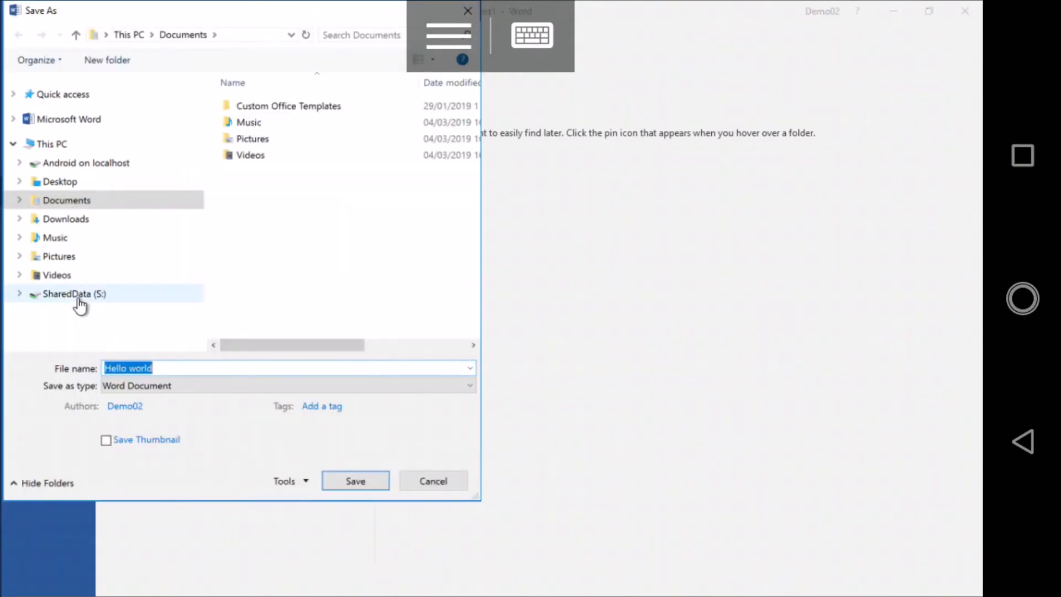
left_click(76, 293)
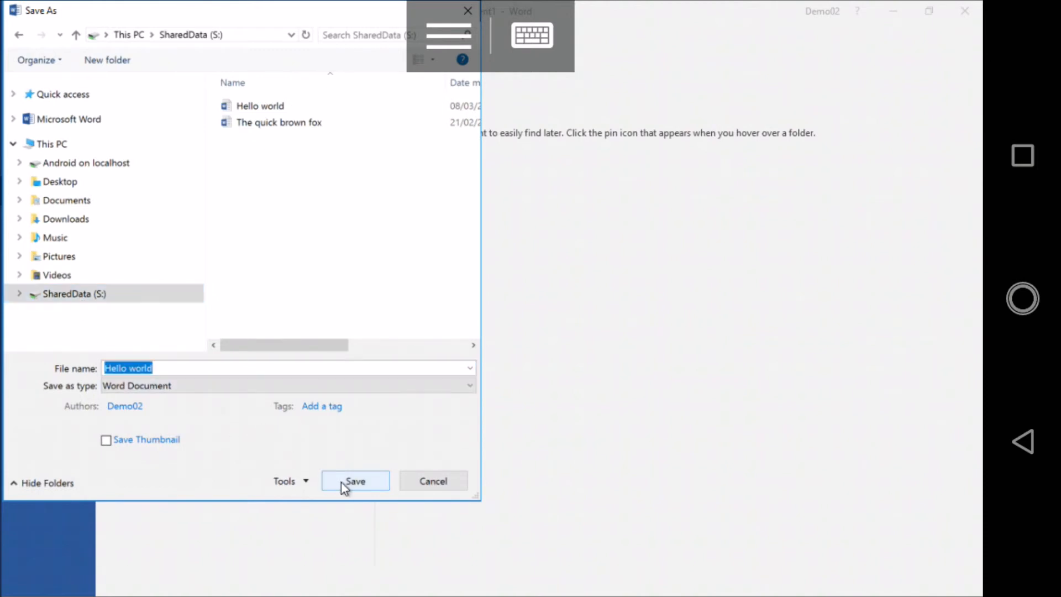
left_click(355, 480)
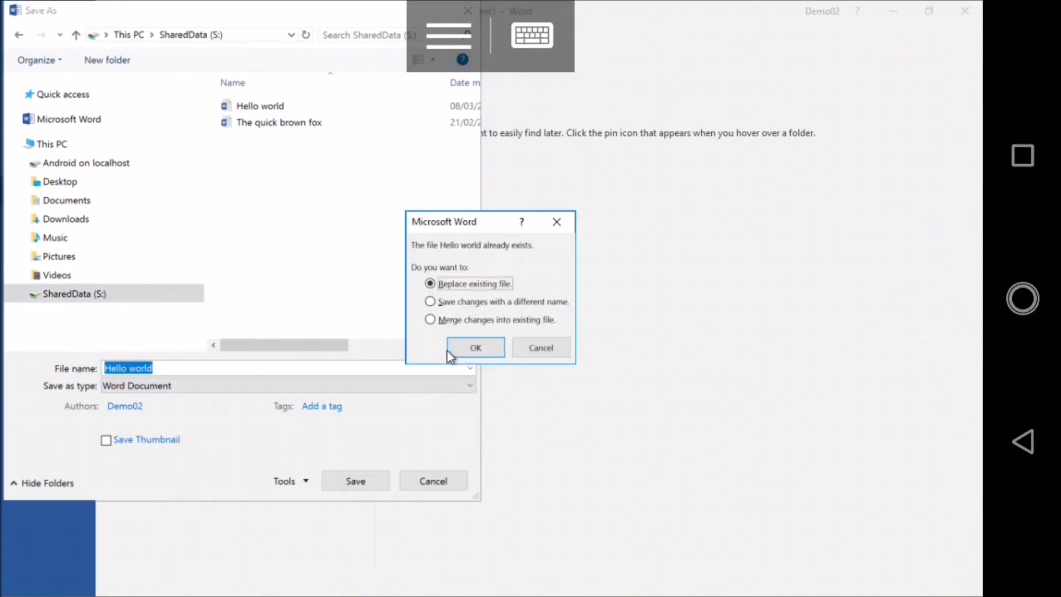
left_click(474, 346)
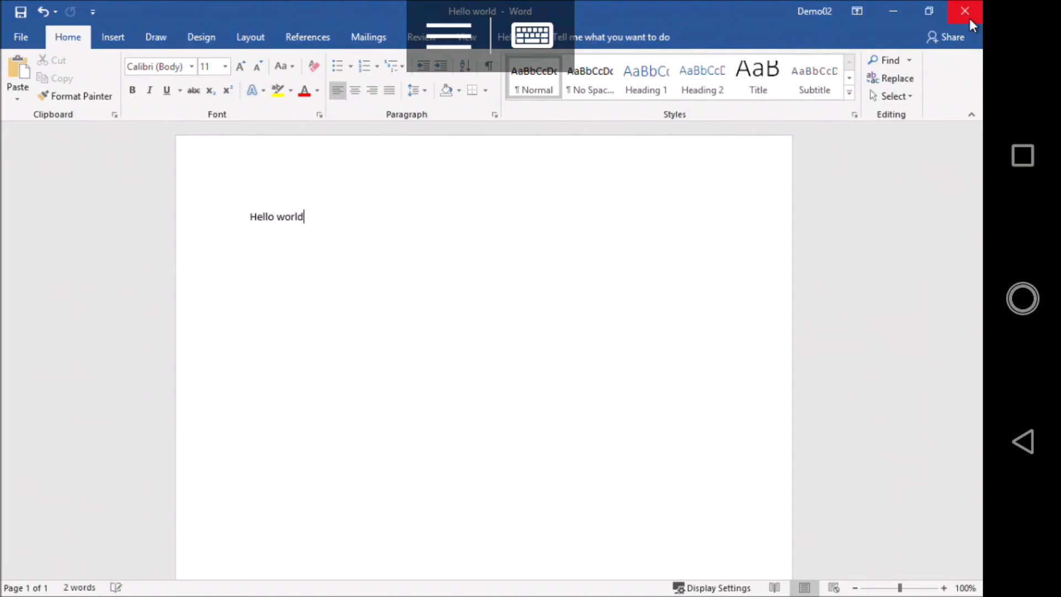
Close Word, create a blank Excel workbook, and go back to the RD app list.
left_click(963, 11)
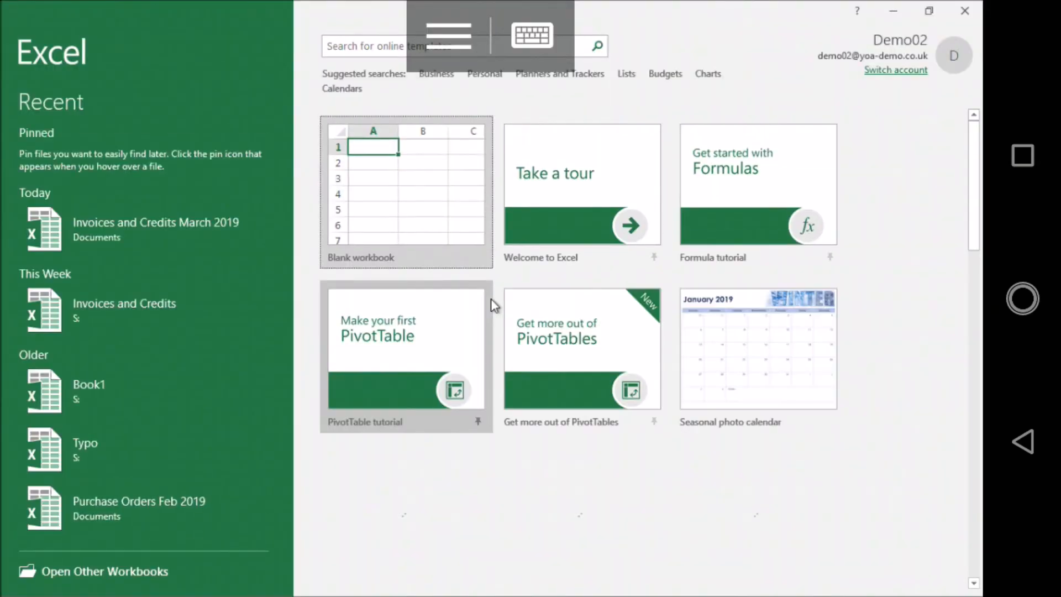
scroll("down", 3)
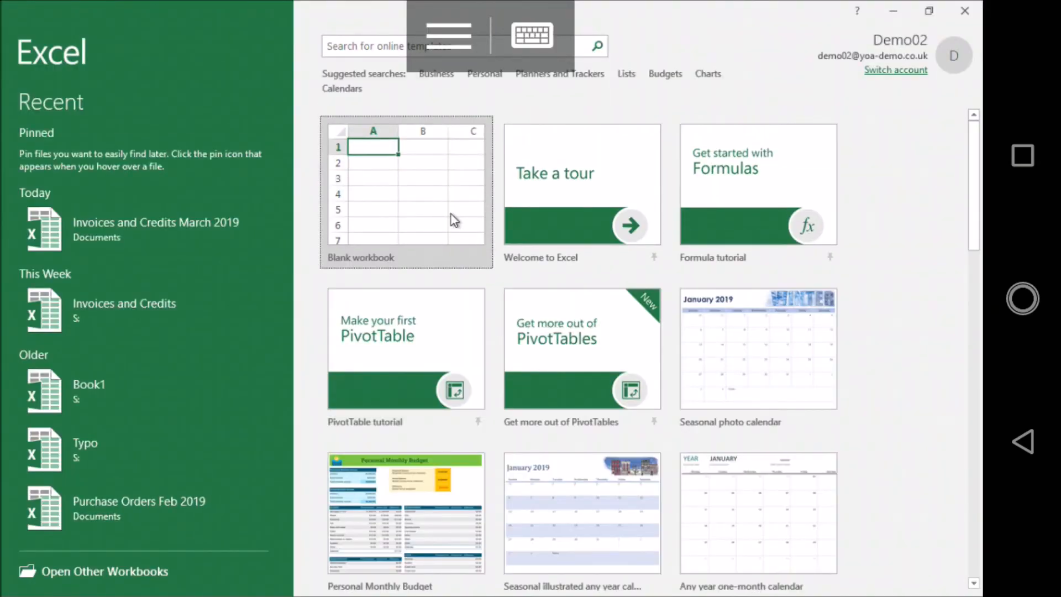
left_click(406, 193)
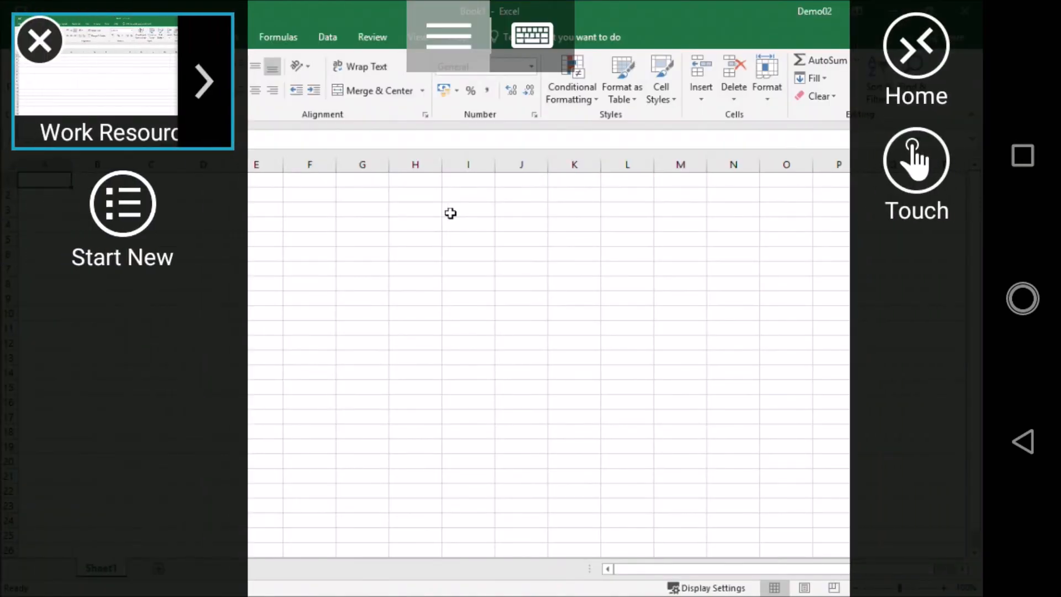
left_click(39, 40)
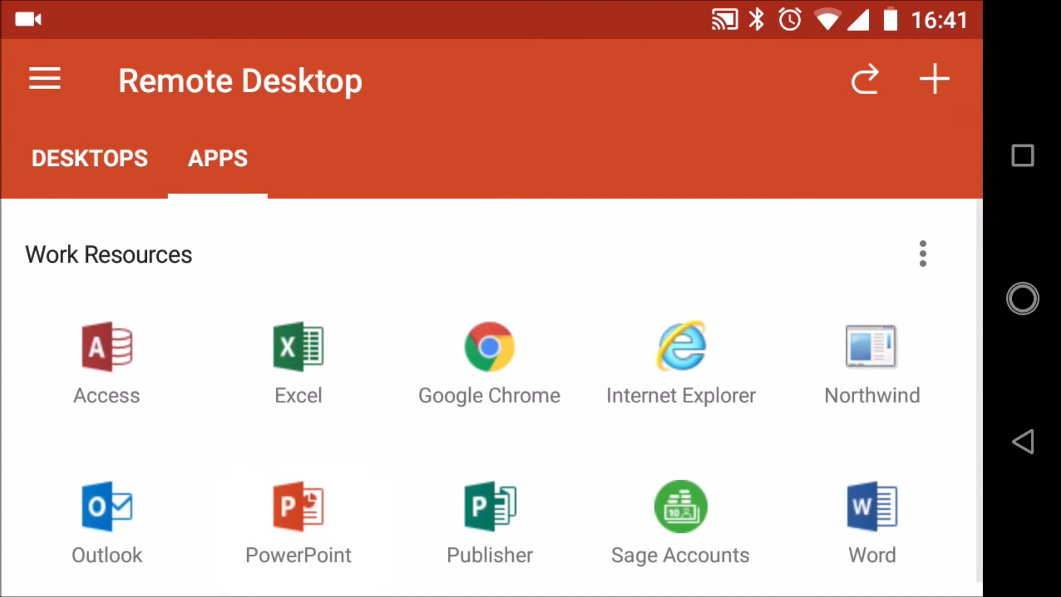
Launch PowerPoint remotely and start a blank presentation.
left_click(298, 347)
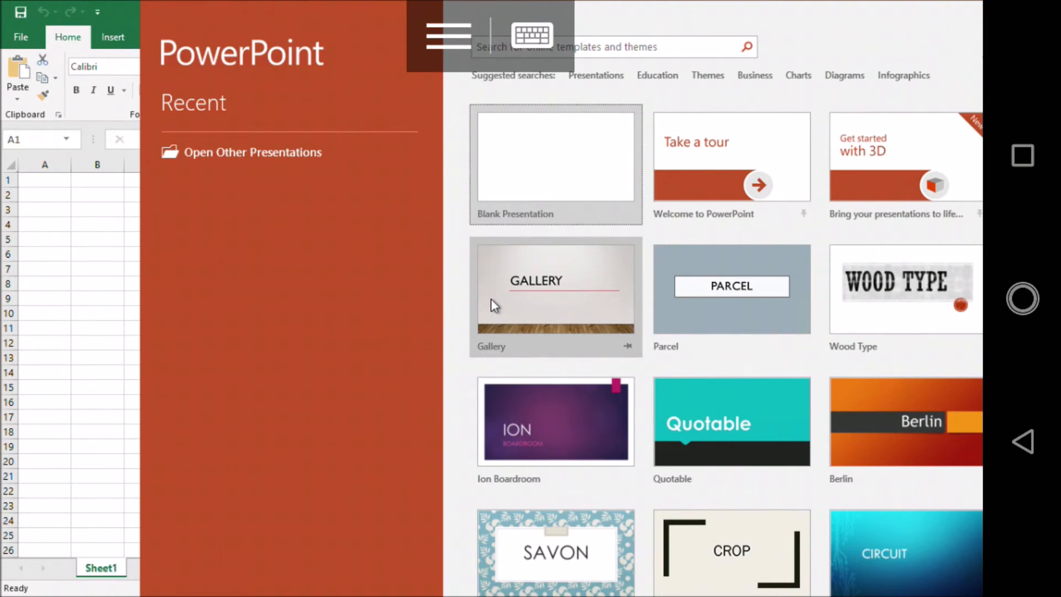
mouse_move(566, 186)
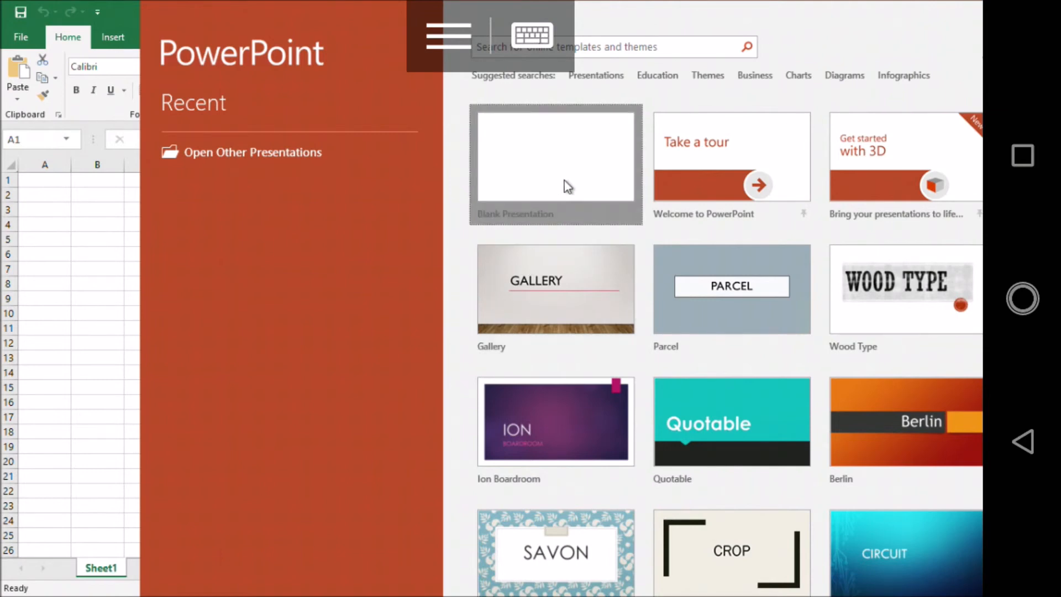
left_click(554, 164)
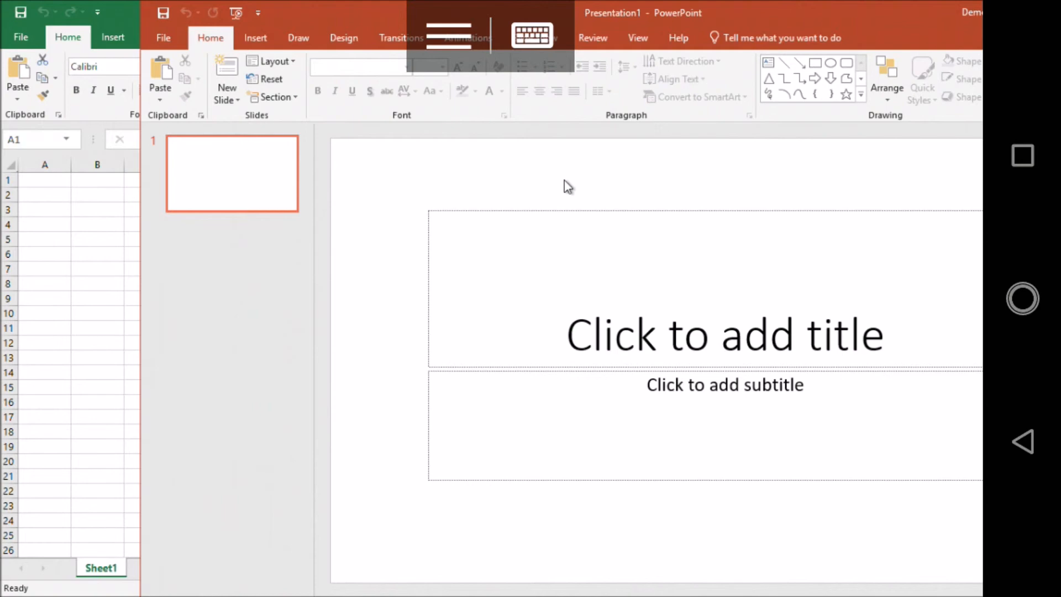
mouse_move(783, 14)
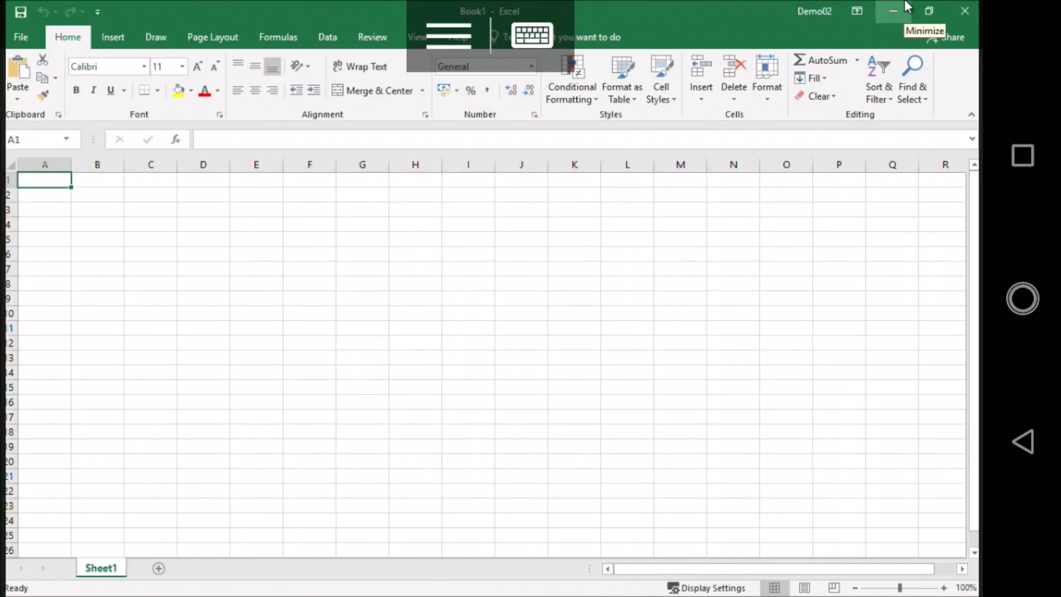
mouse_move(964, 11)
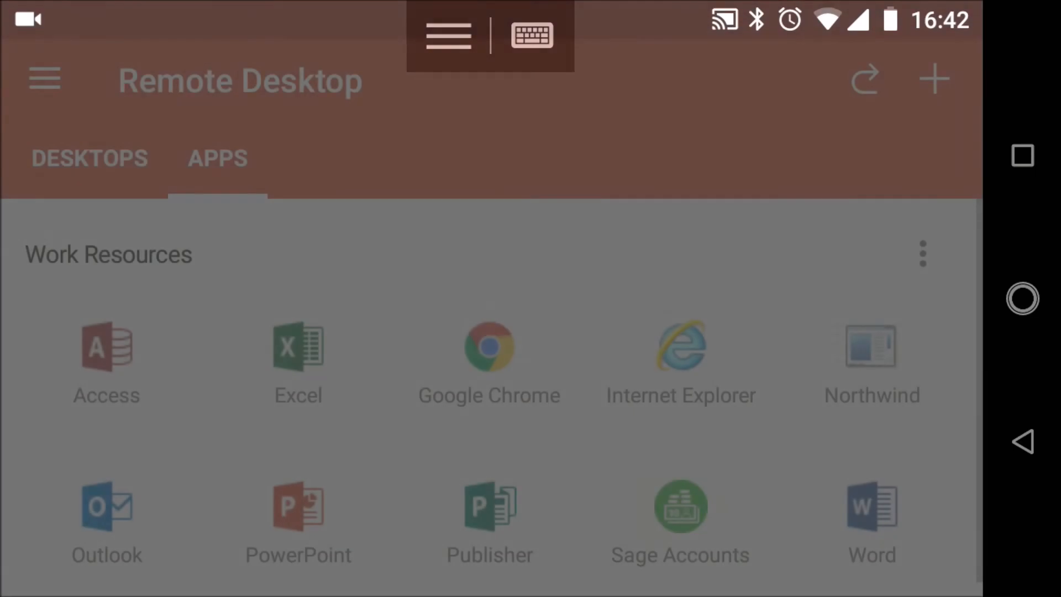
Open the Desktops list and connect to the YOA-TS16-APP02 desktop tile.
left_click(89, 159)
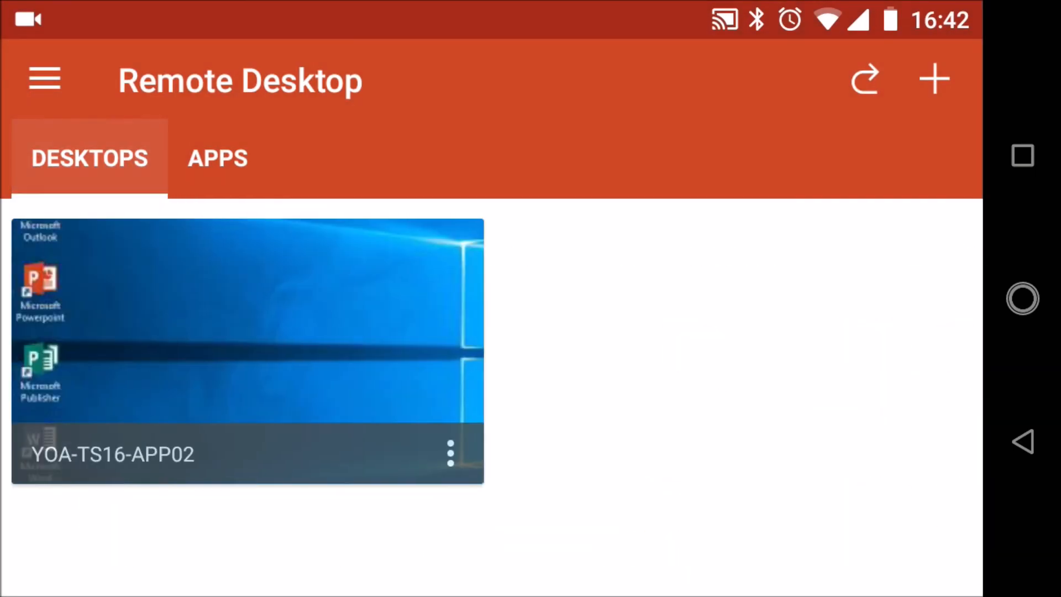
left_click(247, 350)
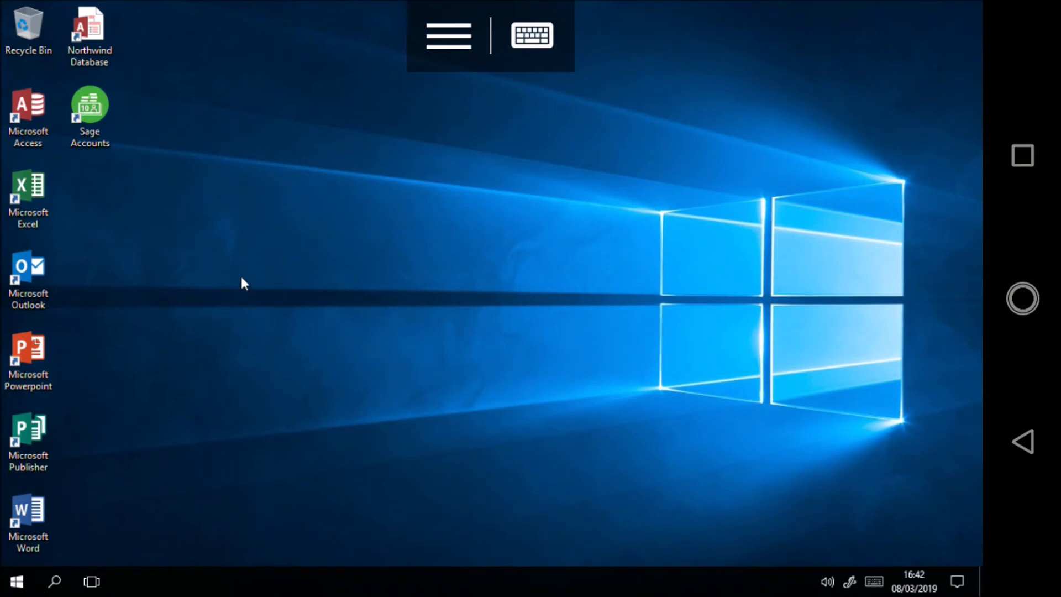
mouse_move(89, 112)
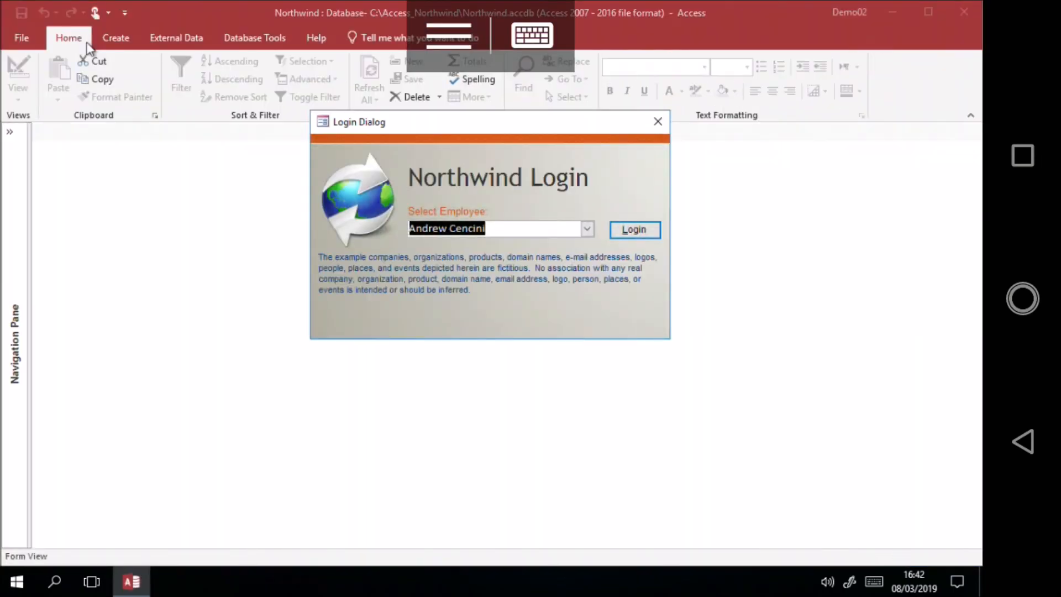
mouse_move(648, 215)
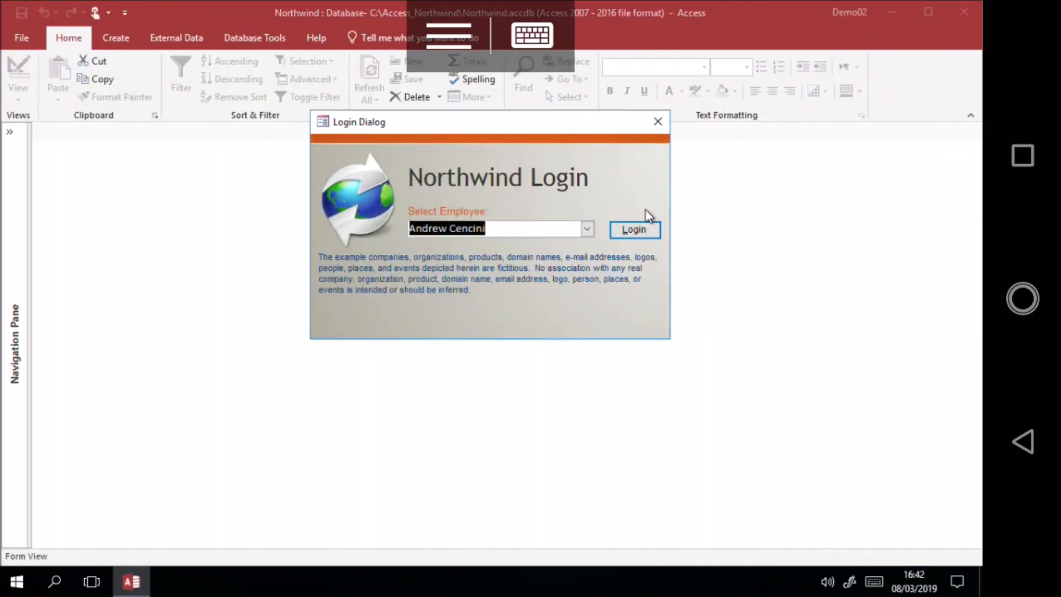
Log in to the Northwind database from its Login Dialog.
left_click(633, 228)
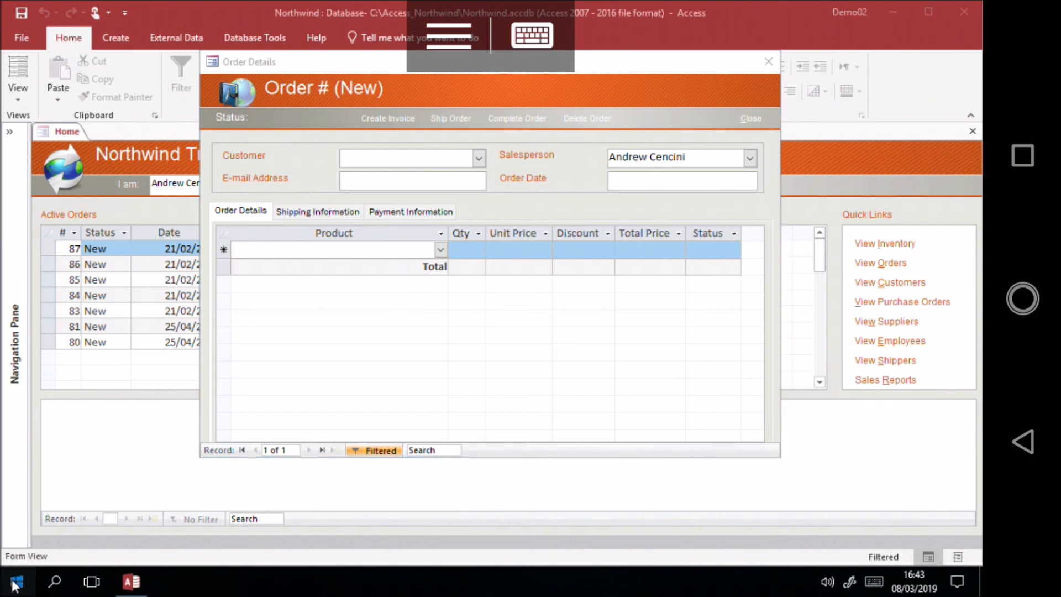
Sign out of the remote Windows session through the Start menu account options.
left_click(15, 581)
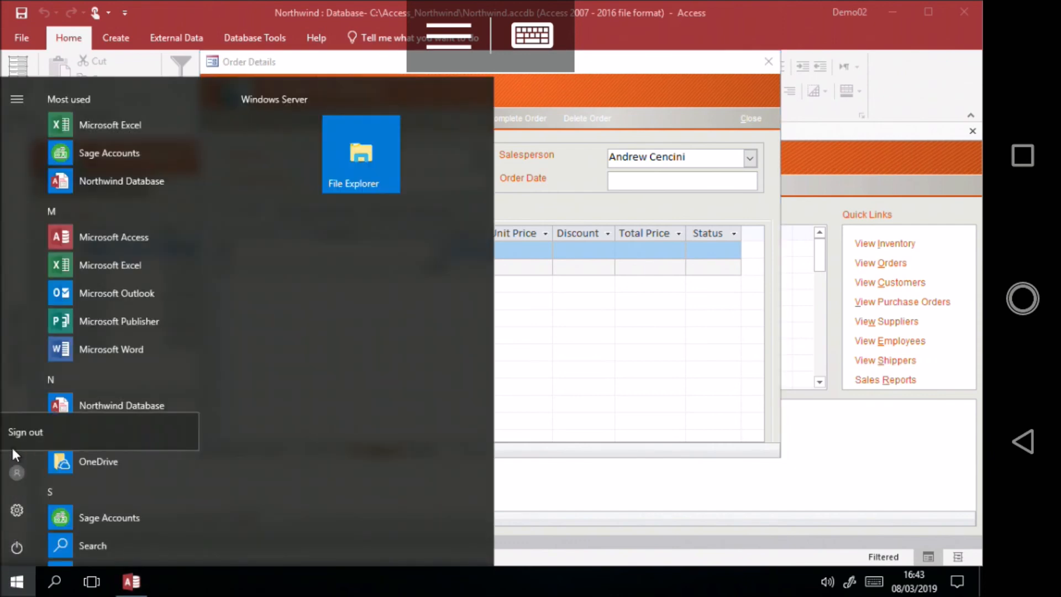
left_click(25, 432)
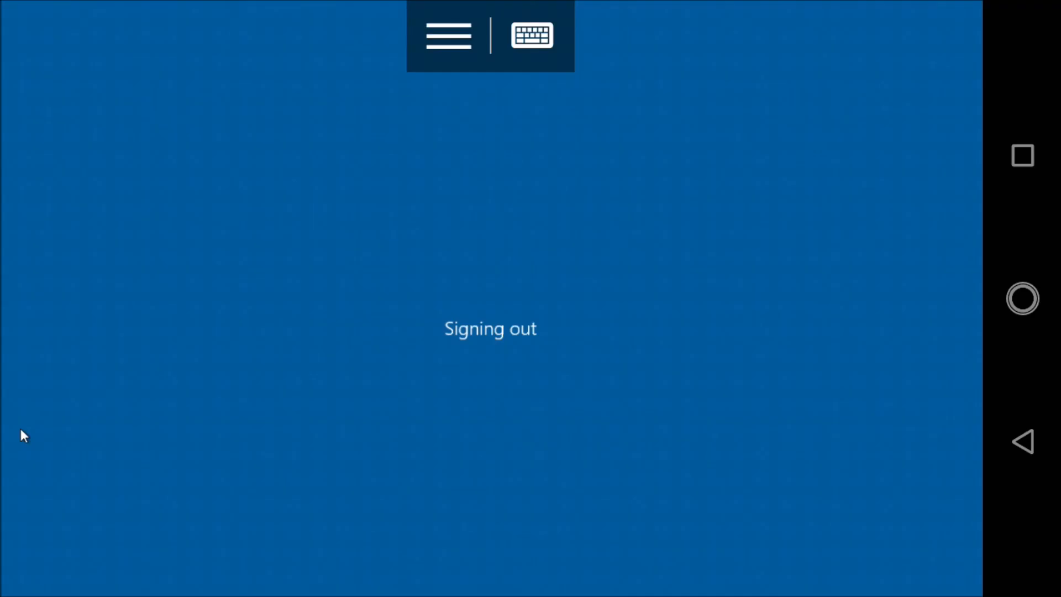